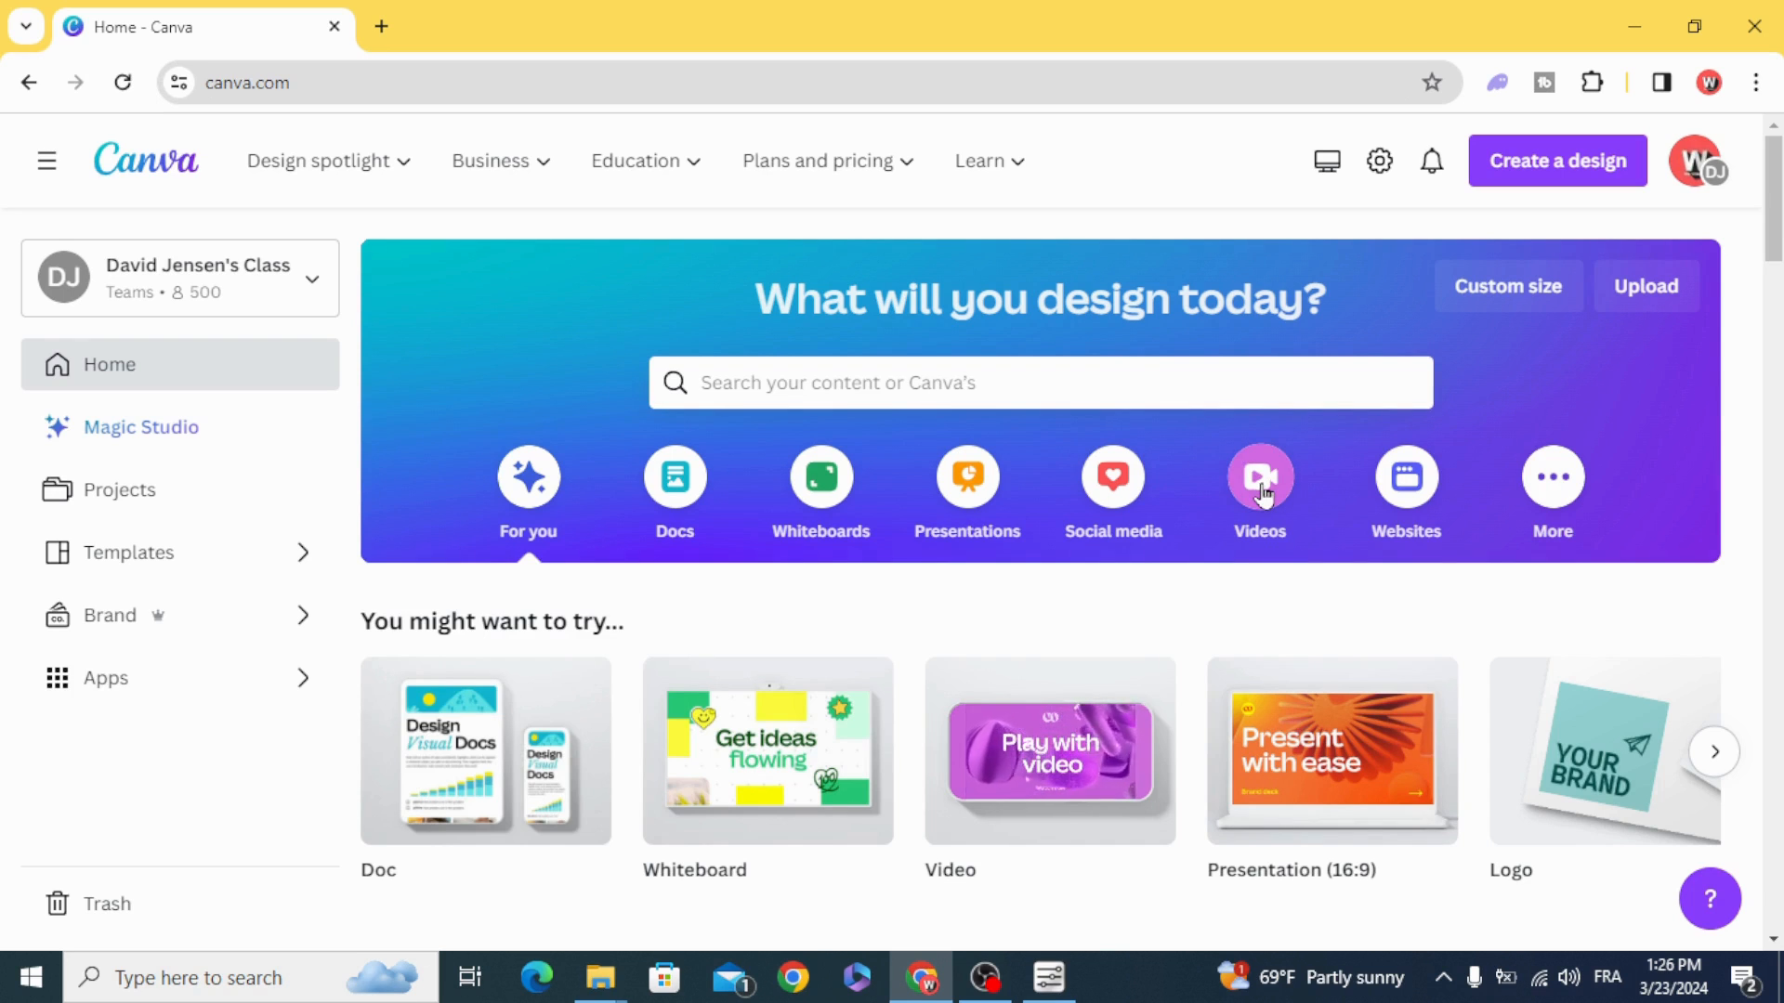
Step: Start a blank 1920 × 1080 video design from the Canva home page
left_click(1258, 478)
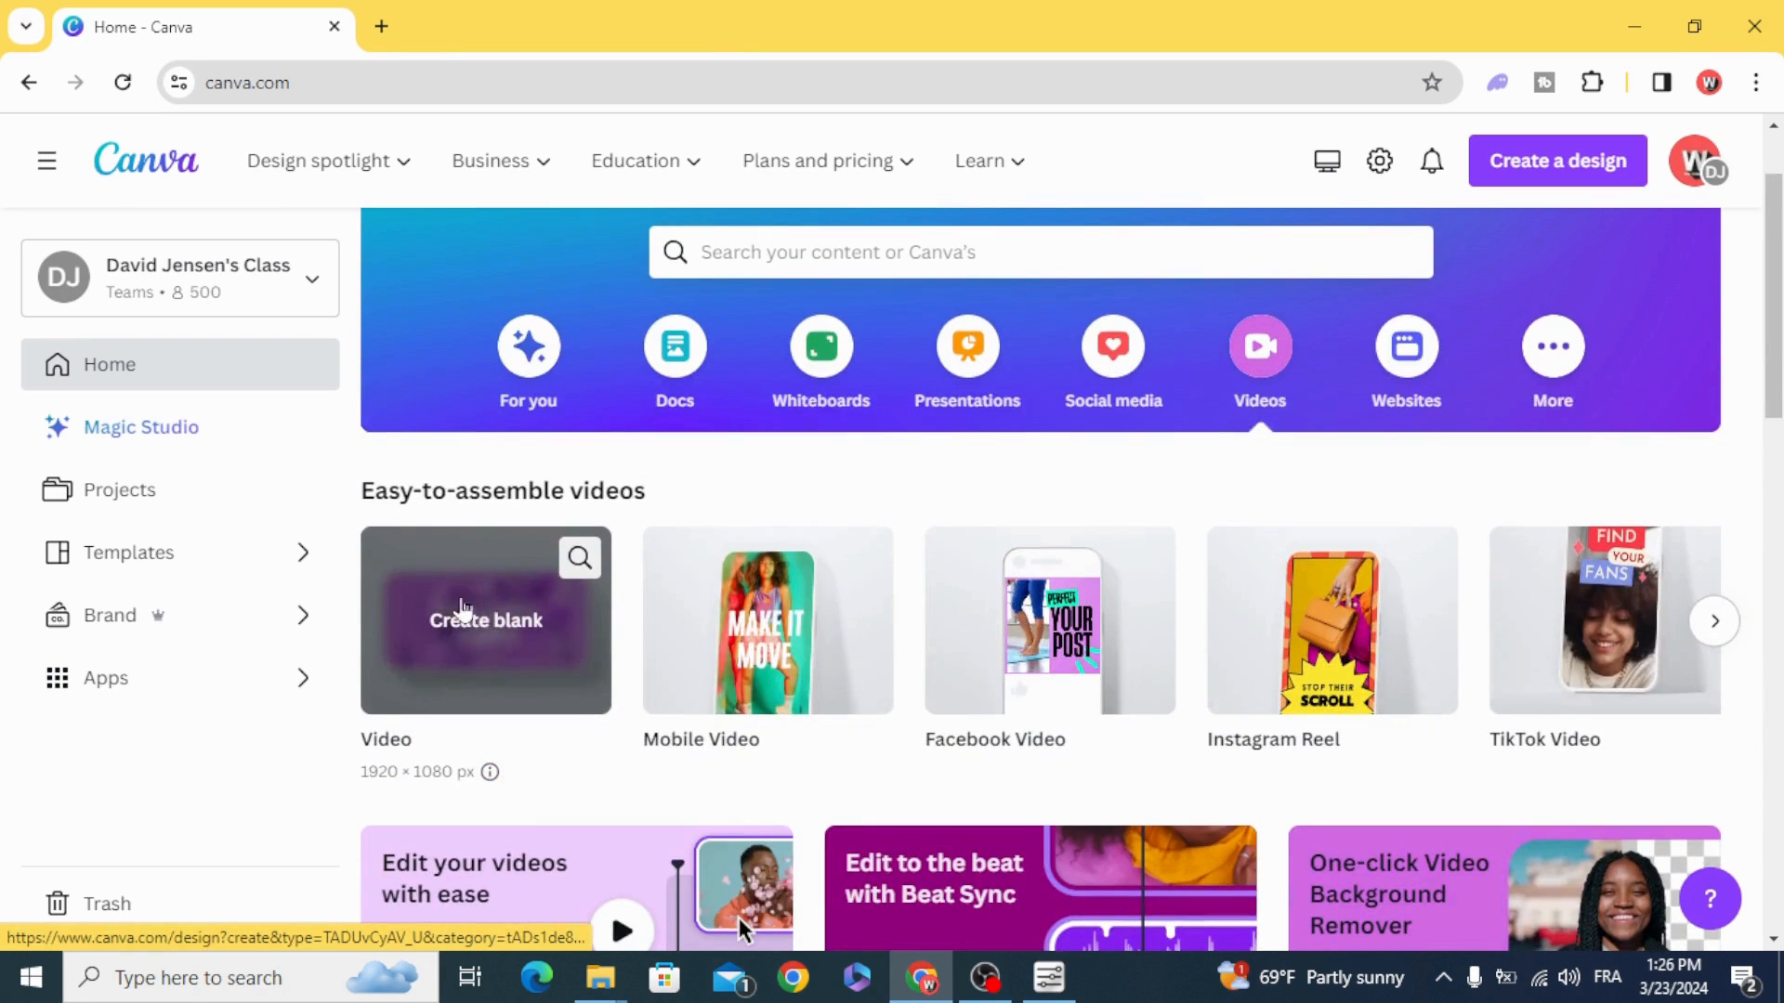
left_click(485, 621)
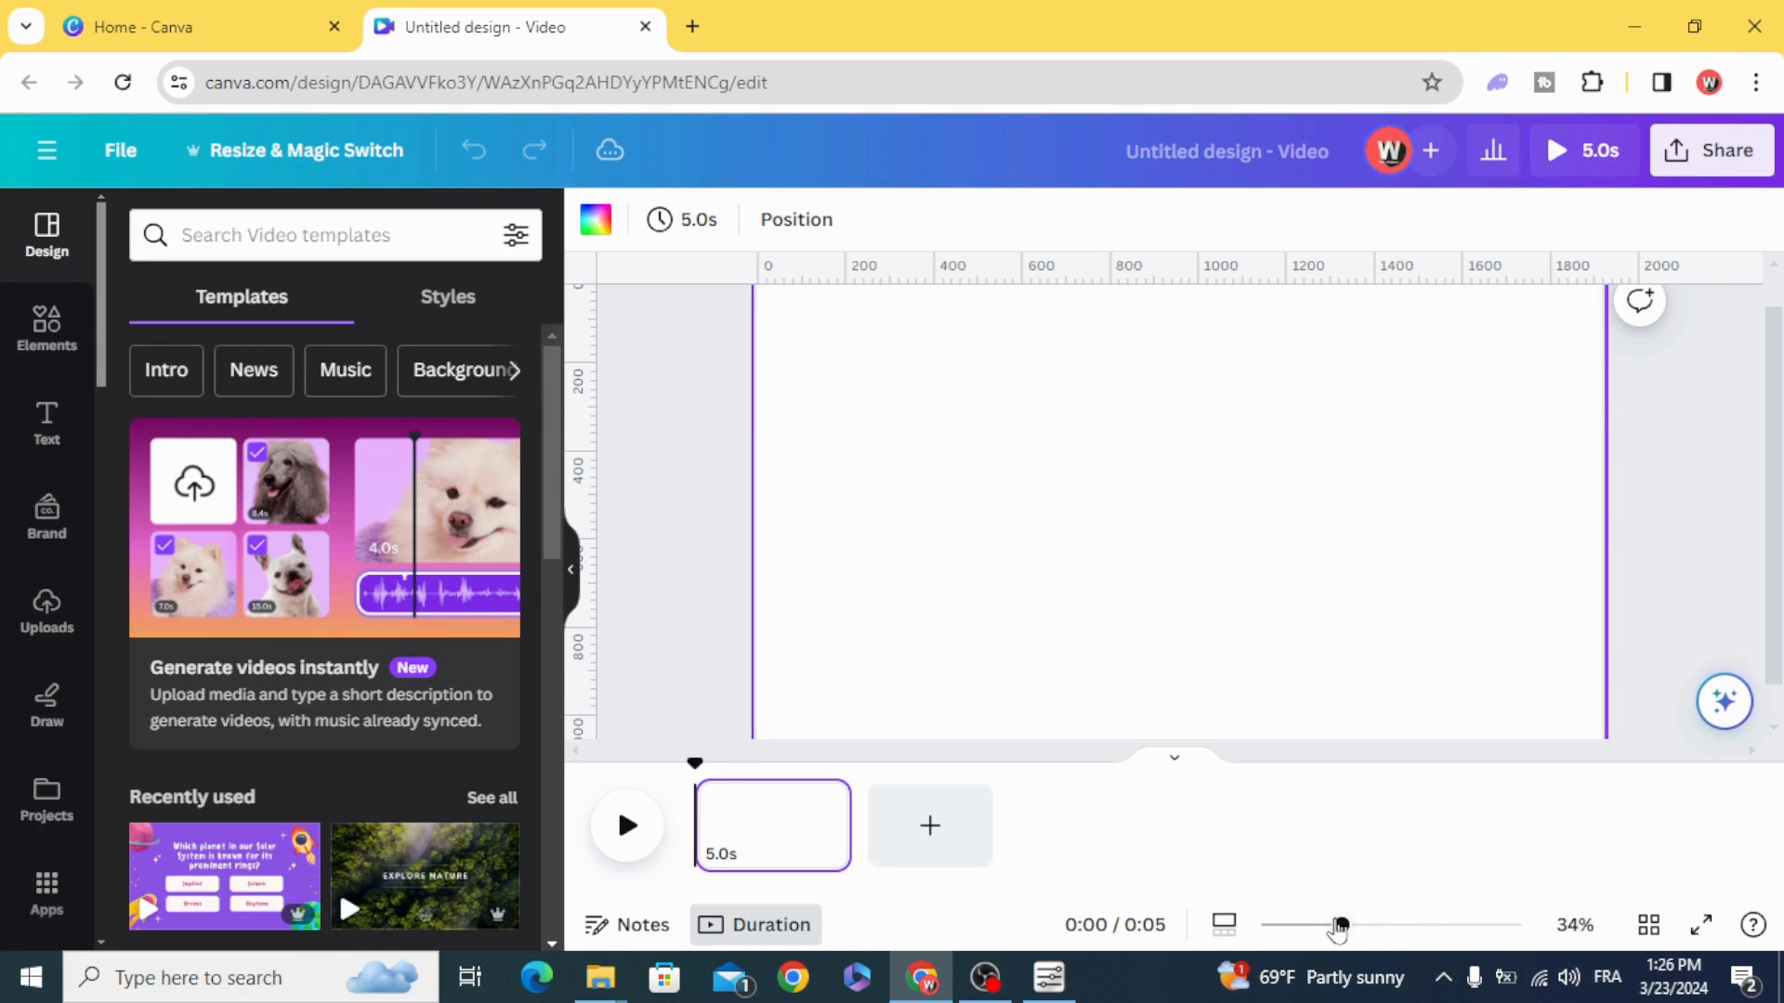
Step: Set the uploaded Rome forum photo as the first page's background
left_click_drag(1340, 925, 1327, 925)
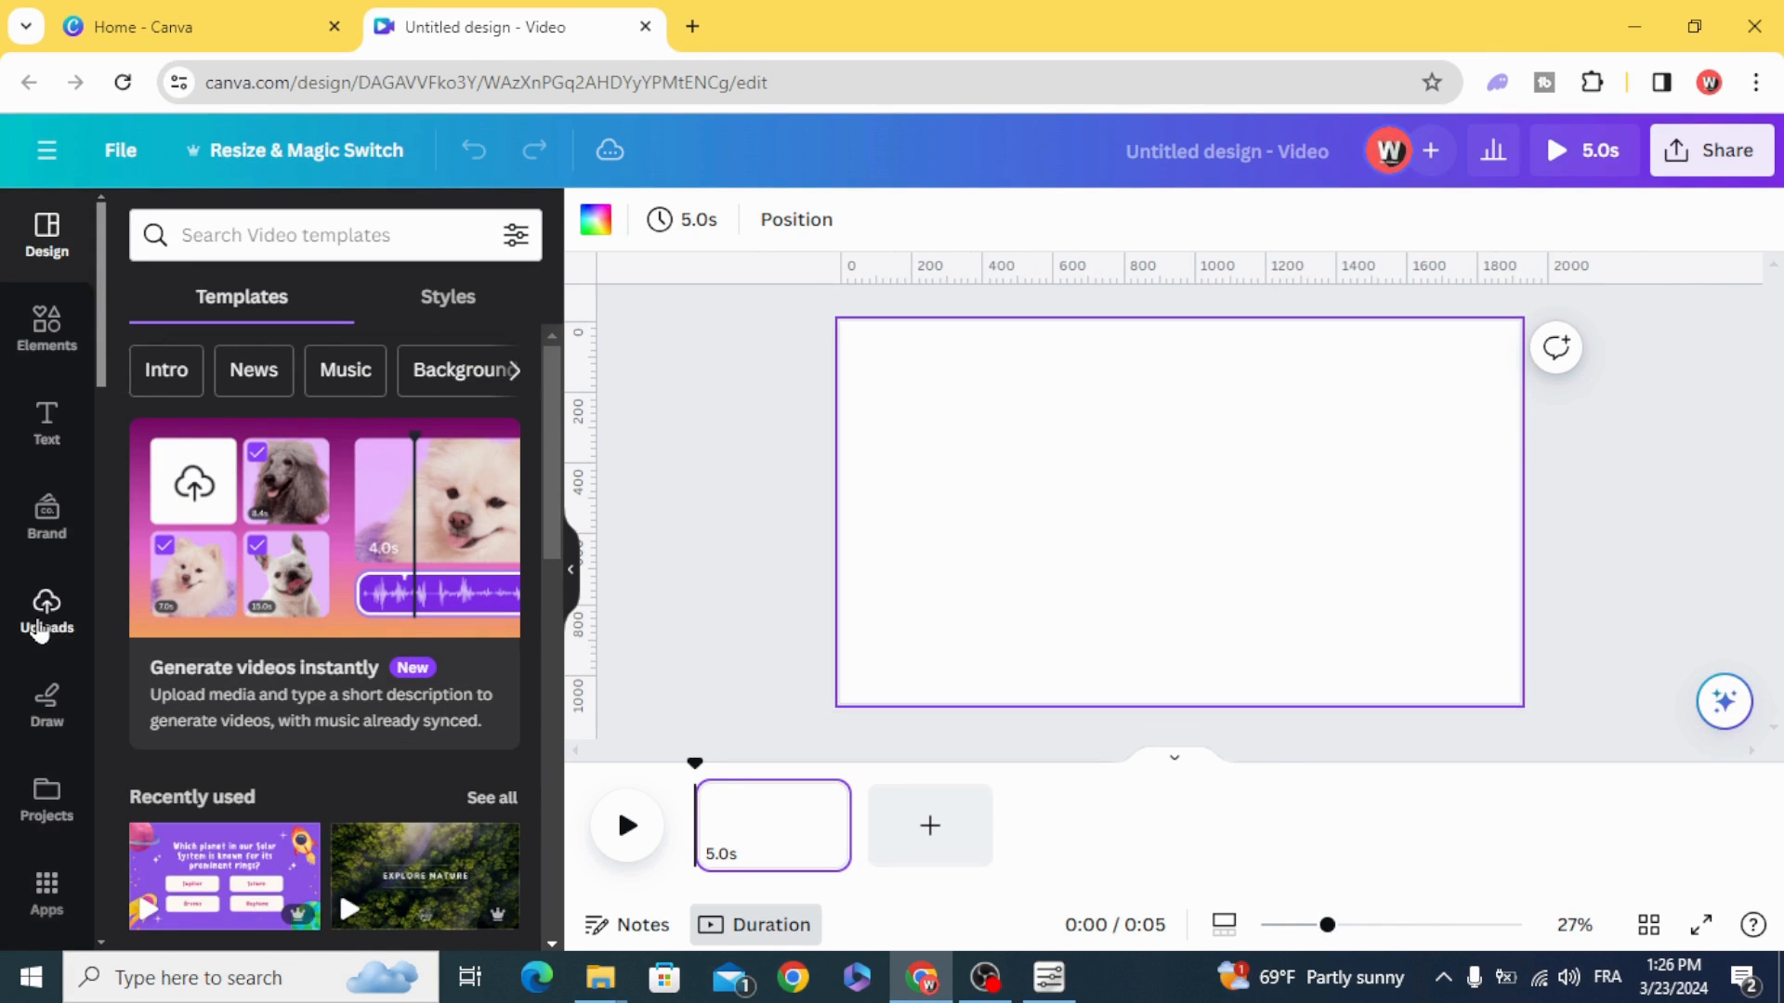
left_click(44, 615)
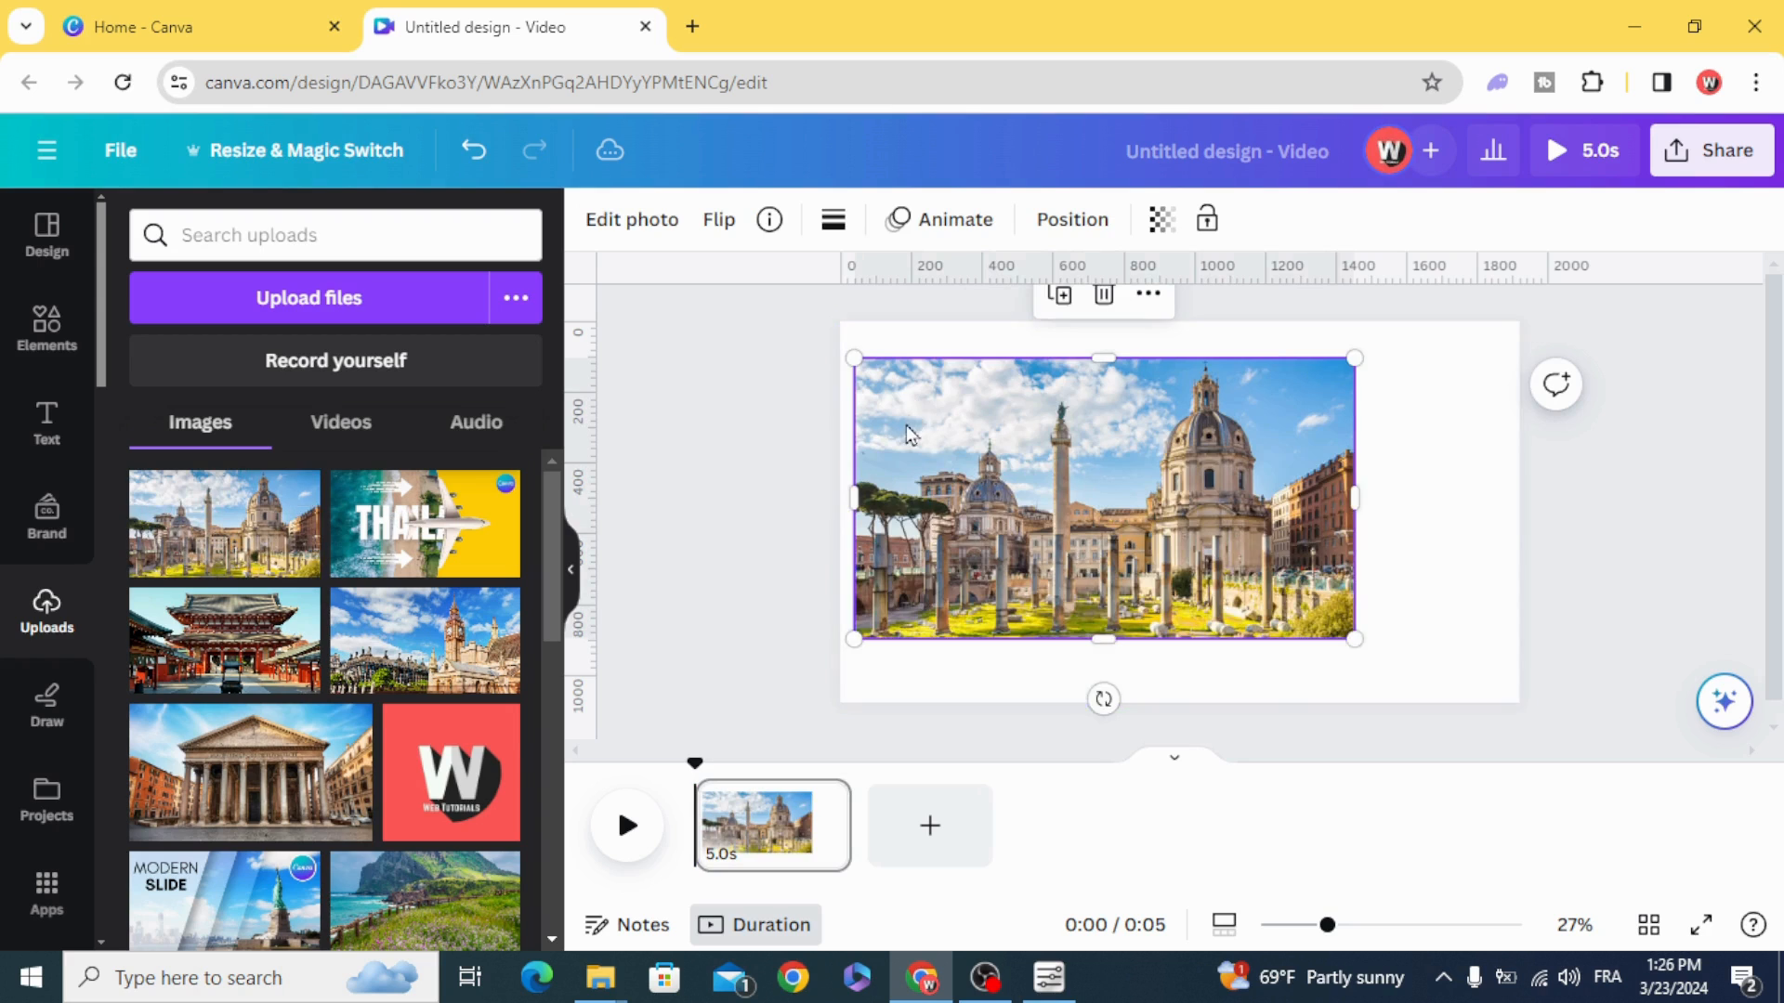
right_click(1102, 498)
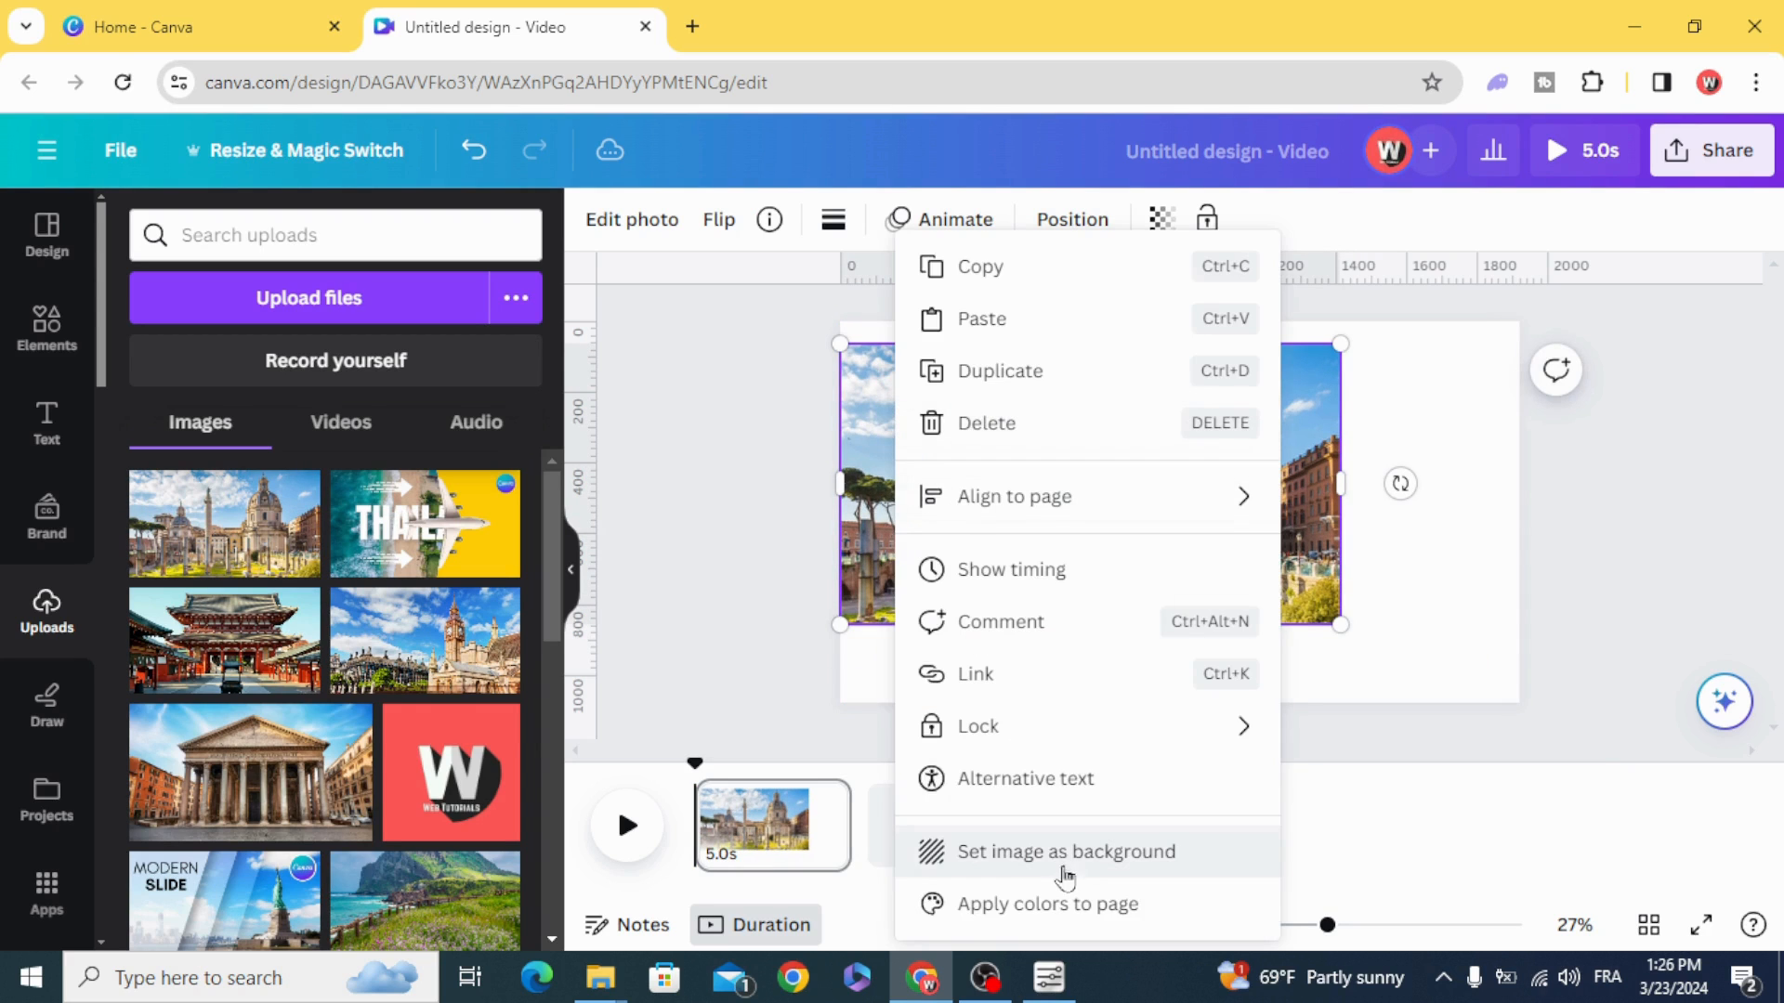
left_click(1067, 851)
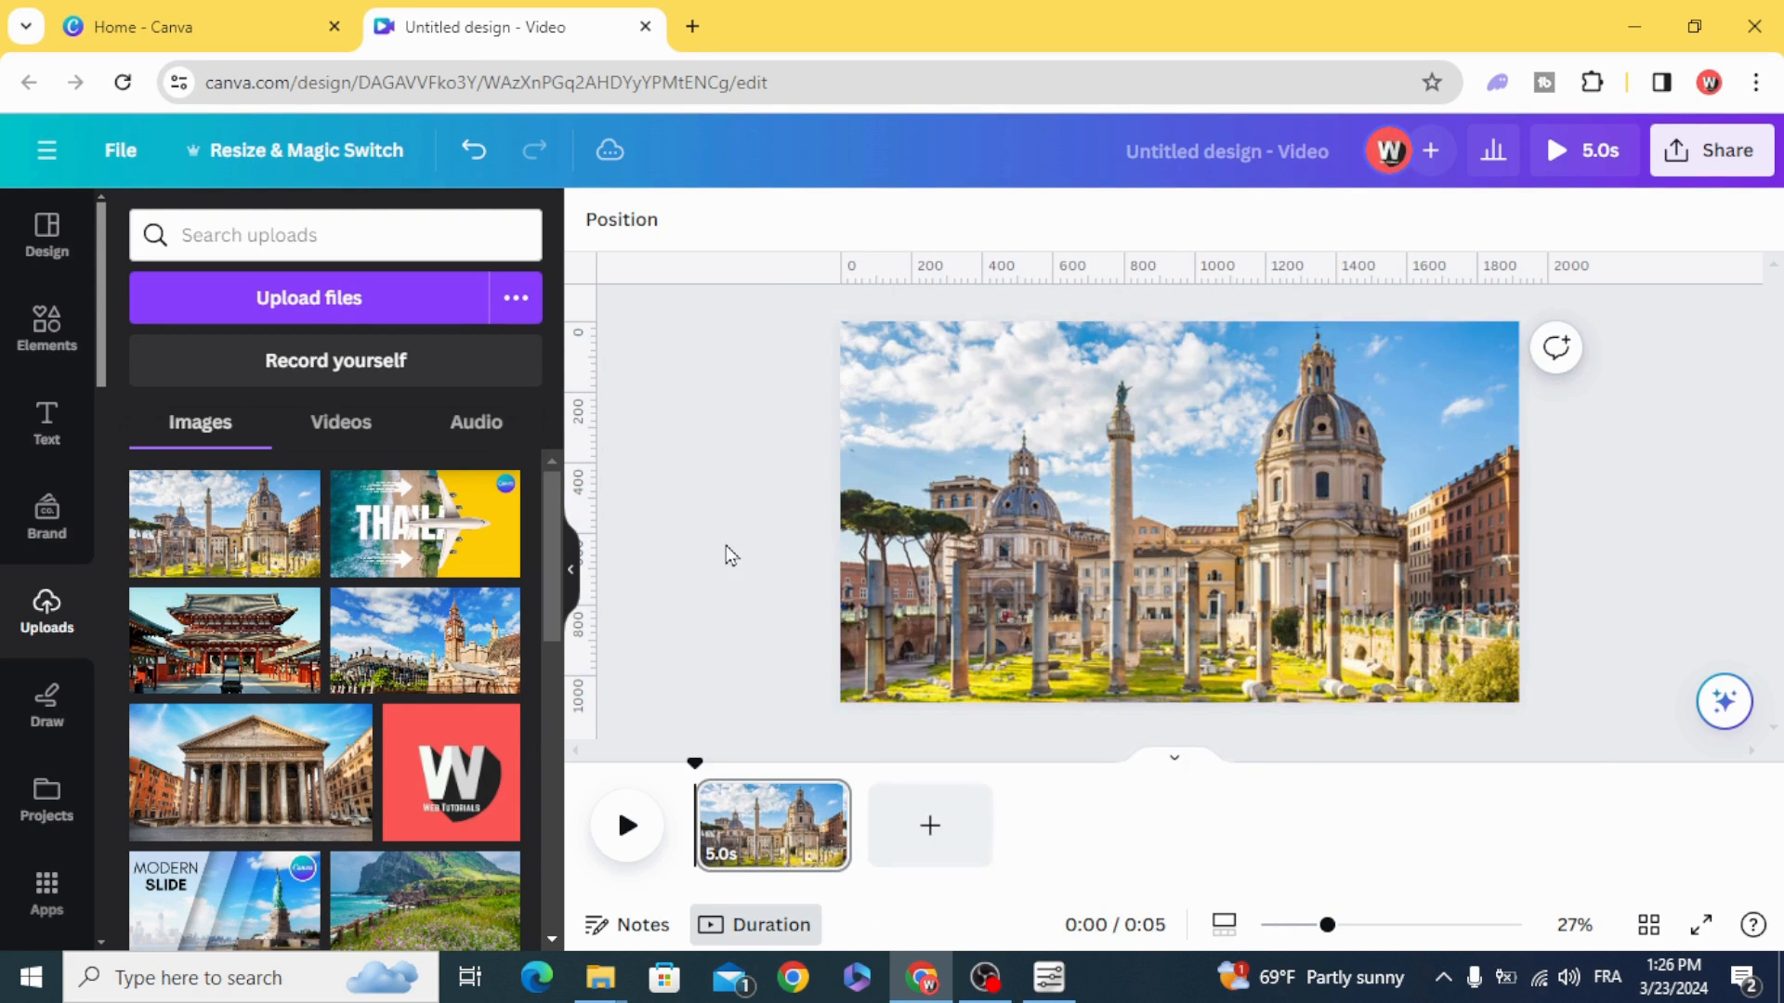
Step: Add a heading reading R, enlarge it and colour it white
left_click(44, 424)
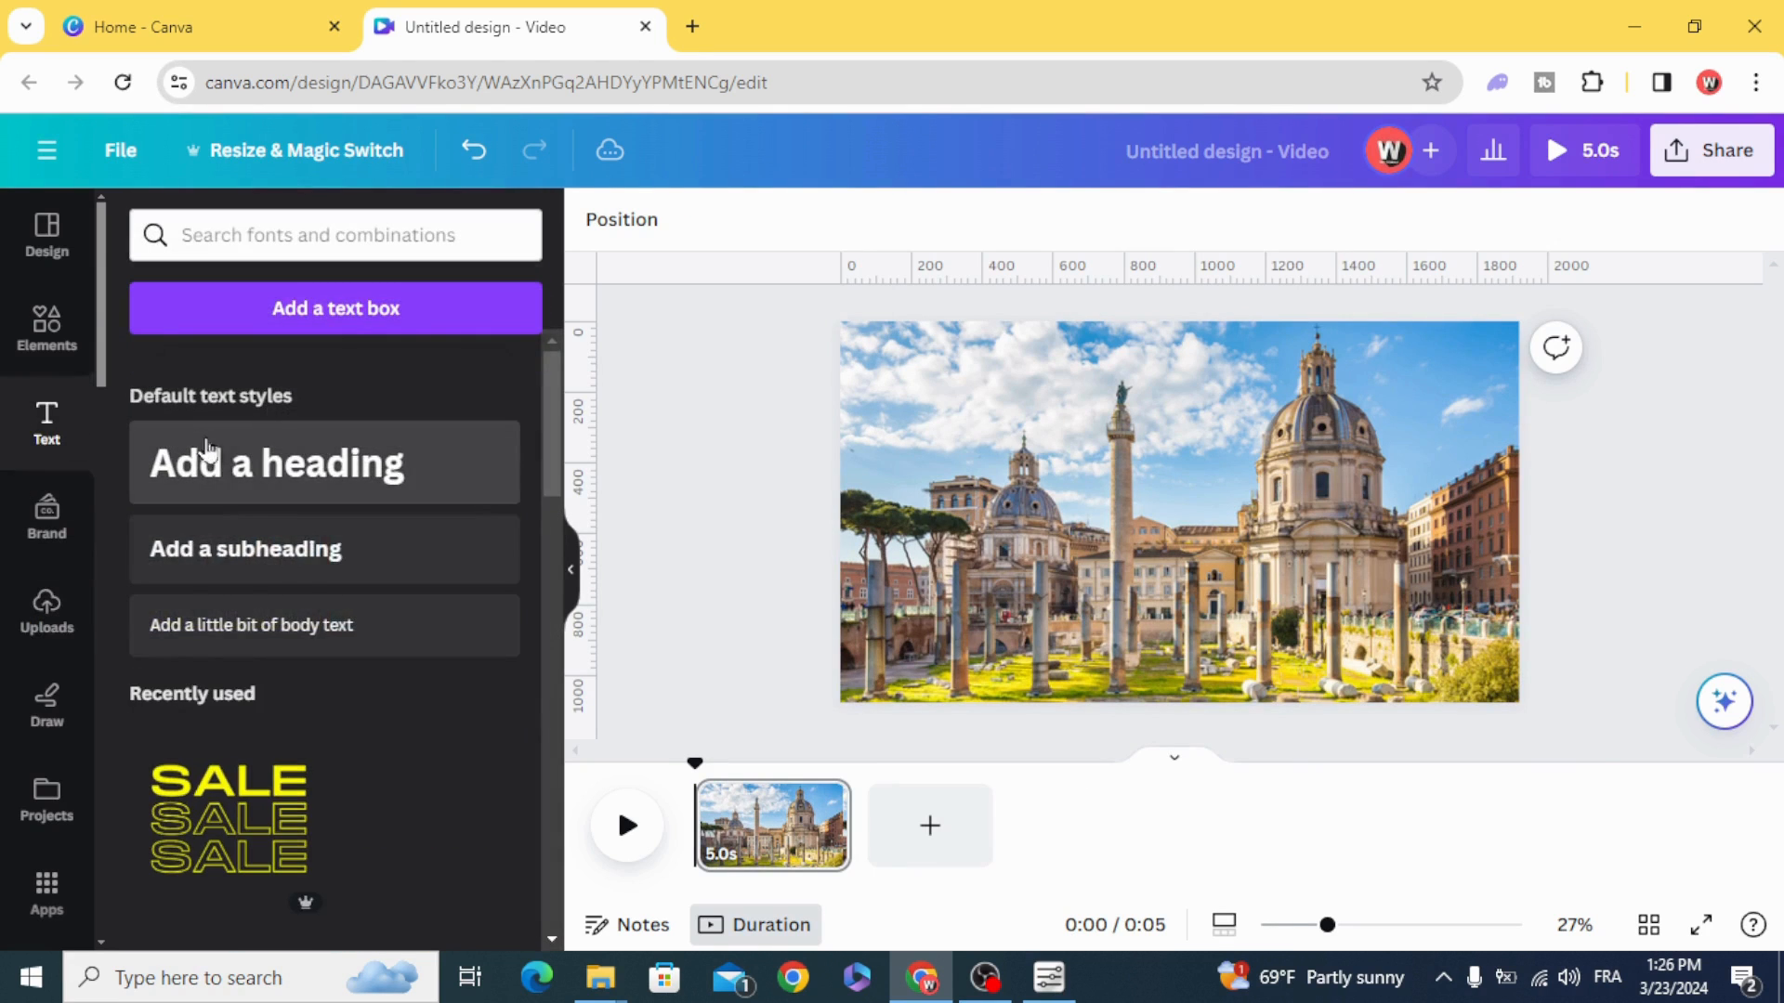
left_click(324, 462)
type("R")
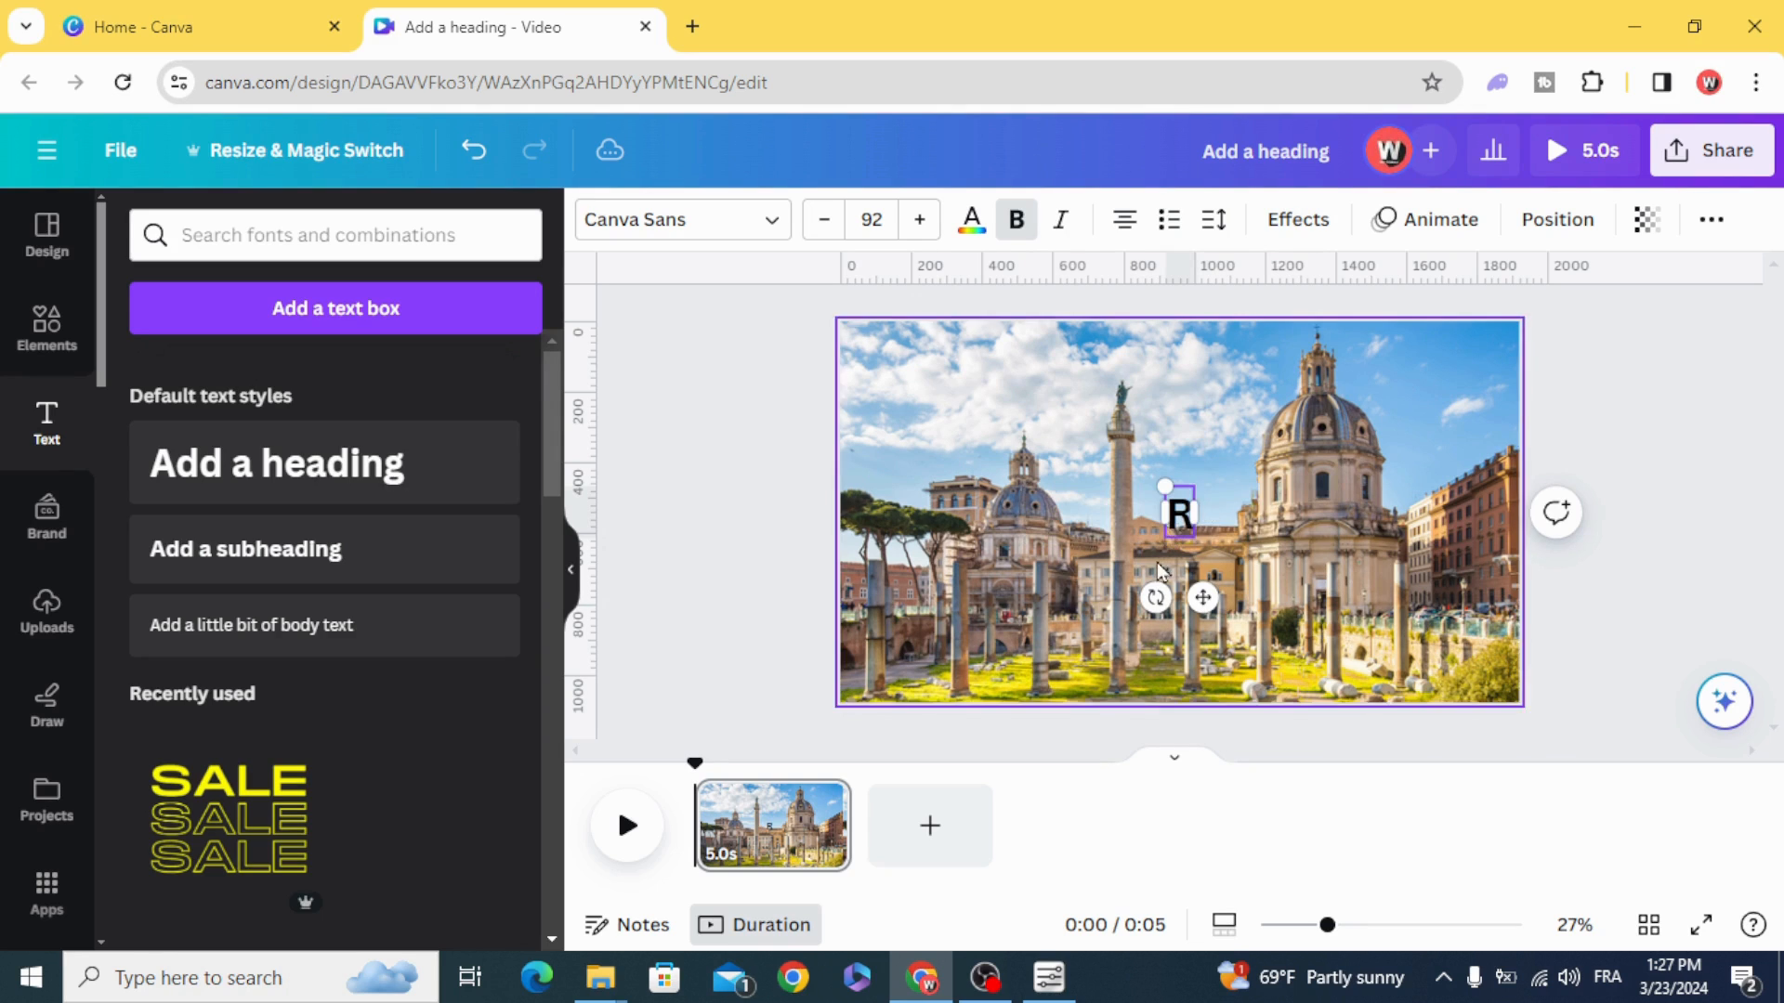
left_click_drag(1167, 483, 1098, 658)
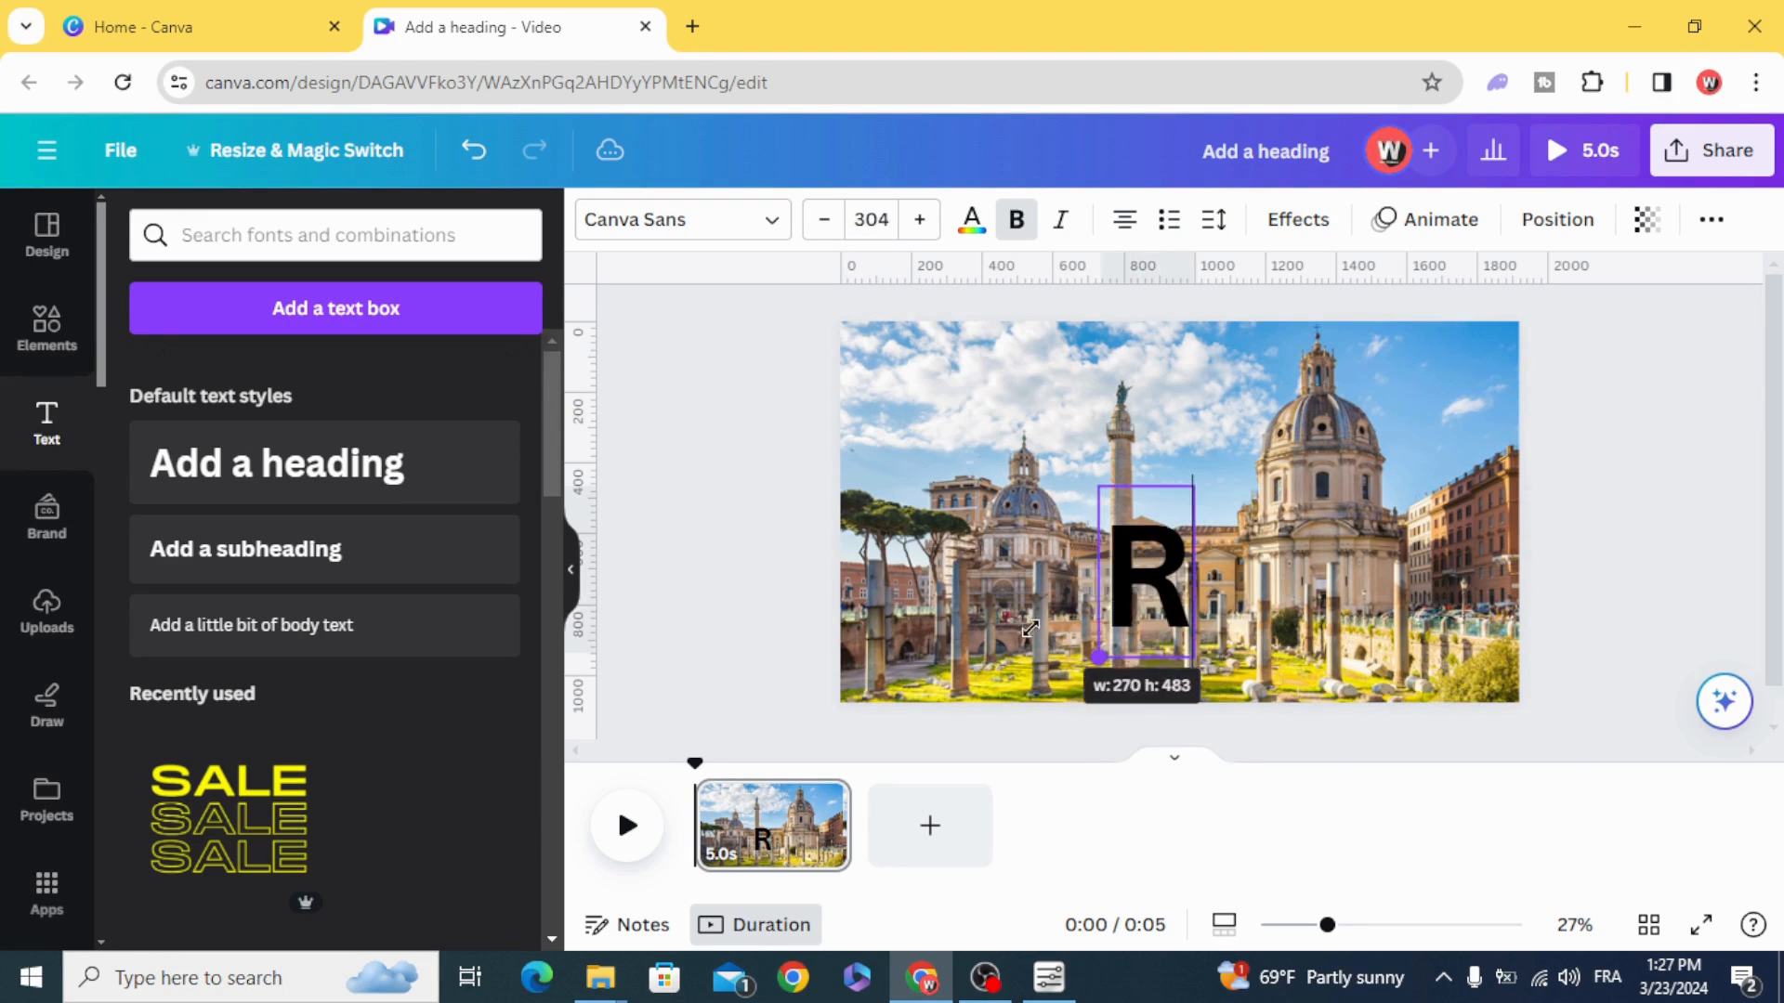
left_click(970, 219)
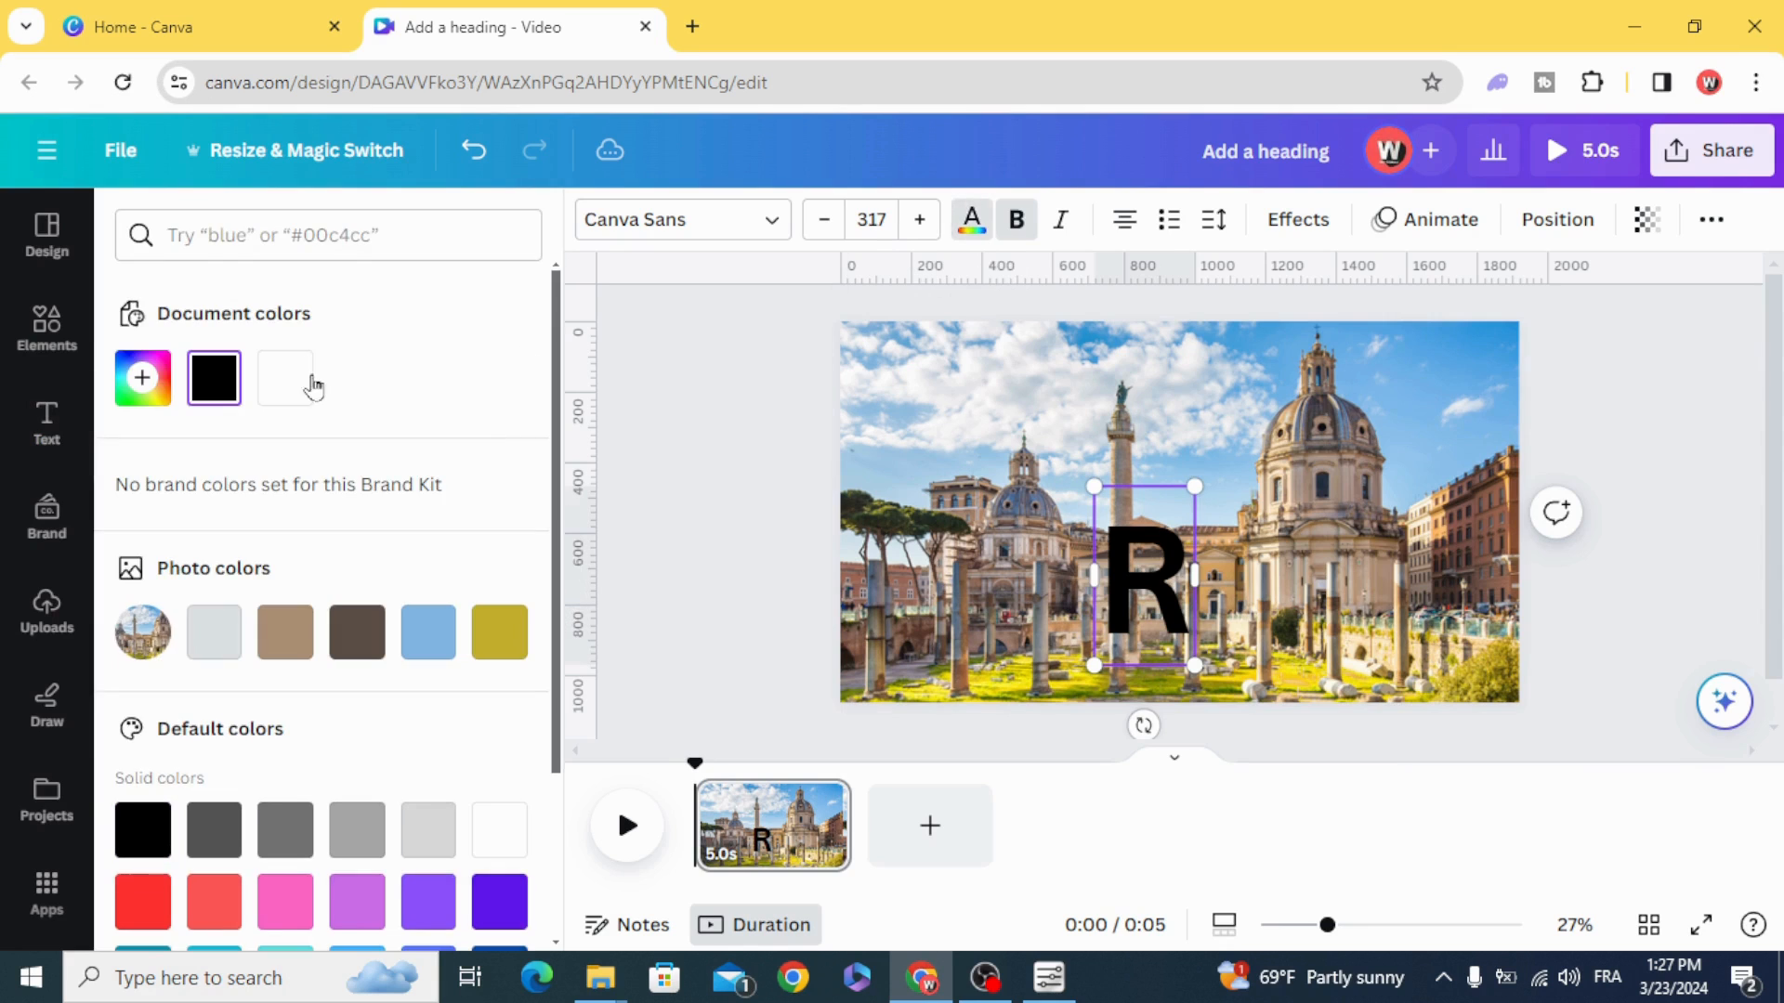
left_click(44, 422)
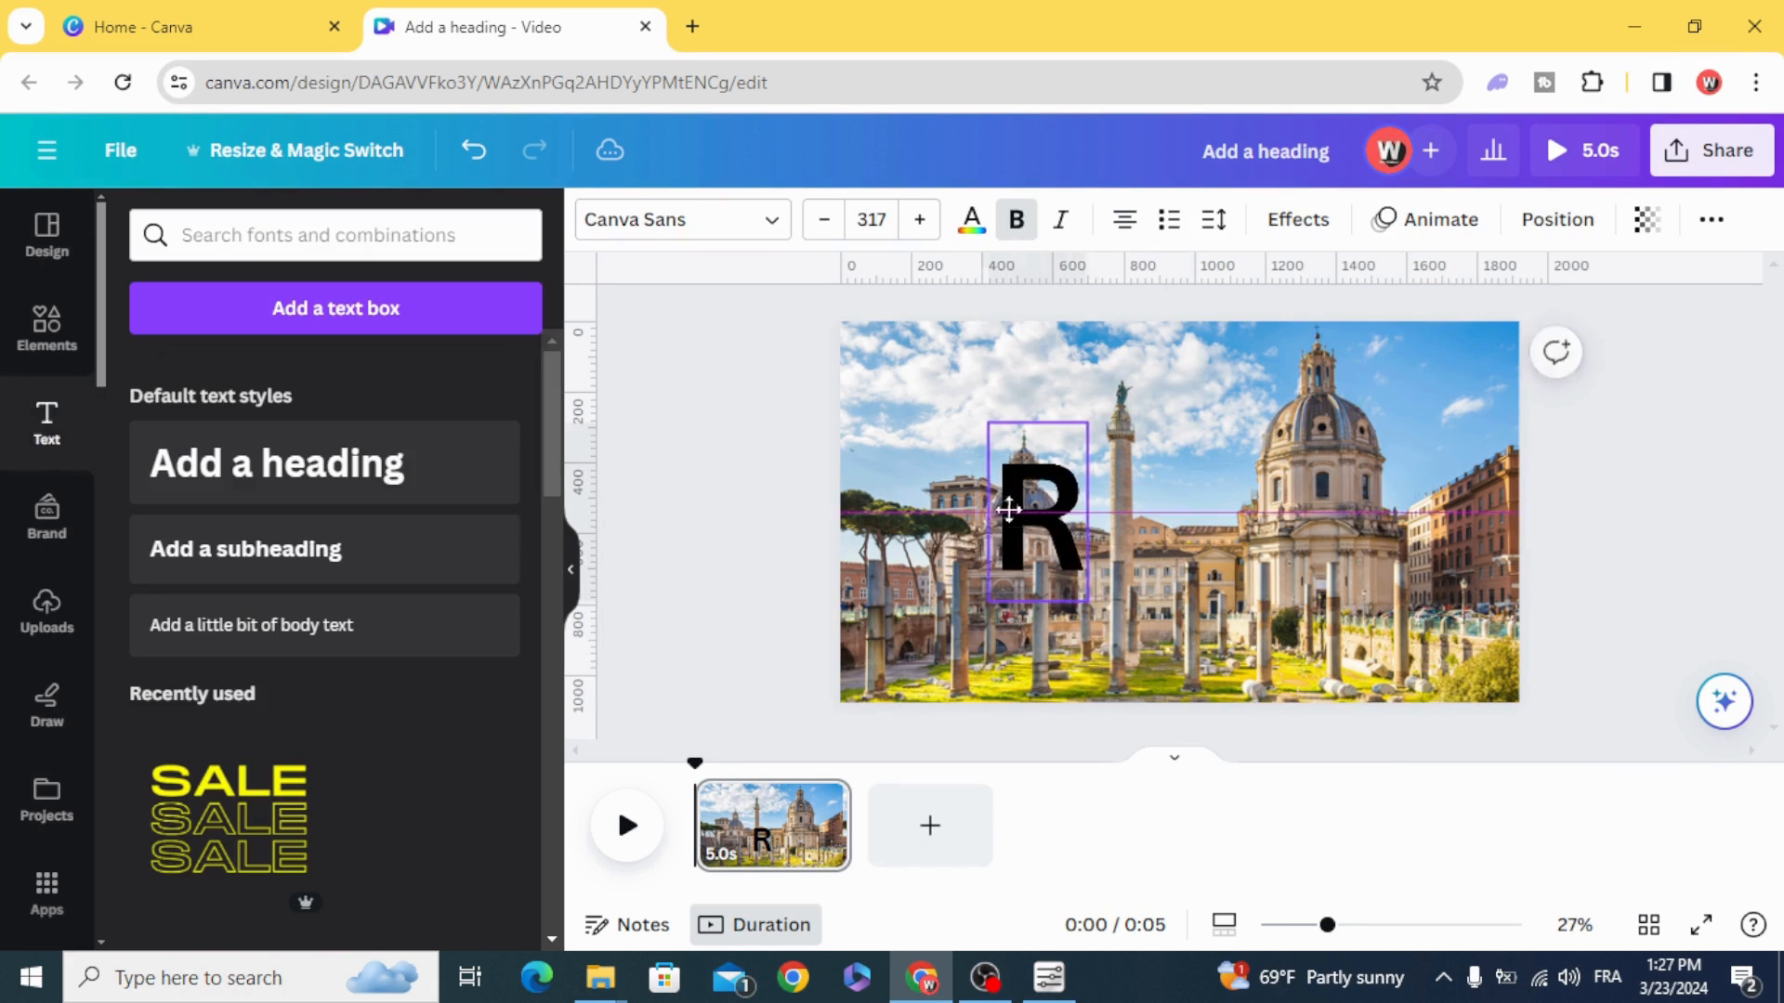
left_click(970, 219)
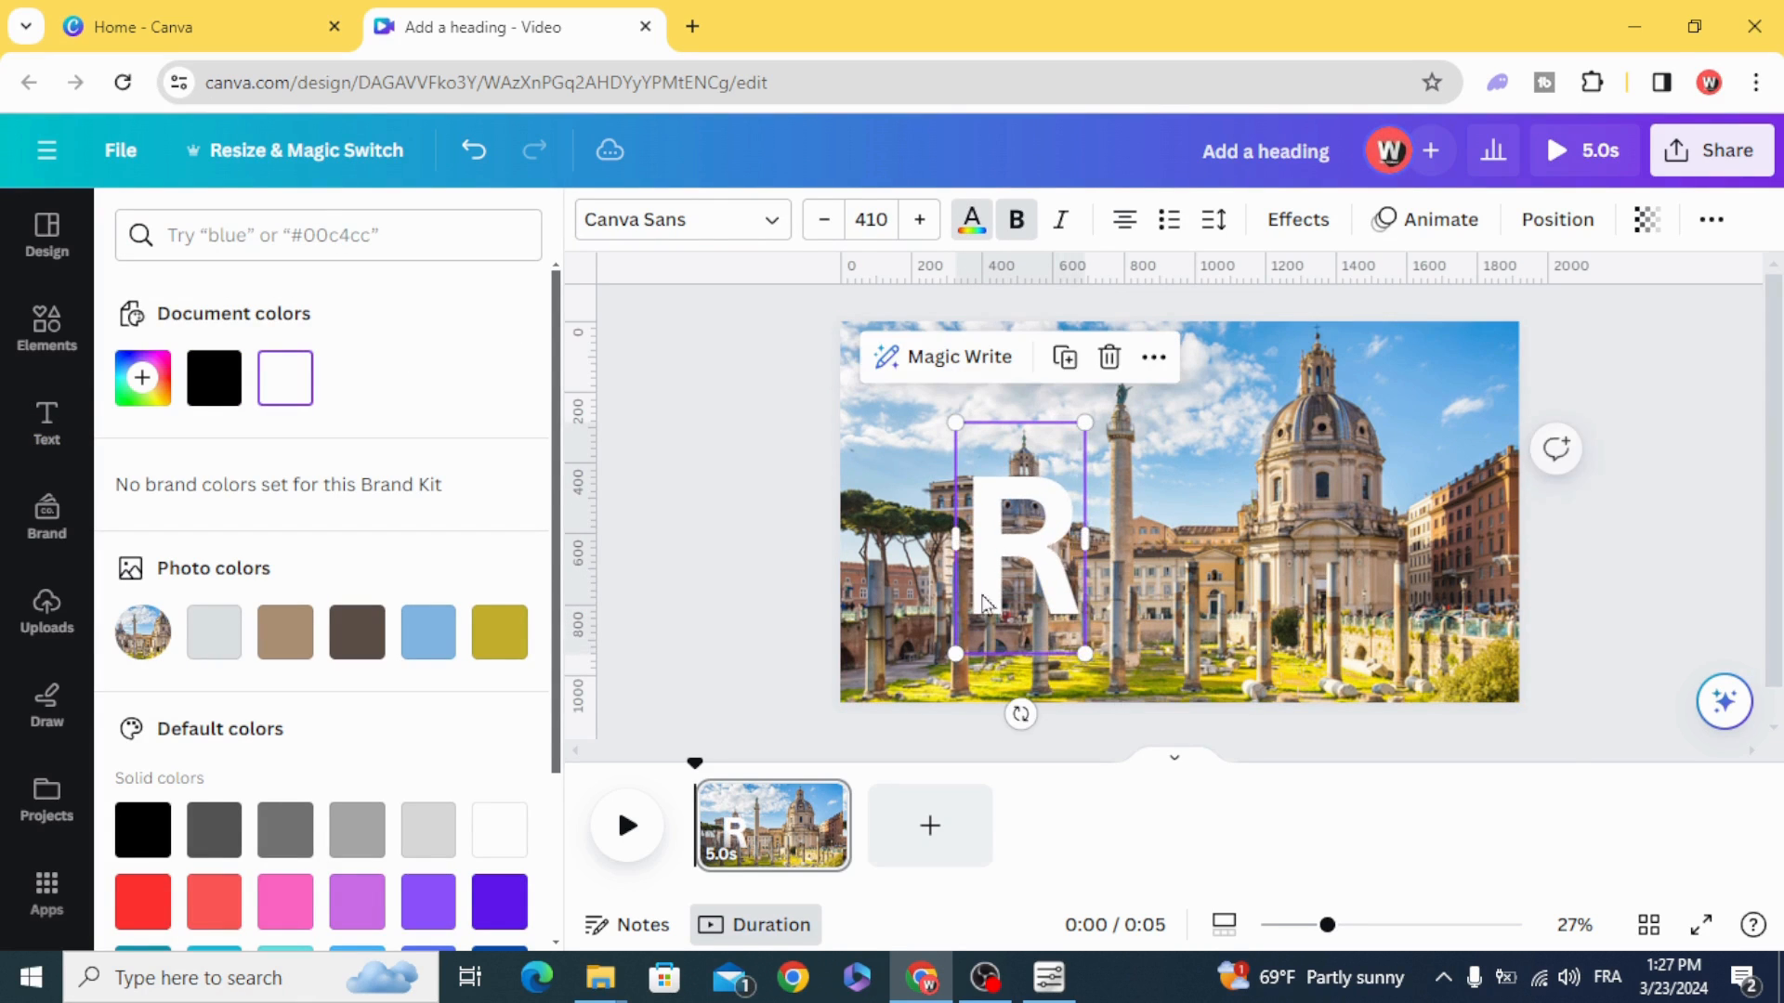
Step: Widen the R text box leftward and restyle it in League Spartan
left_click_drag(955, 537, 910, 537)
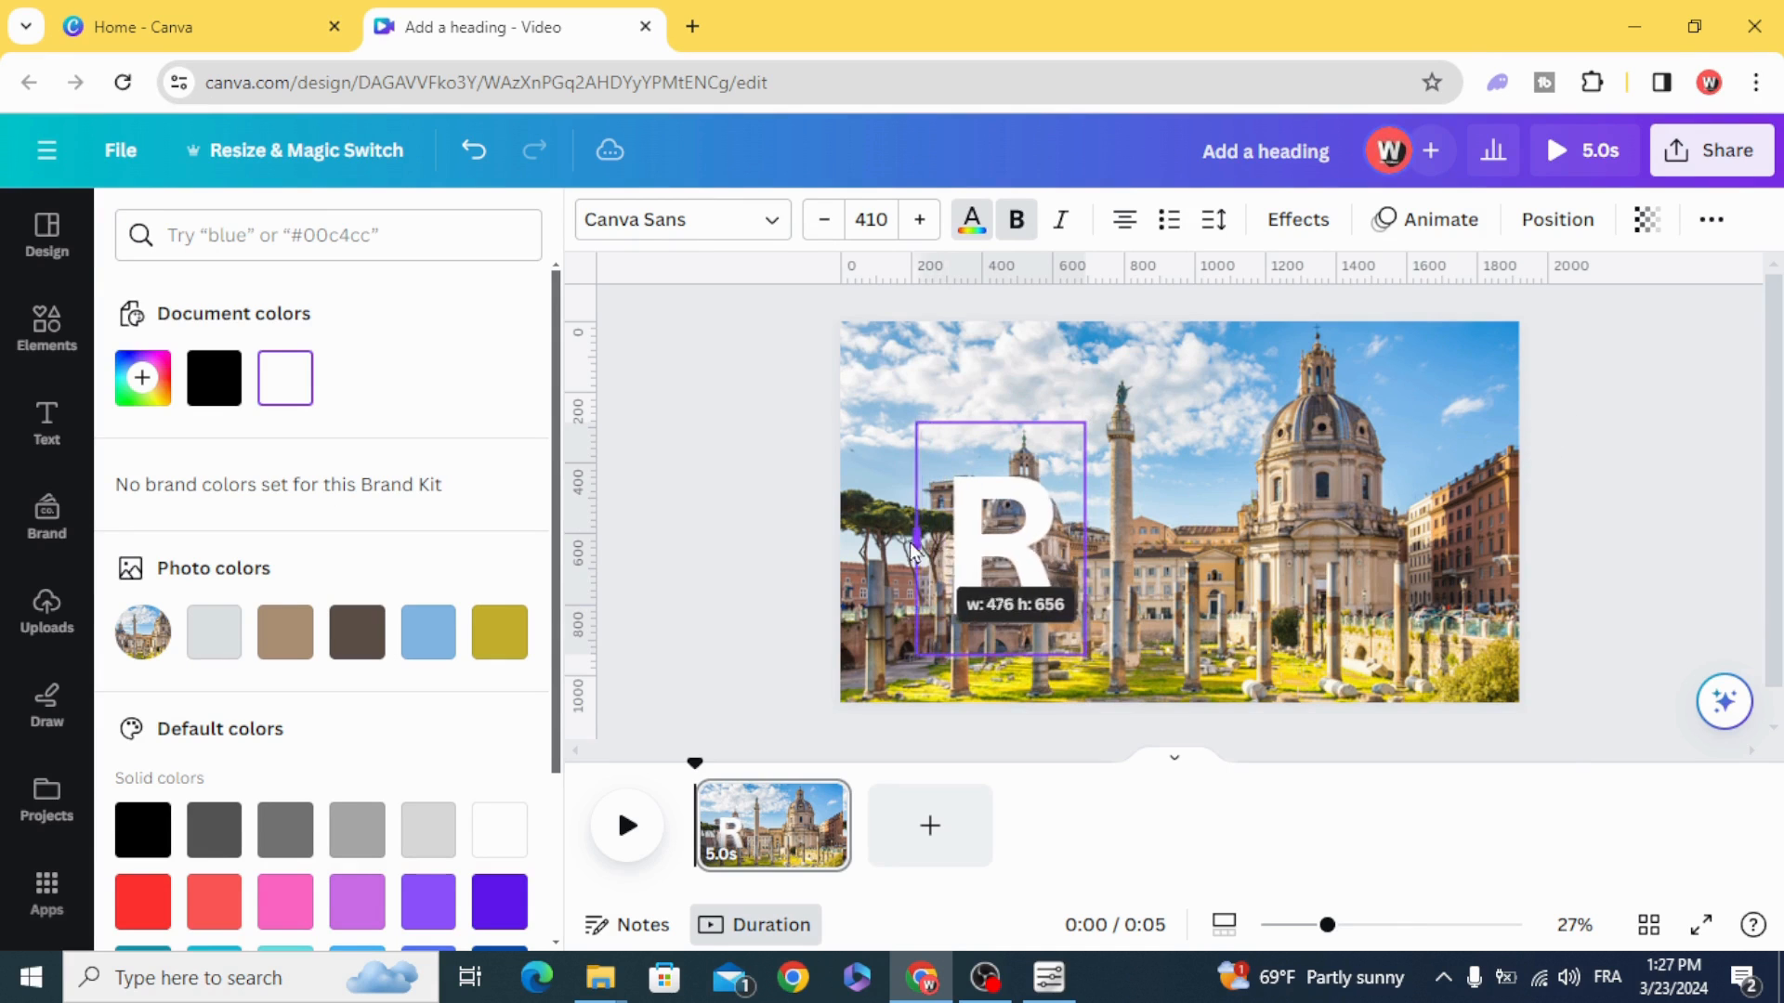
left_click_drag(921, 541, 862, 541)
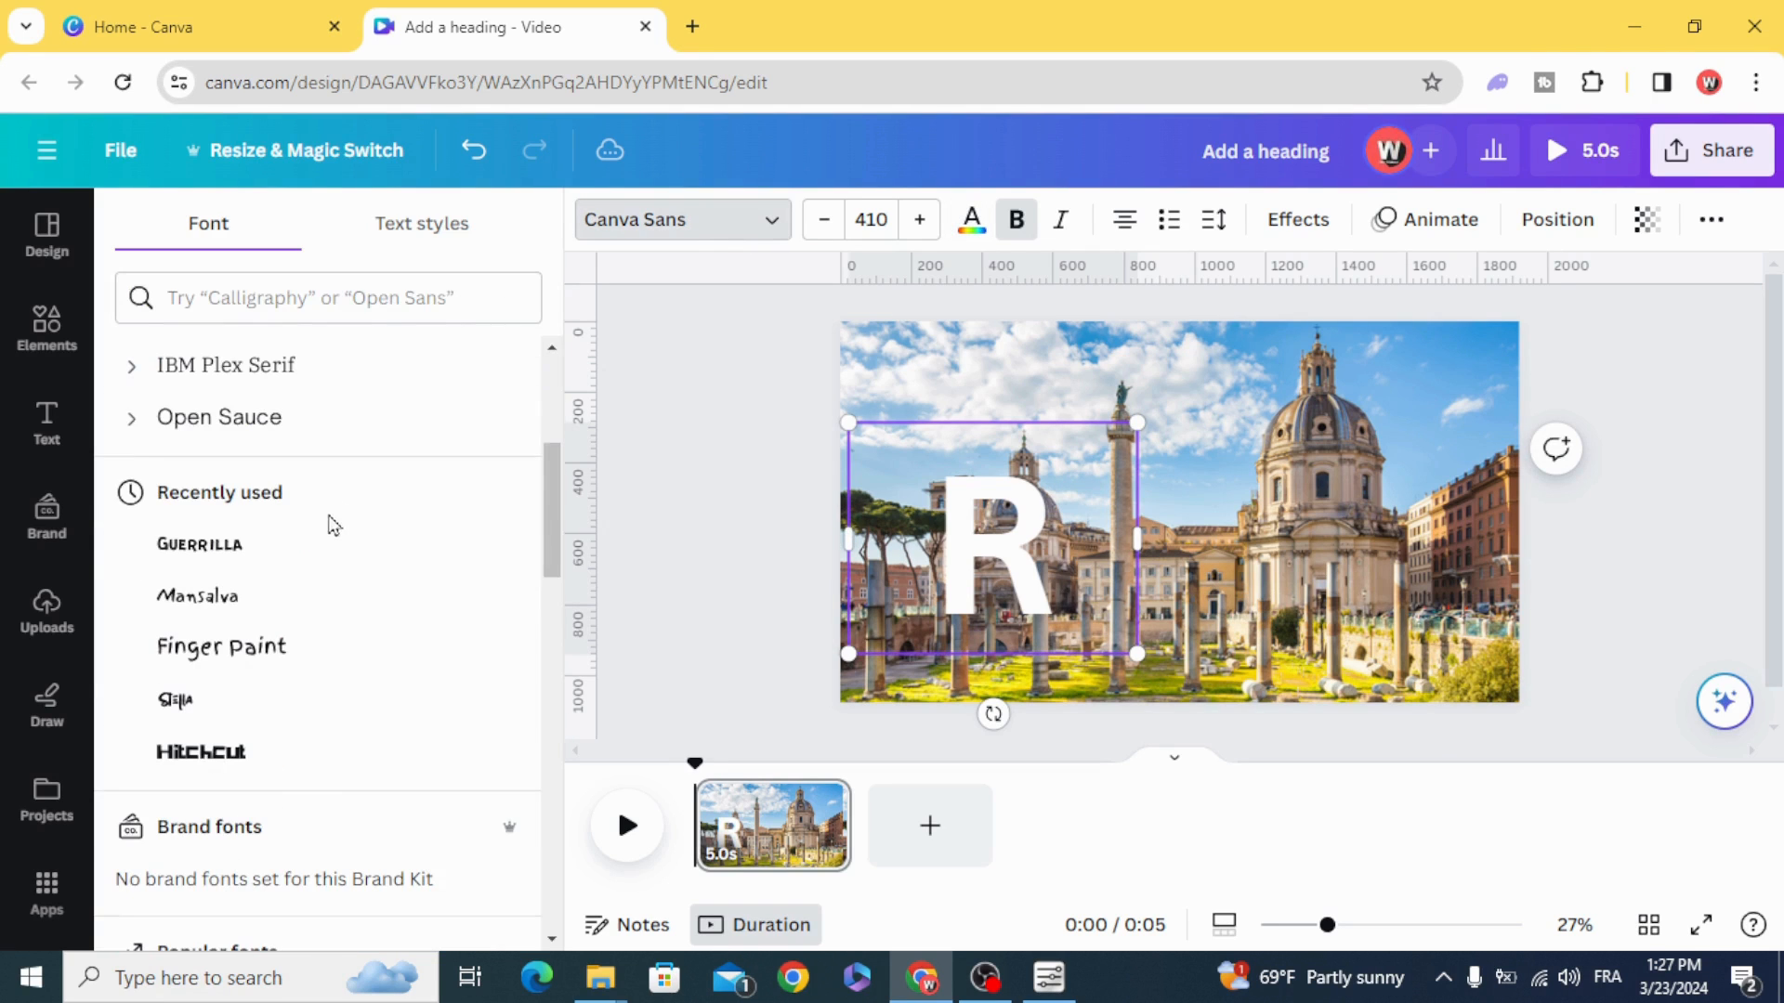
type("s")
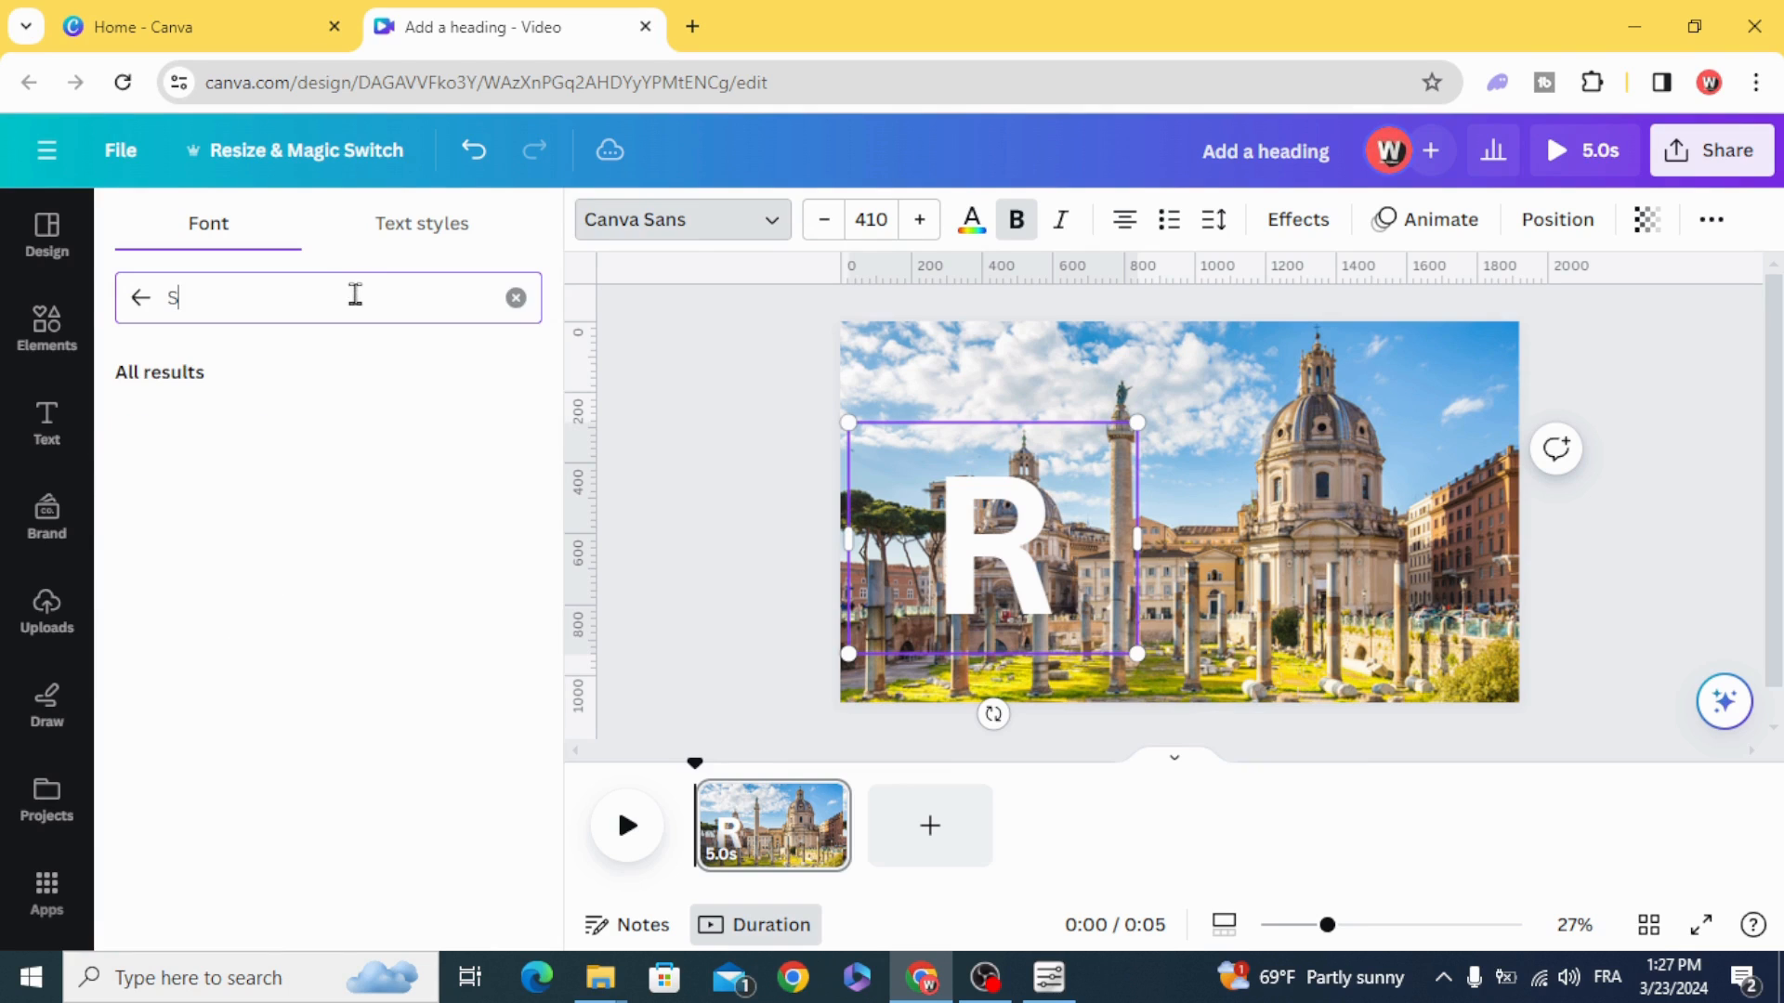
type("P")
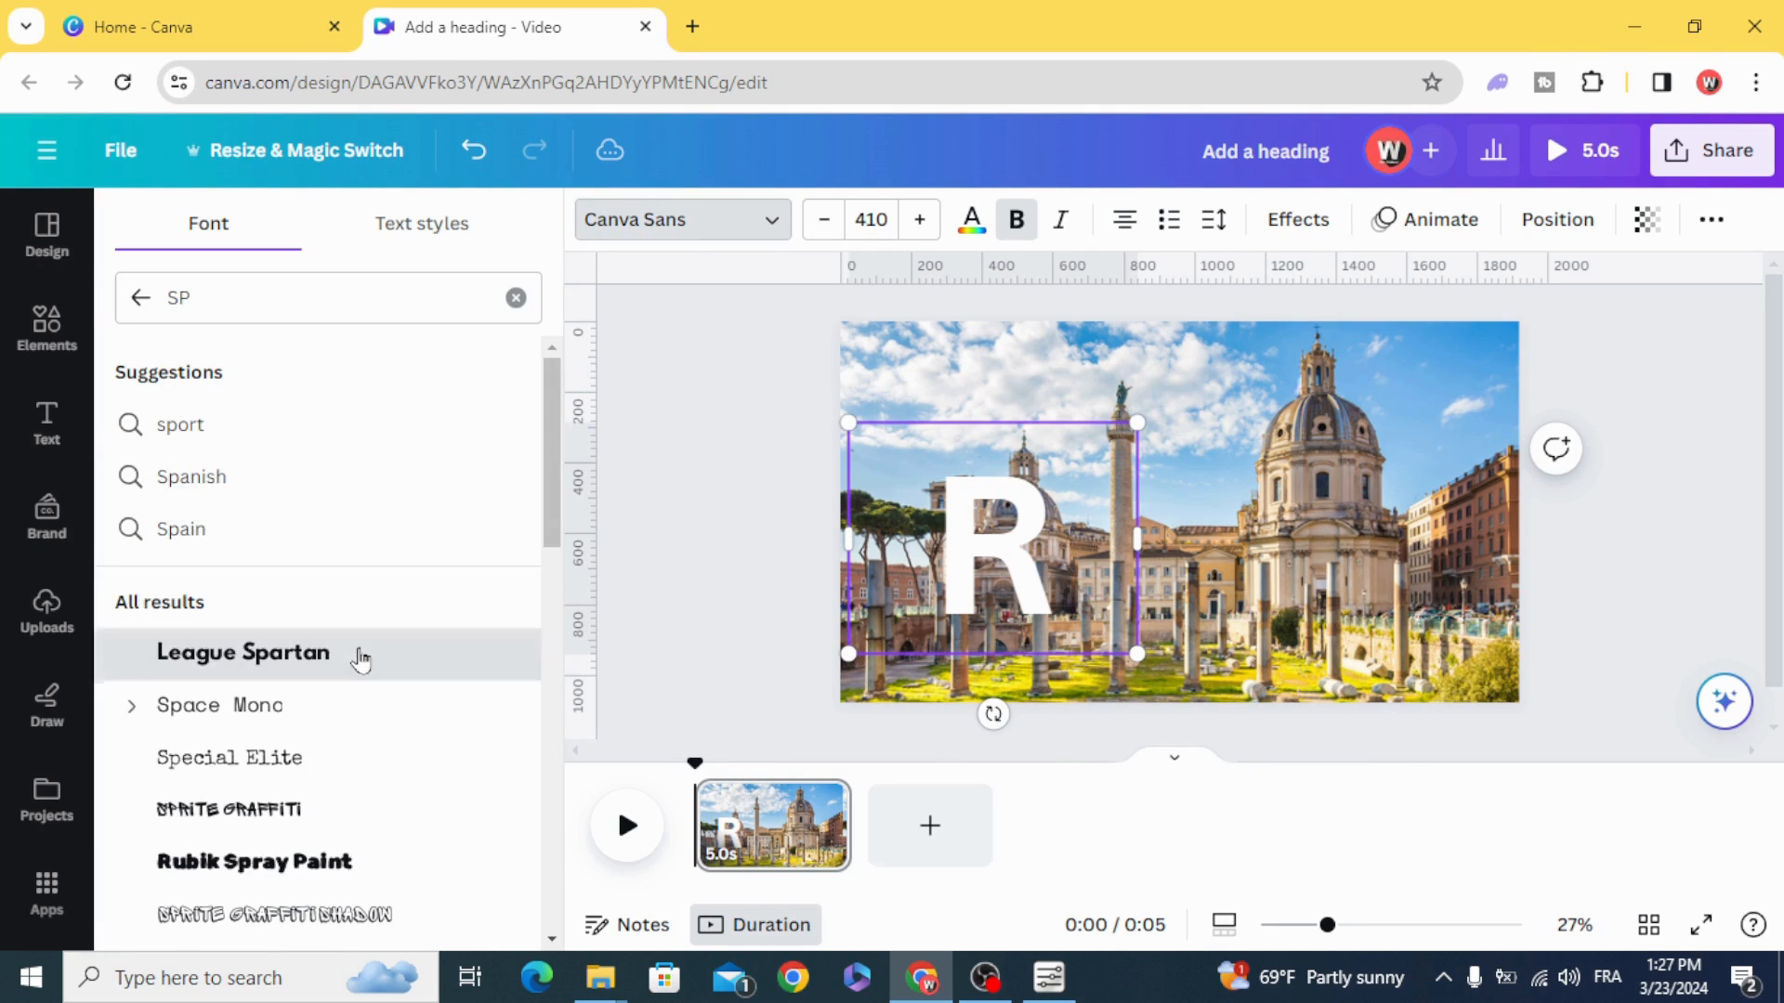
left_click(243, 652)
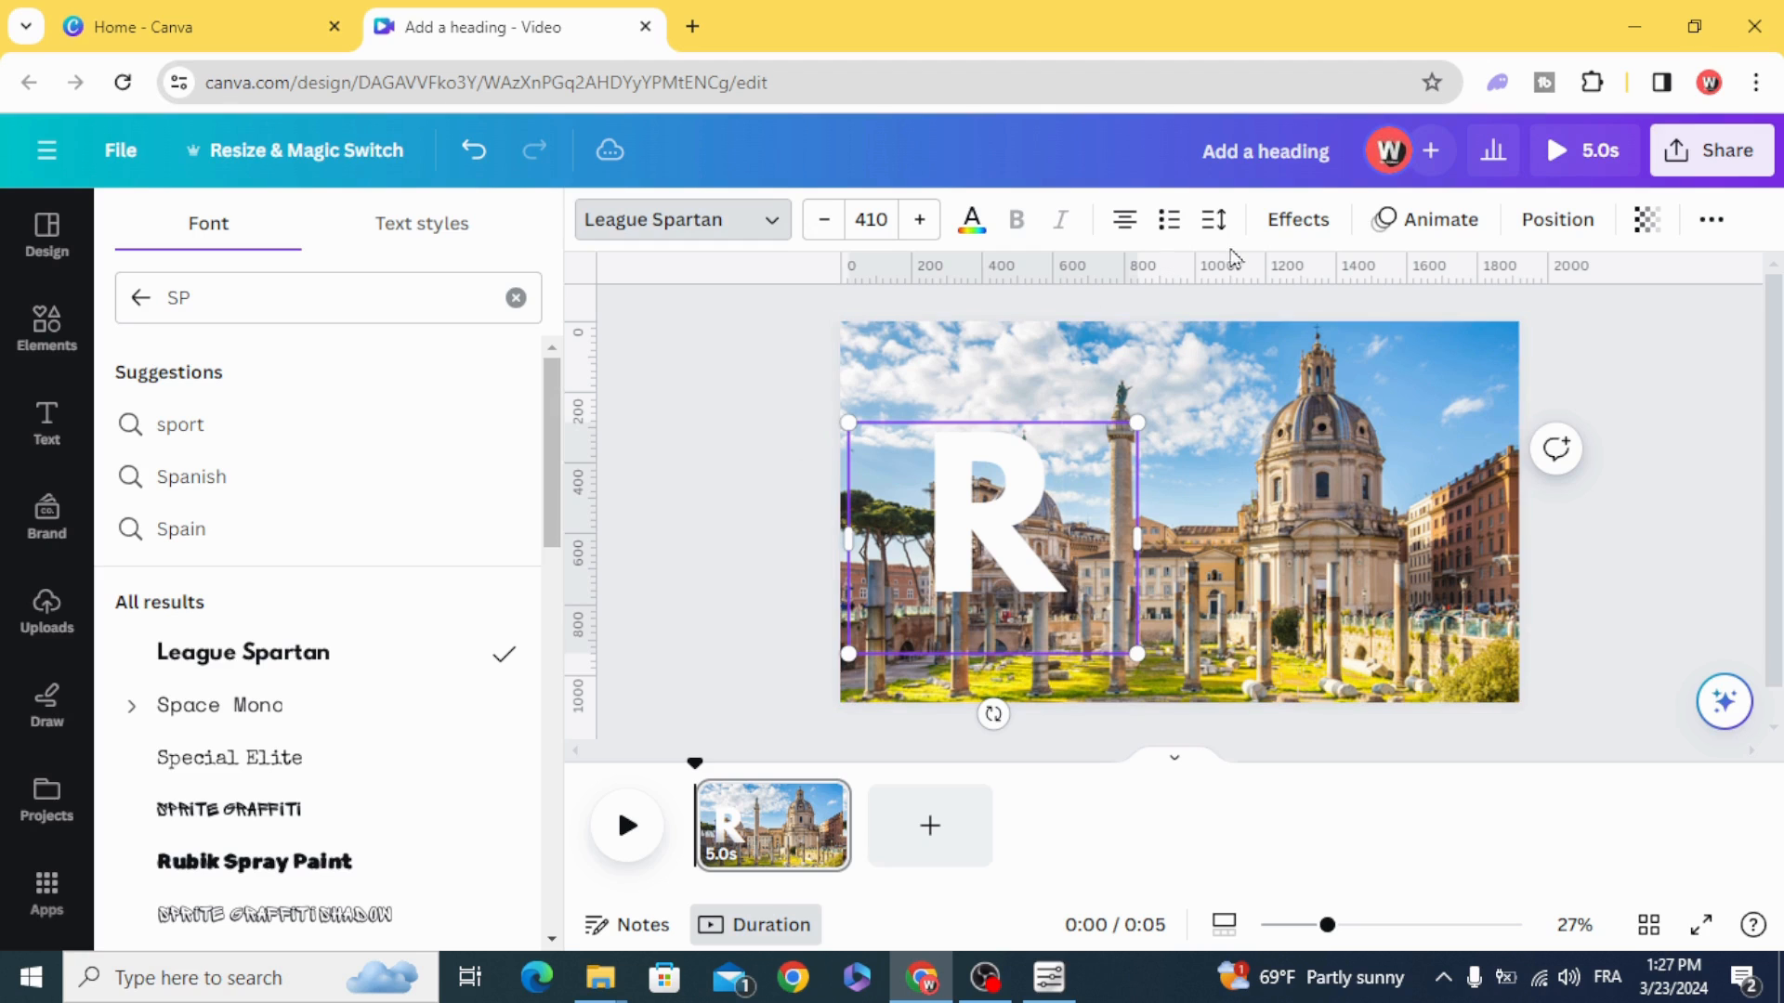
Step: Add a shadow effect to the R with direction about -96 and a larger offset
left_click(1296, 219)
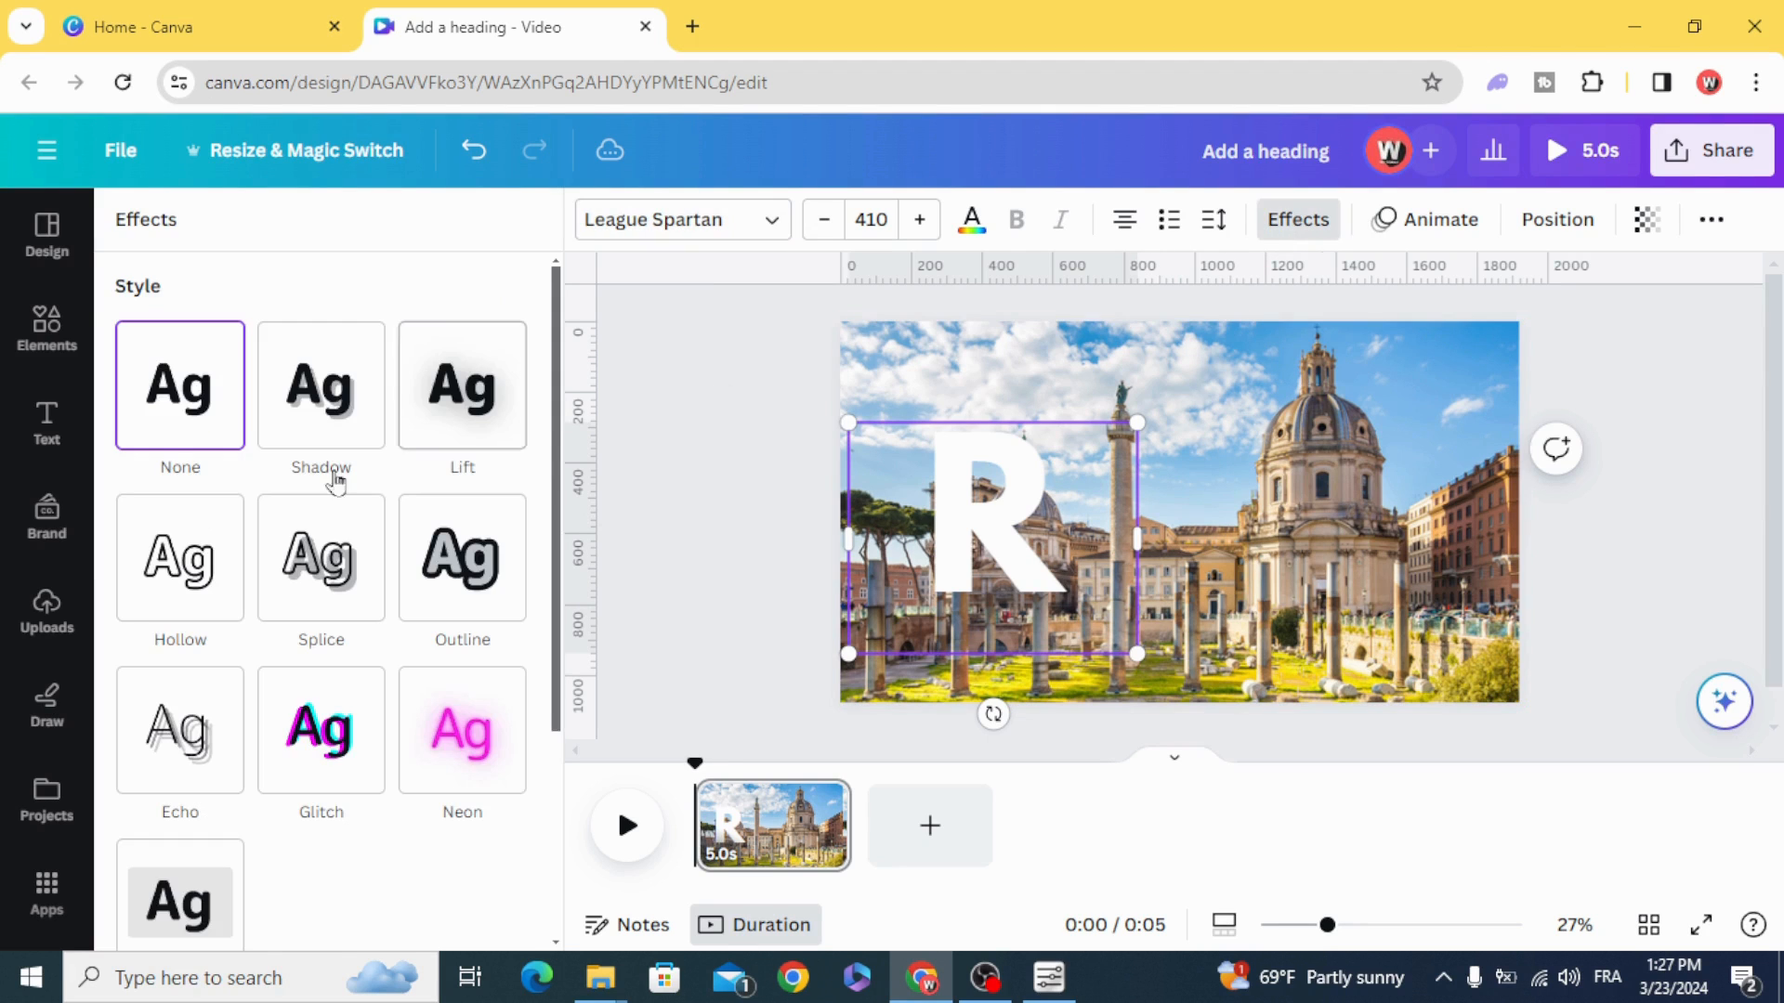
left_click(321, 384)
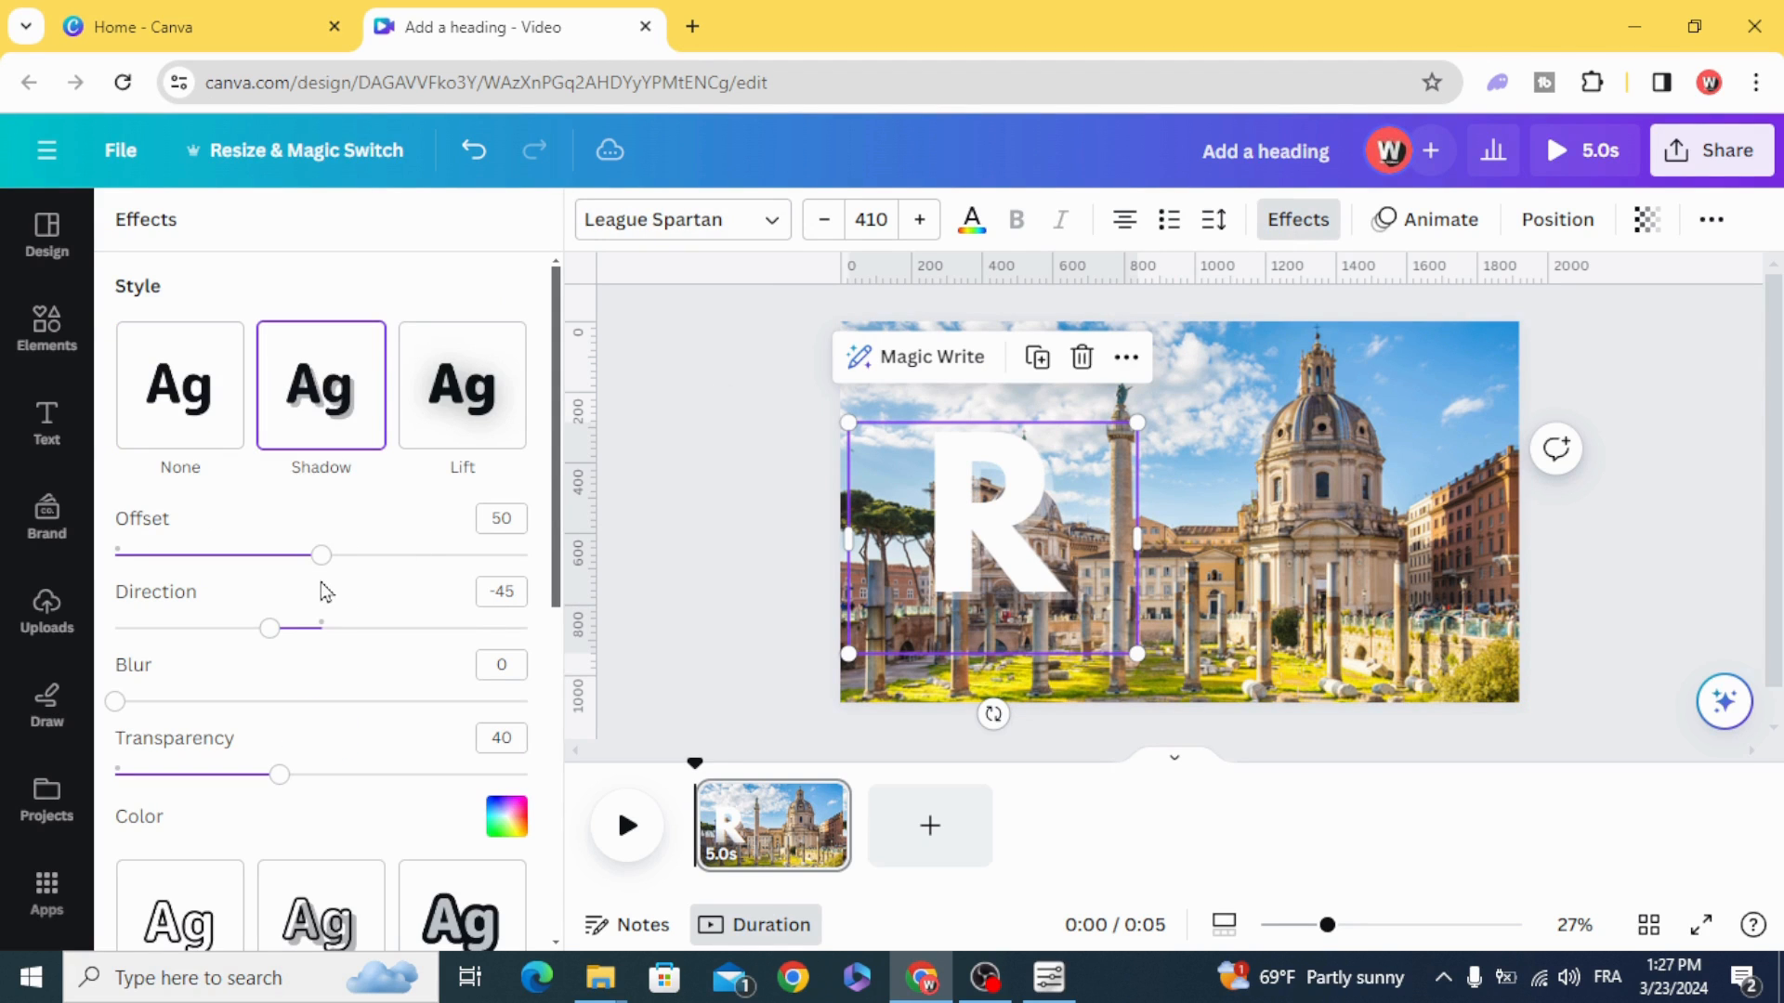
left_click_drag(269, 628, 247, 628)
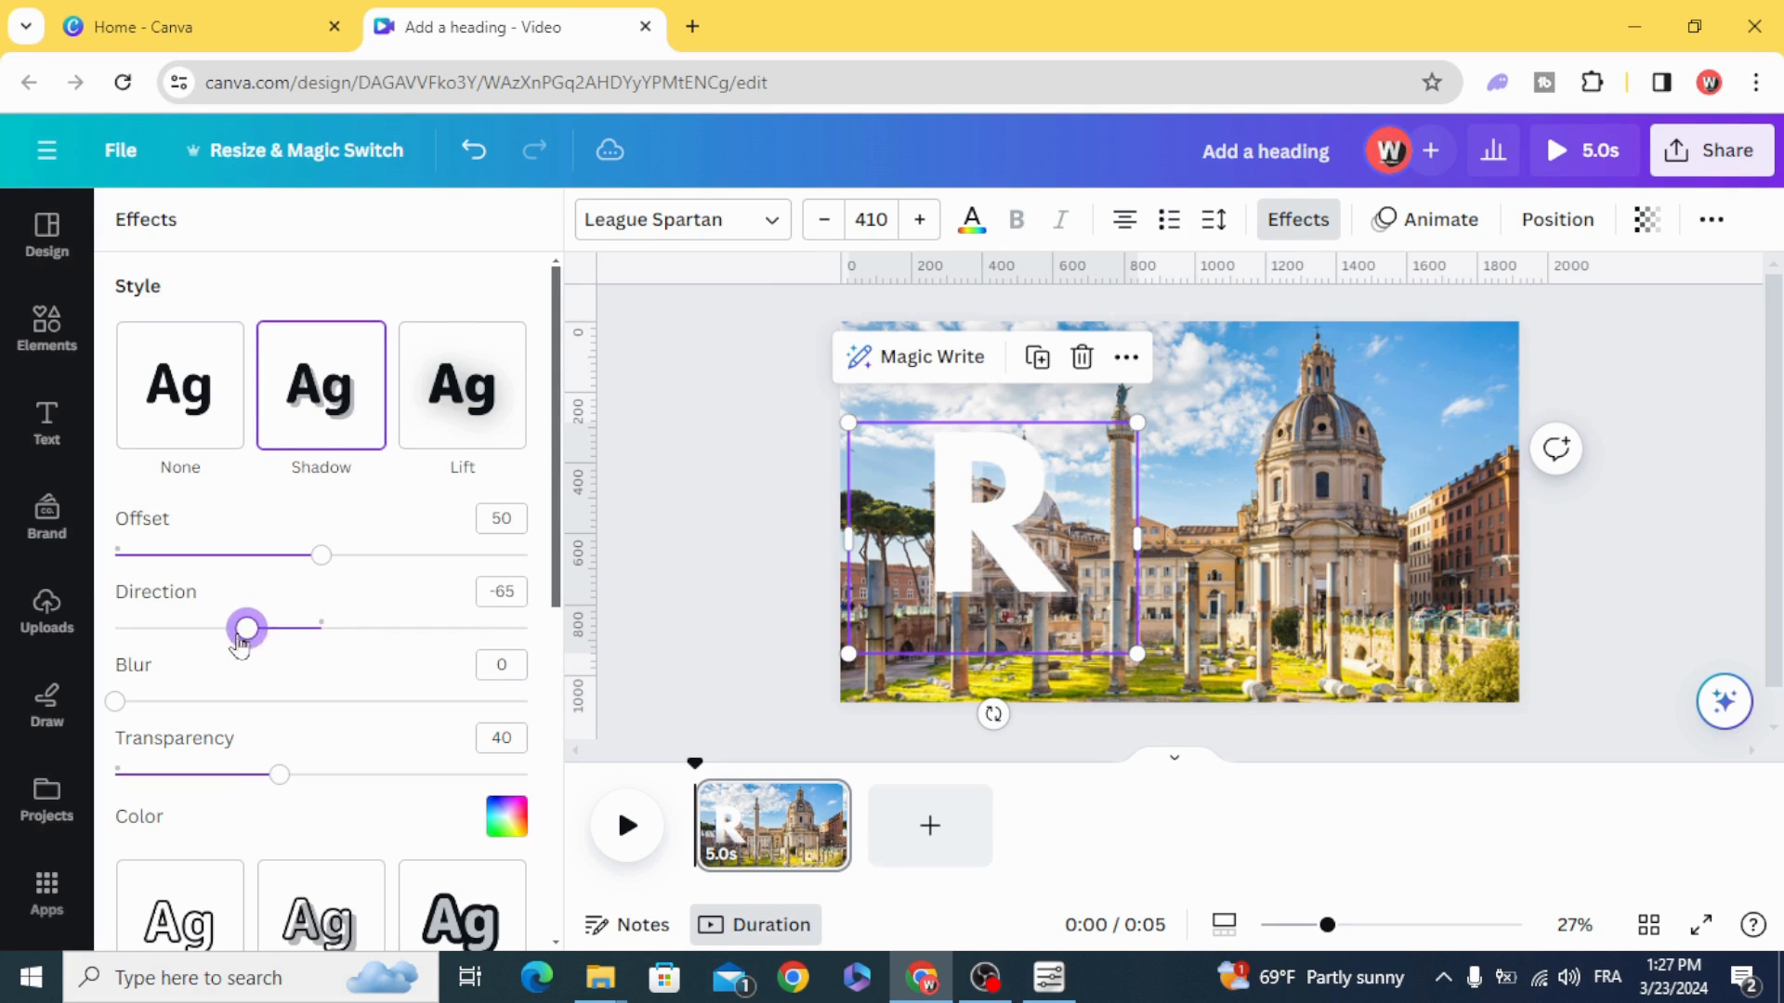
left_click_drag(247, 627, 221, 626)
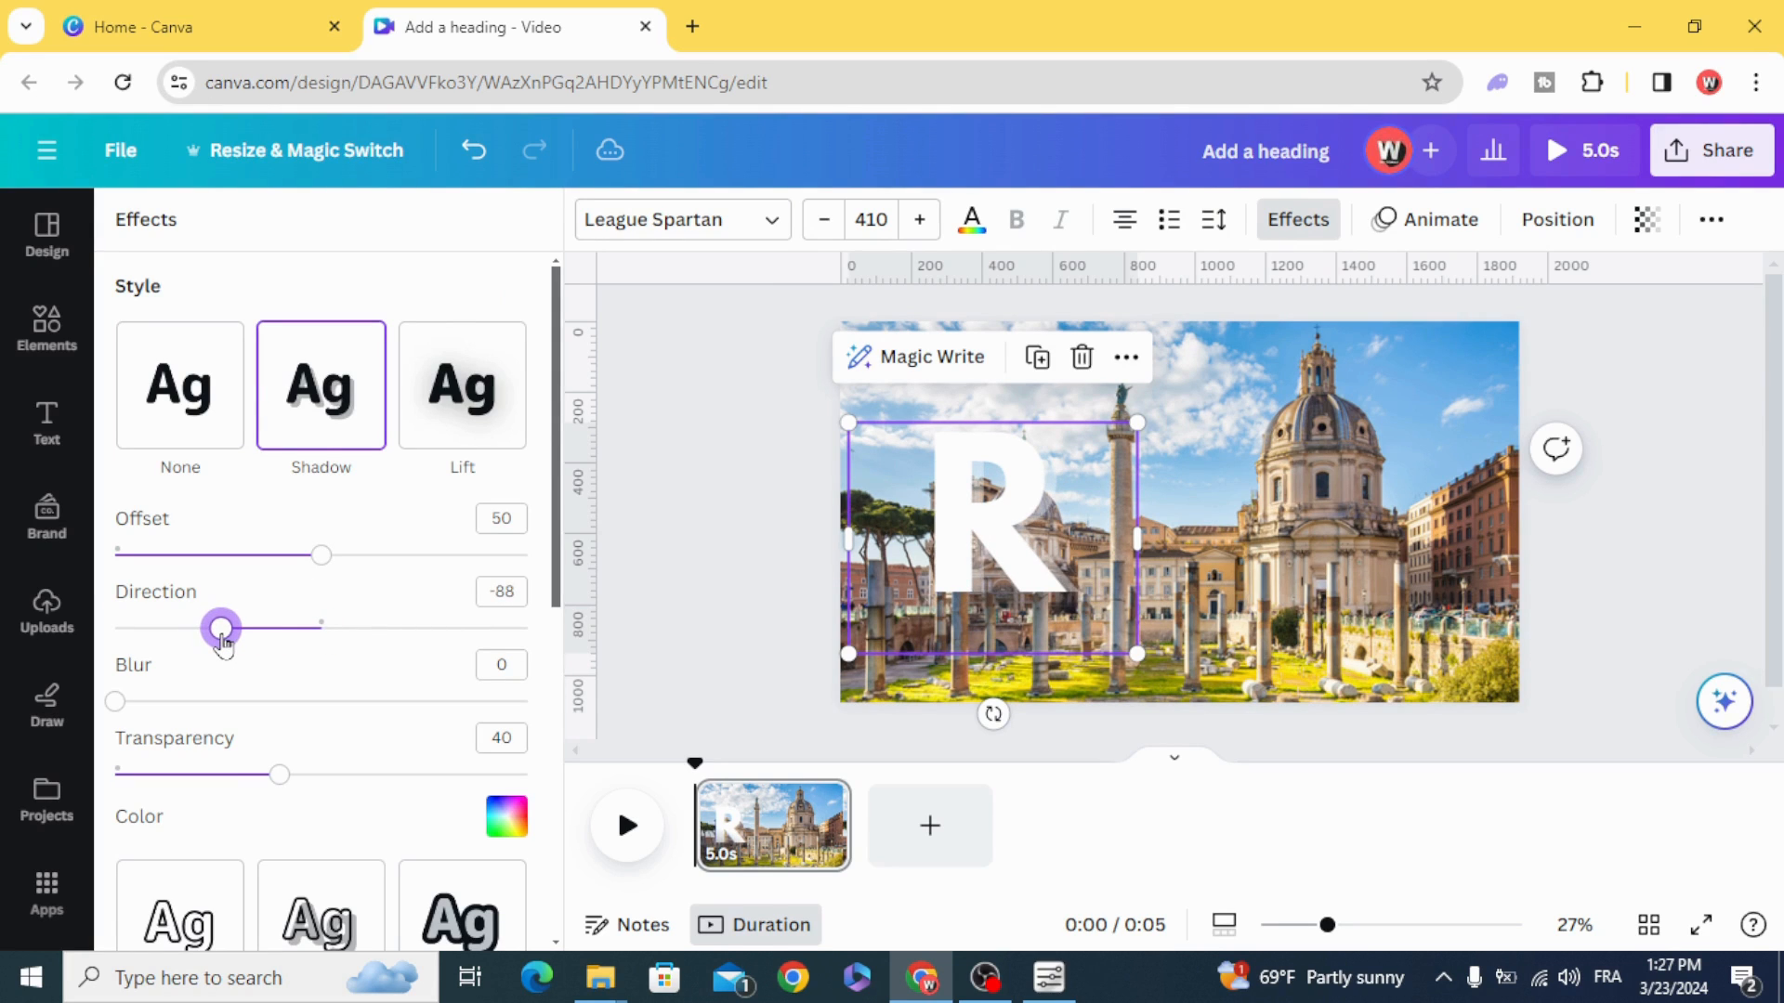
left_click_drag(221, 628, 205, 628)
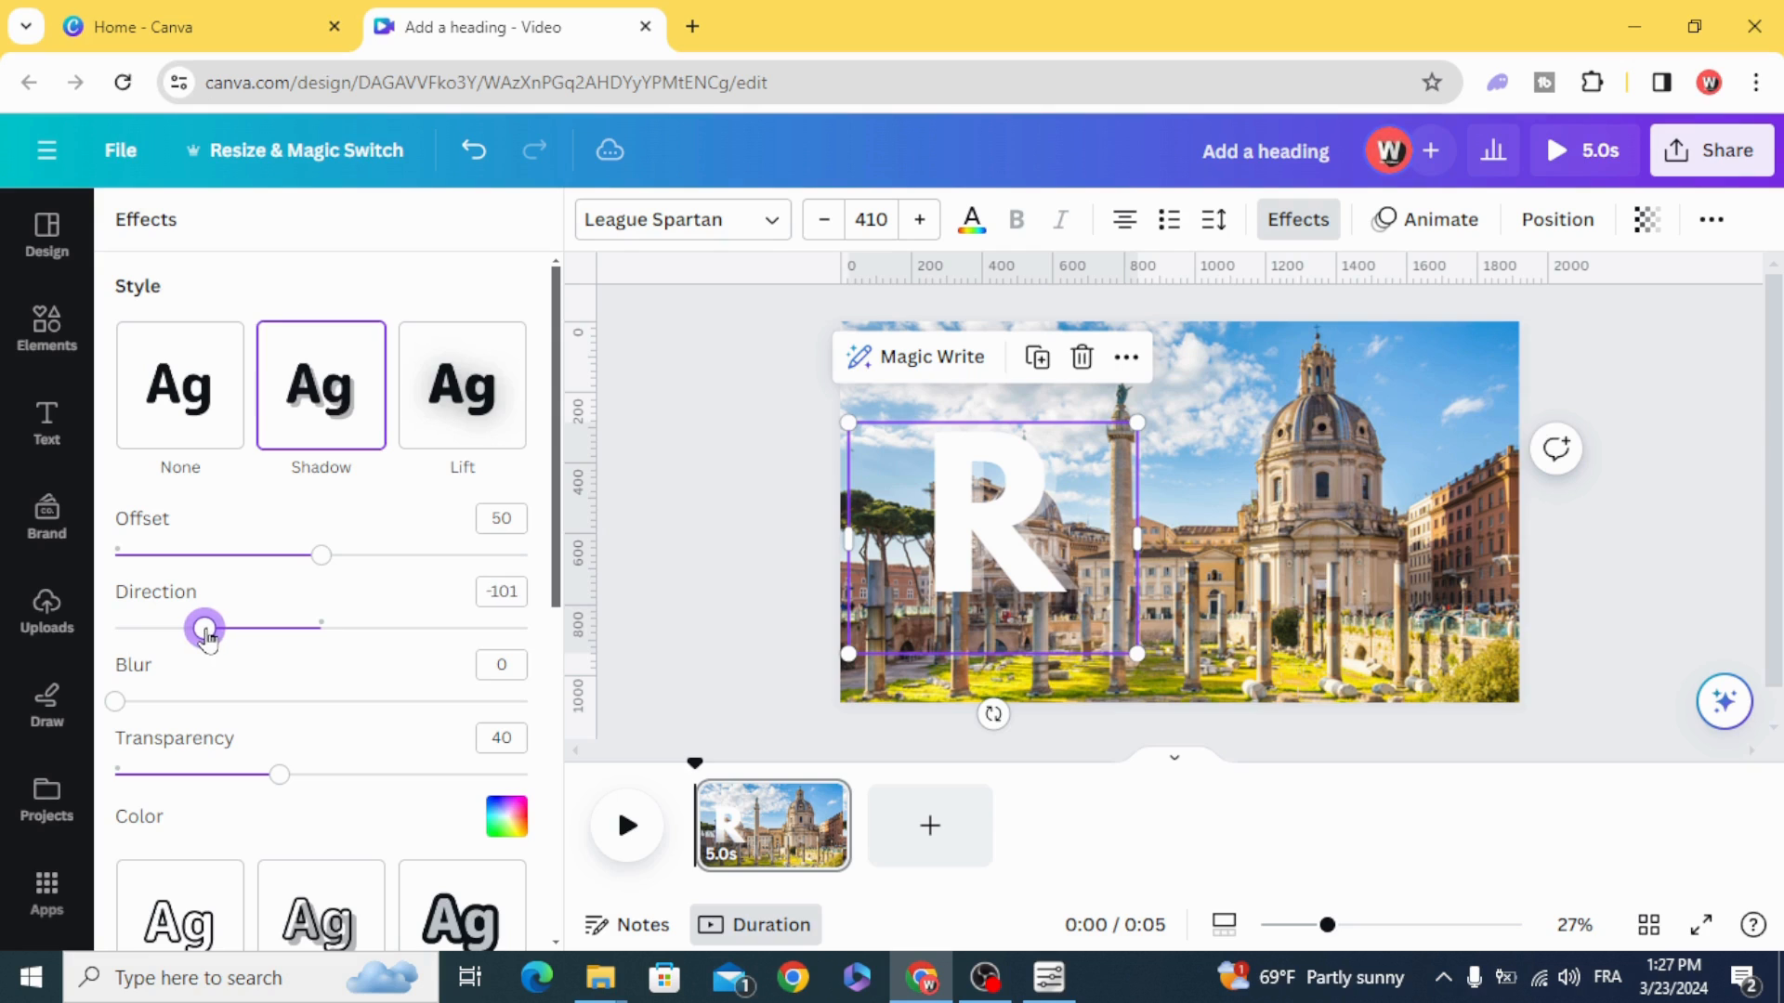
left_click_drag(205, 626, 213, 626)
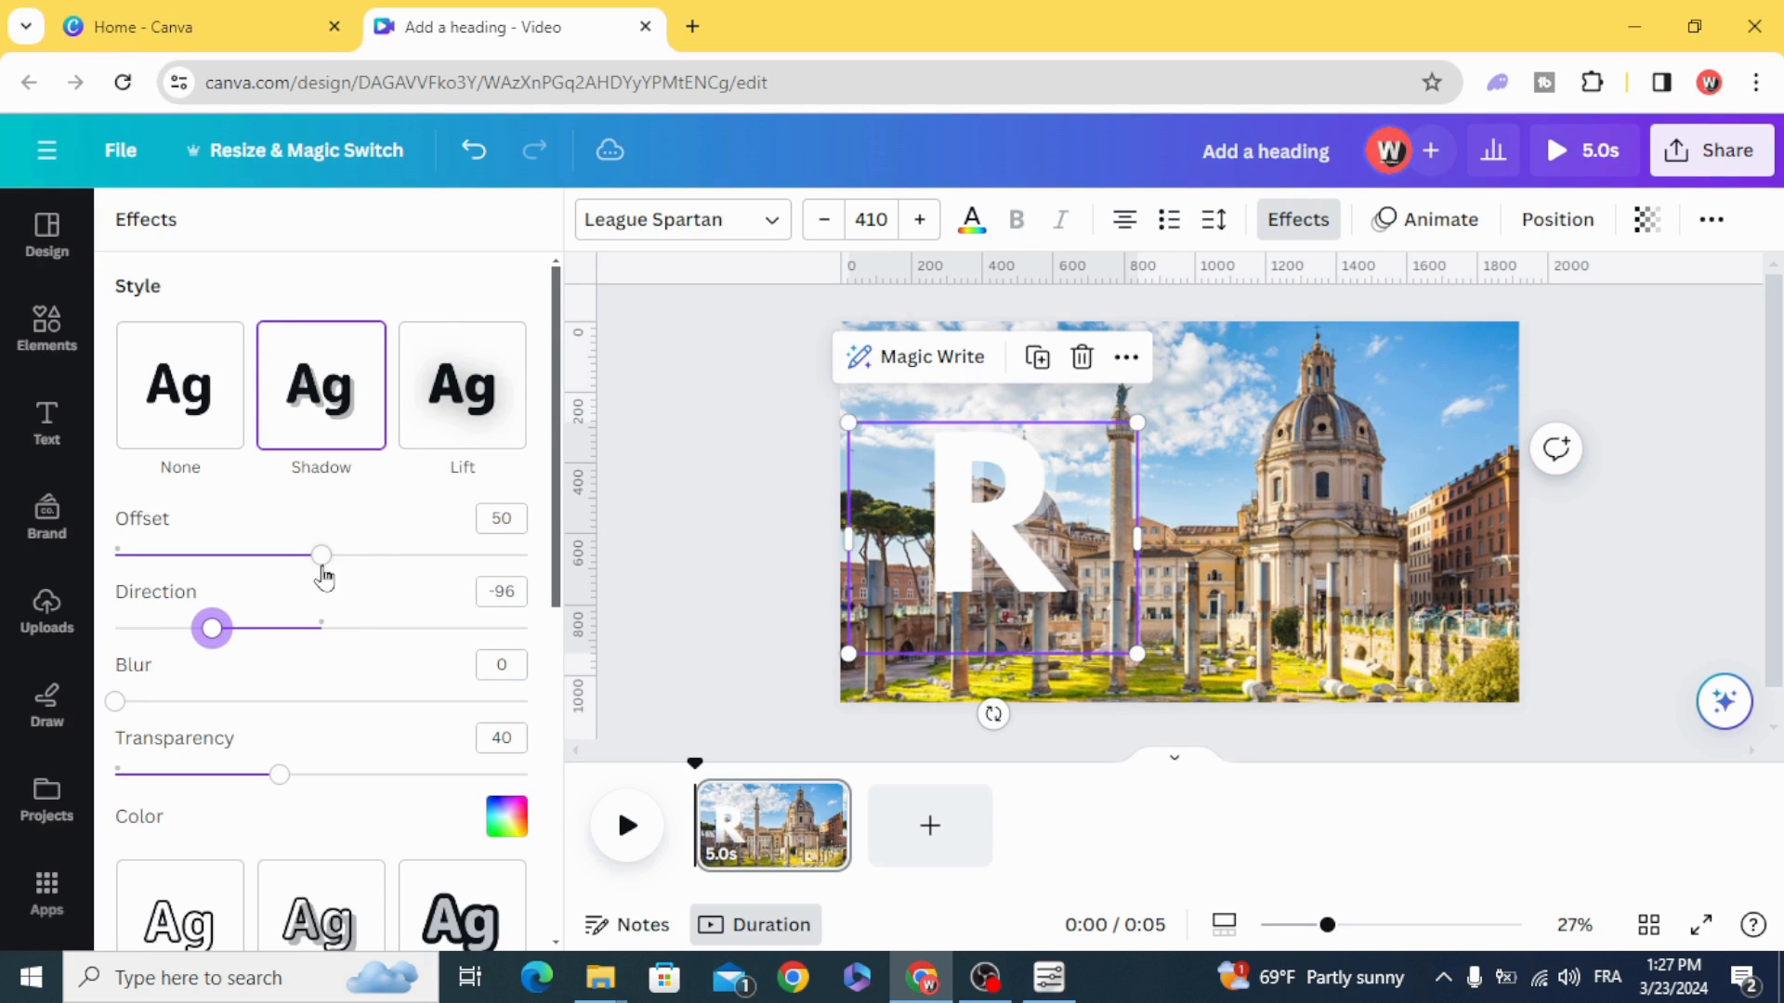
left_click_drag(323, 554, 353, 554)
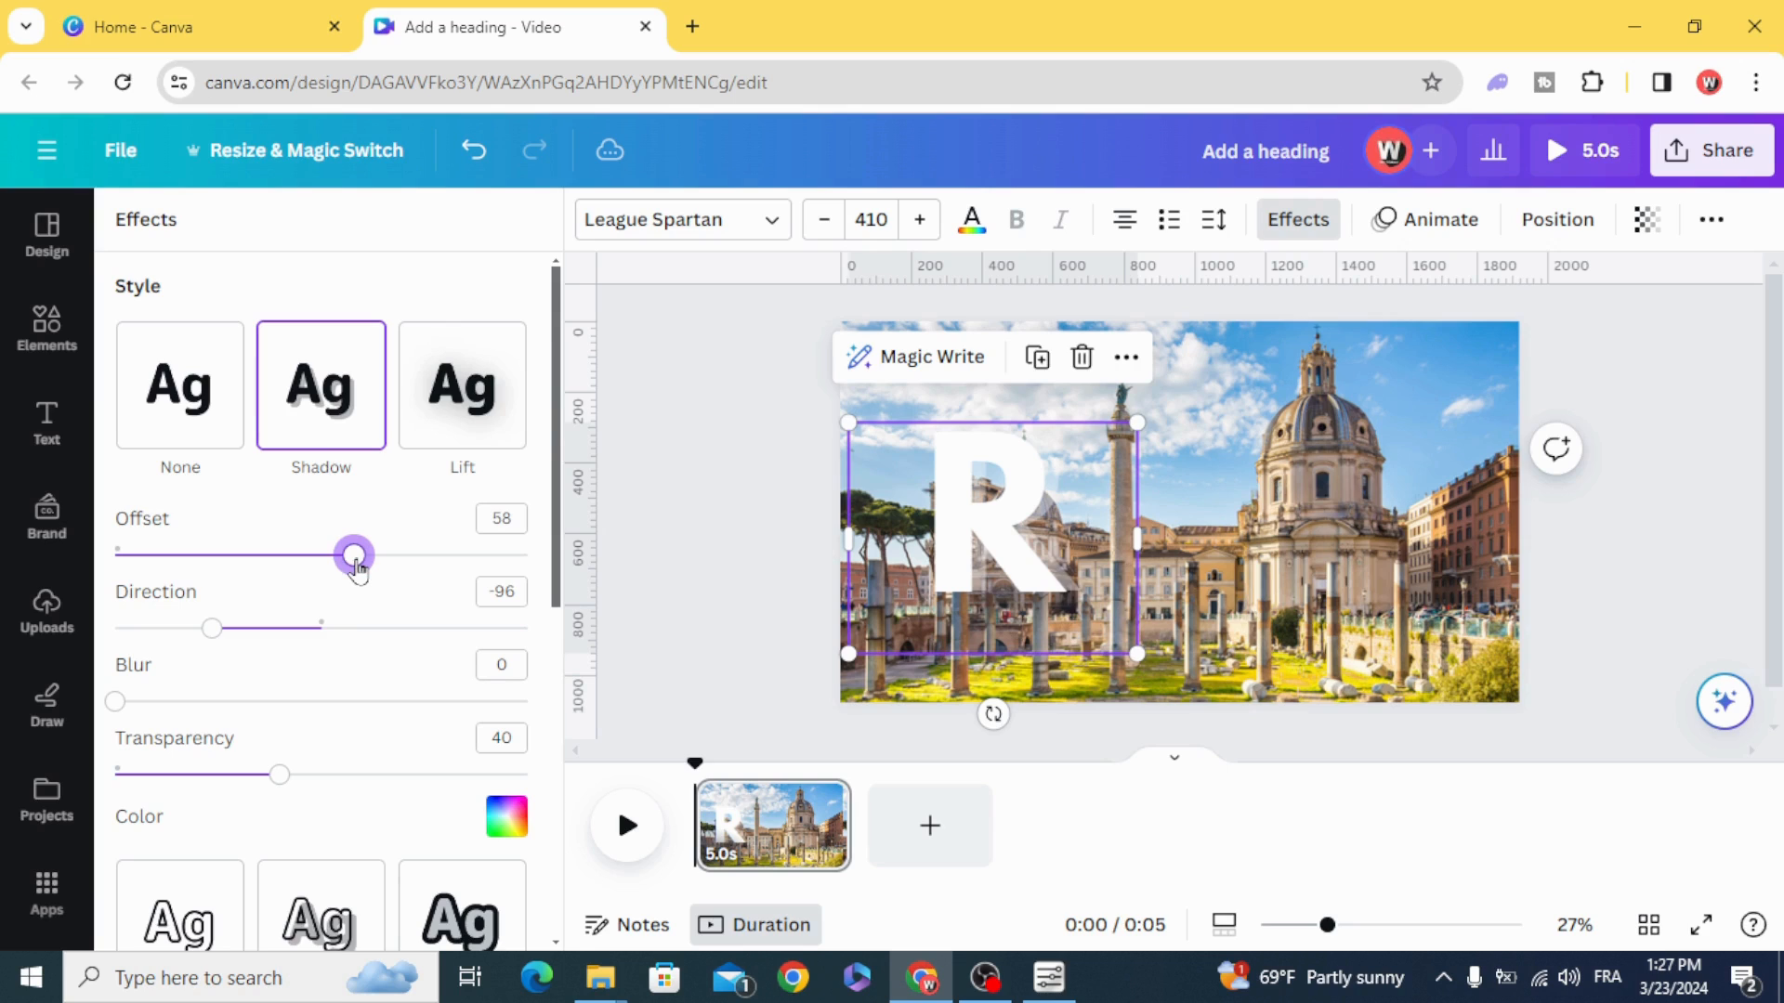
left_click_drag(354, 555, 372, 555)
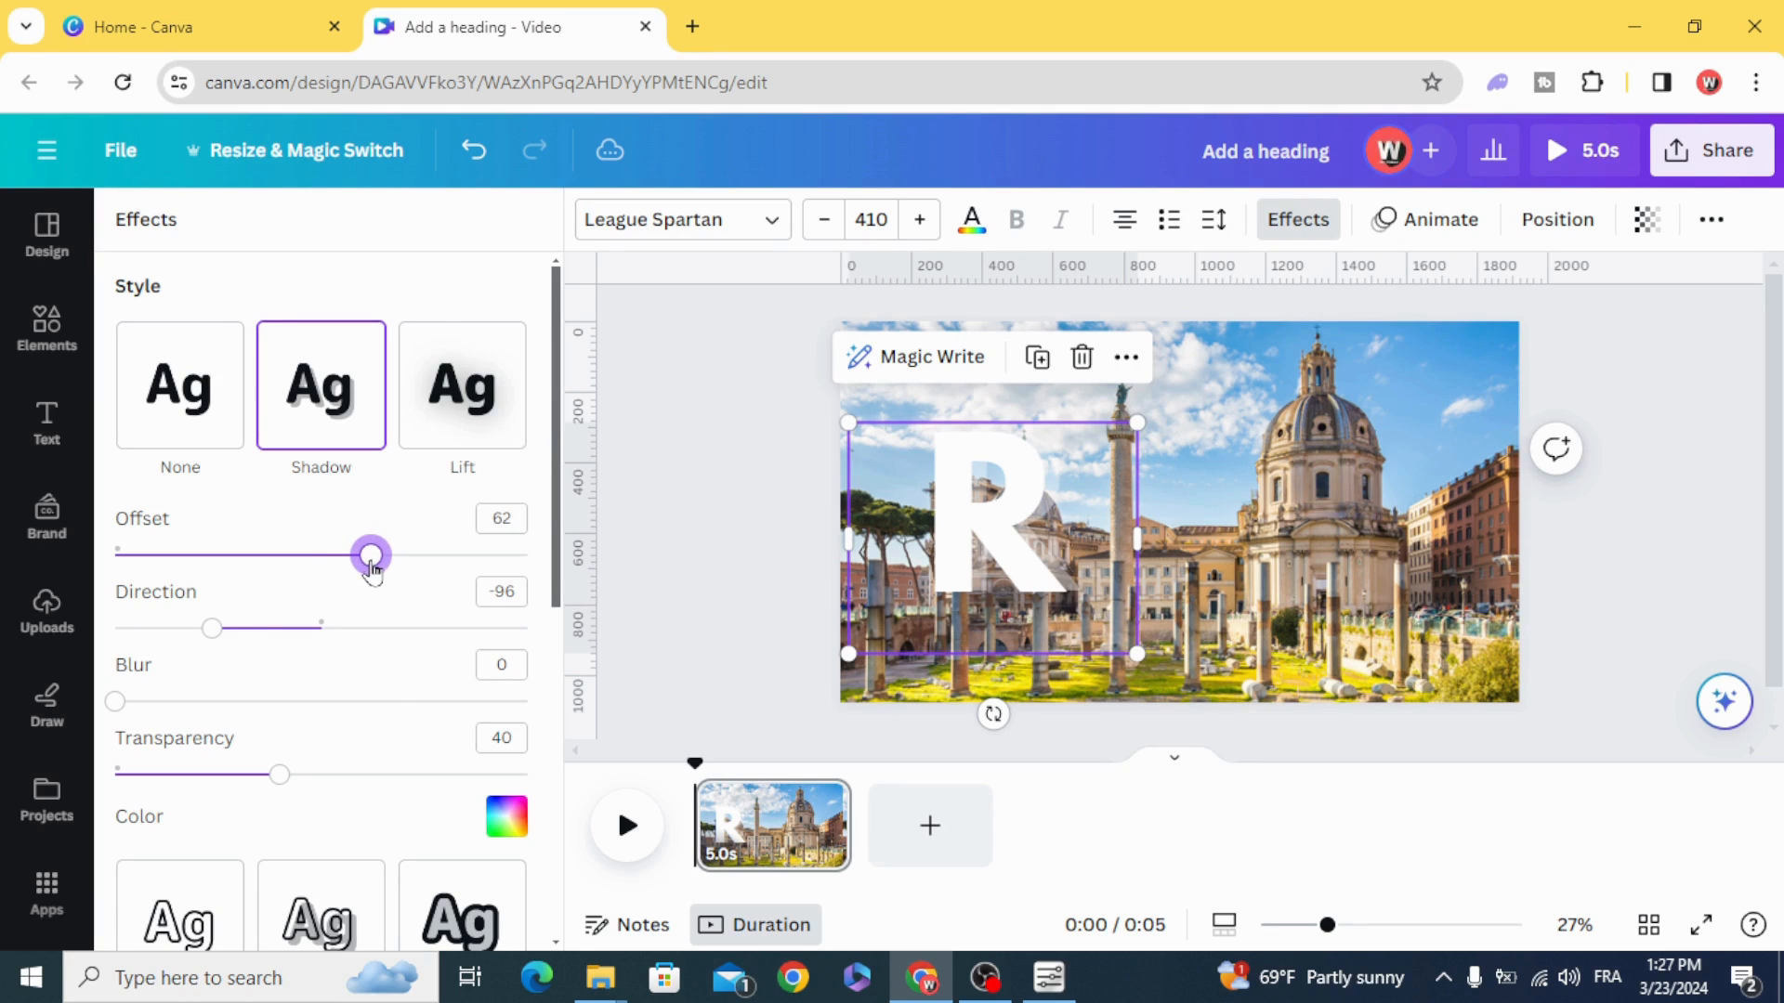
Step: Set the shadow to transparency 81, blur 47 and black colour
left_click_drag(281, 775, 434, 774)
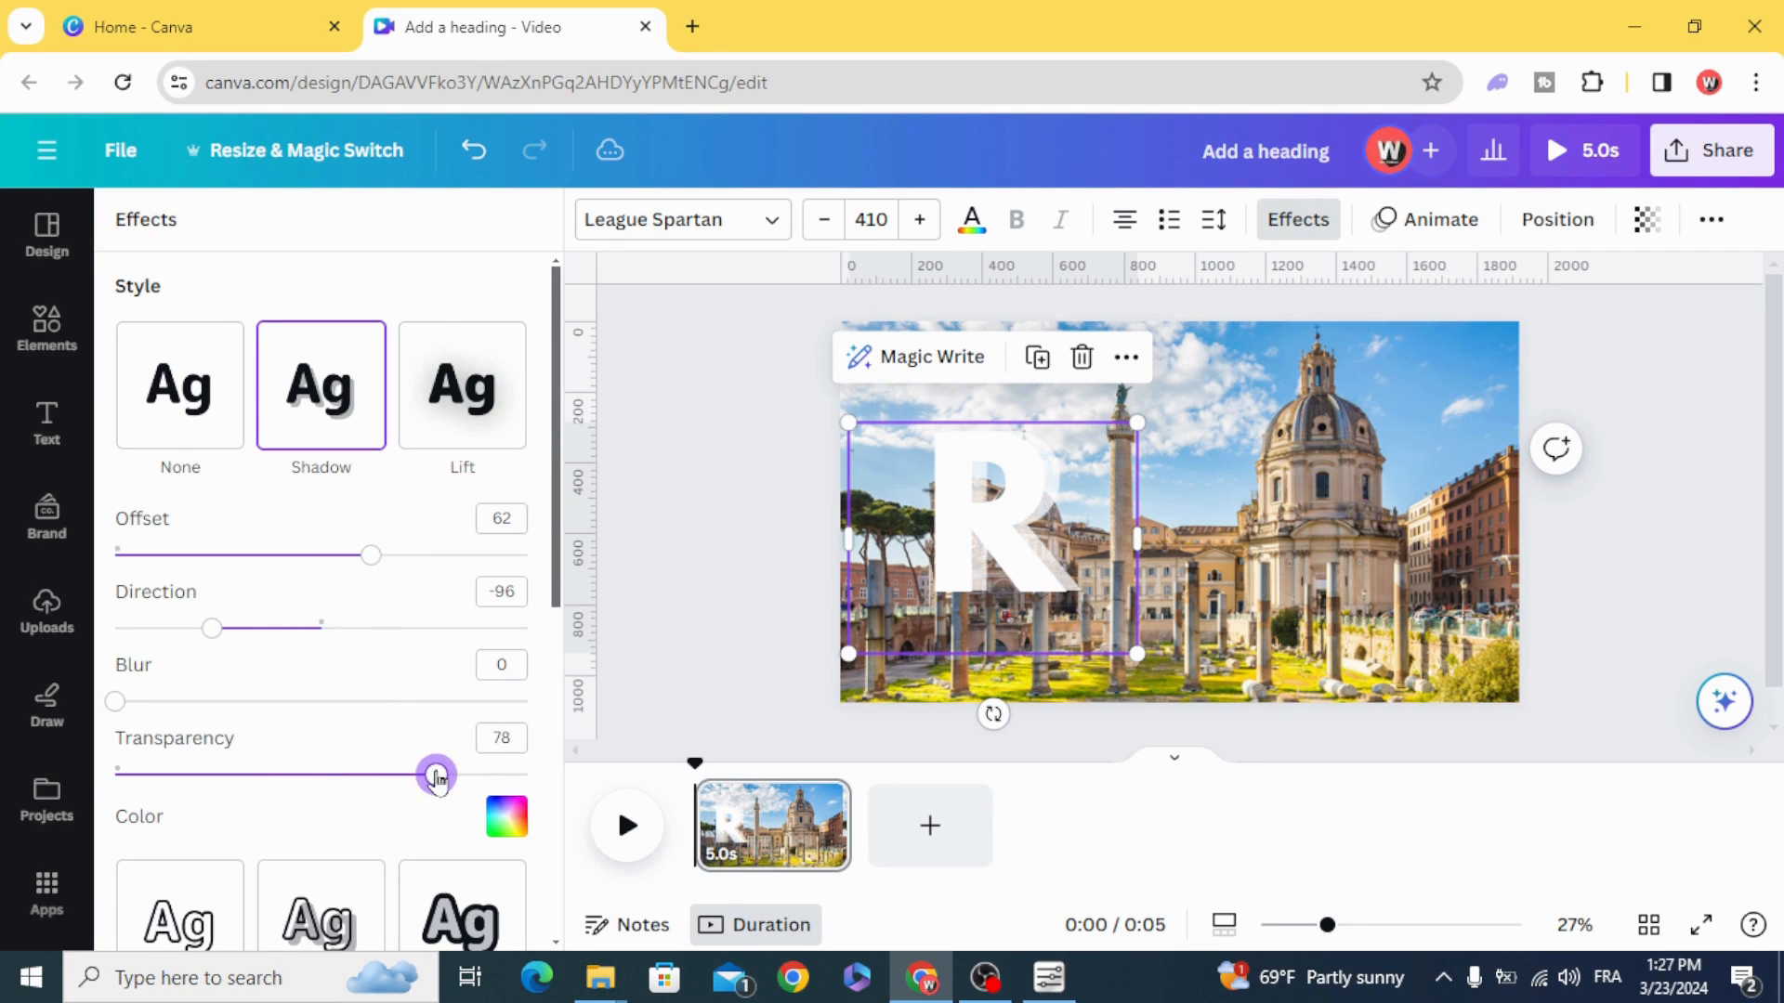
left_click_drag(435, 775, 450, 775)
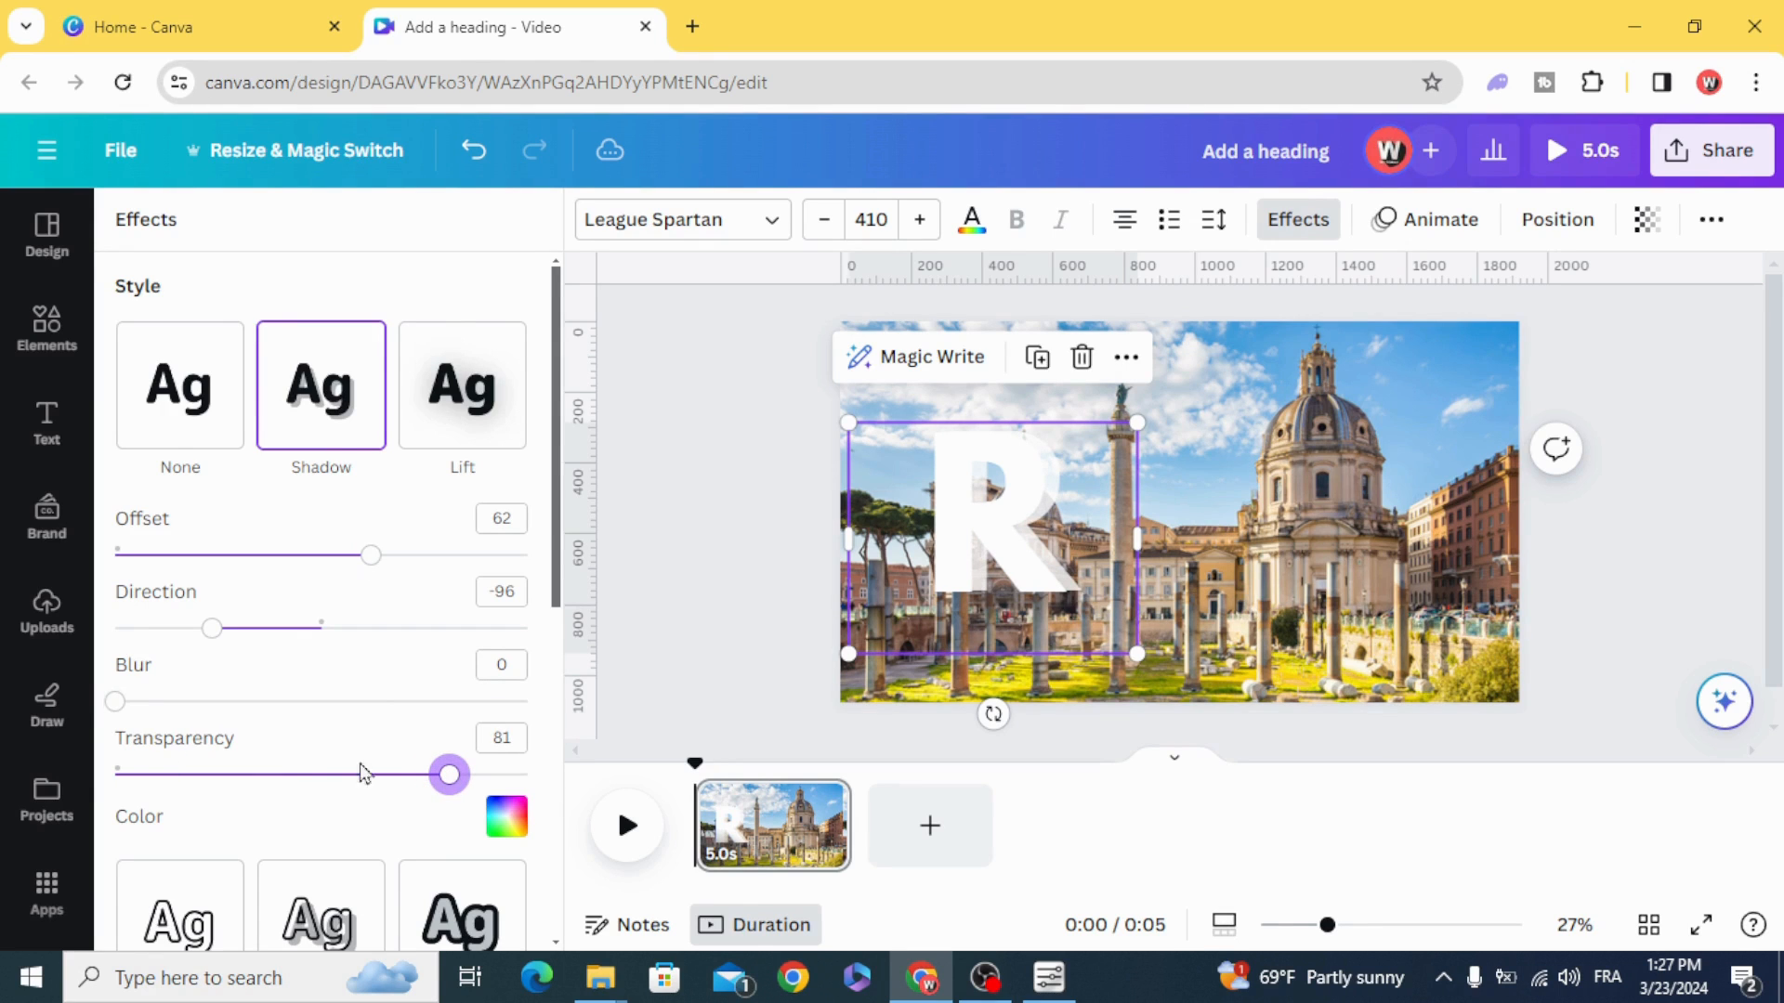
left_click_drag(115, 702, 200, 702)
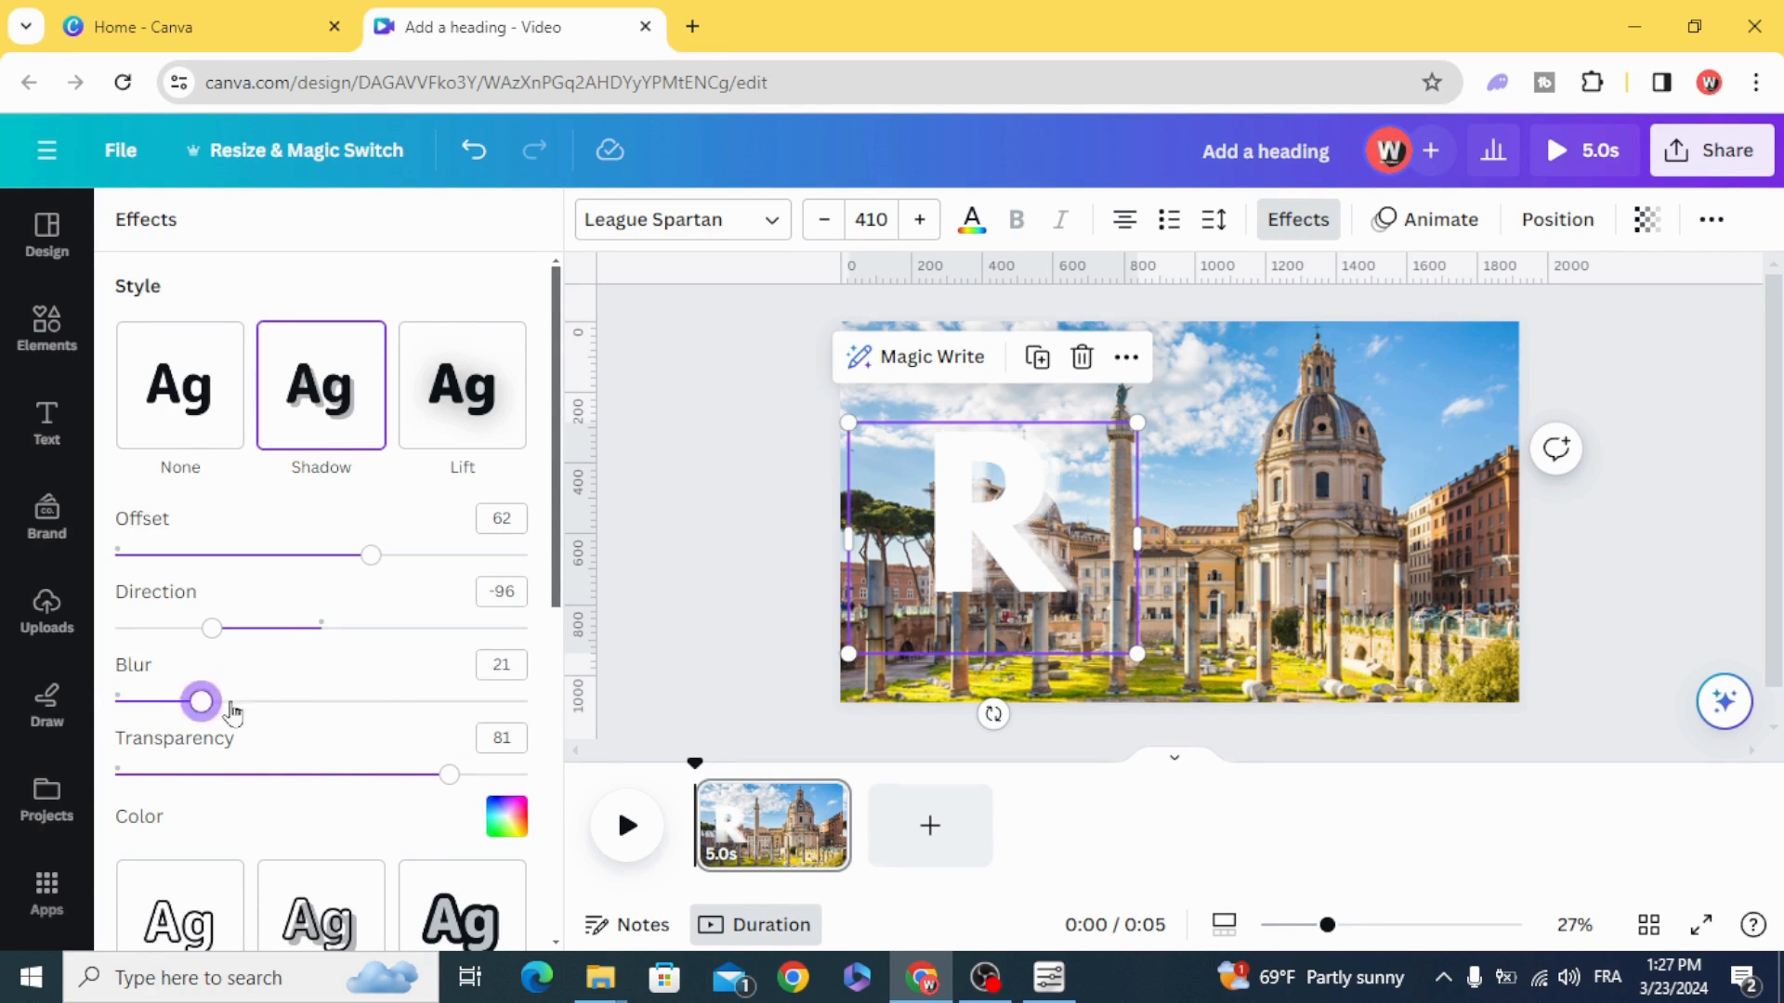
left_click_drag(201, 702, 311, 702)
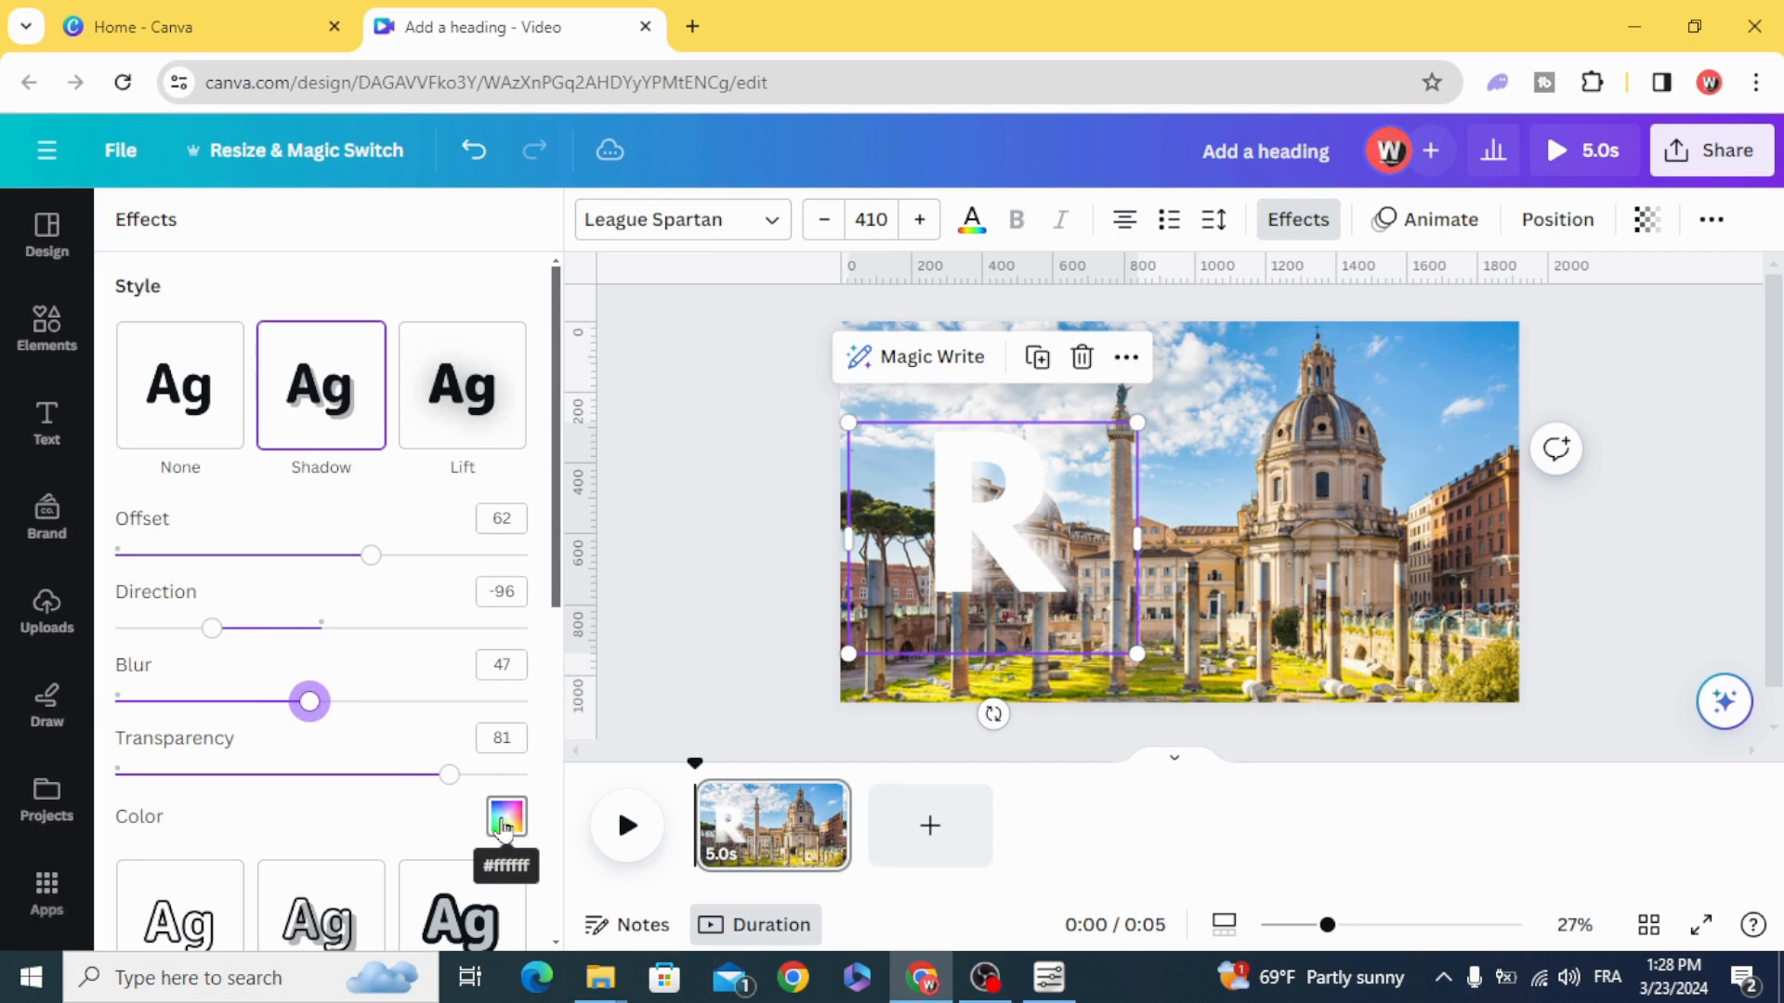
left_click(506, 815)
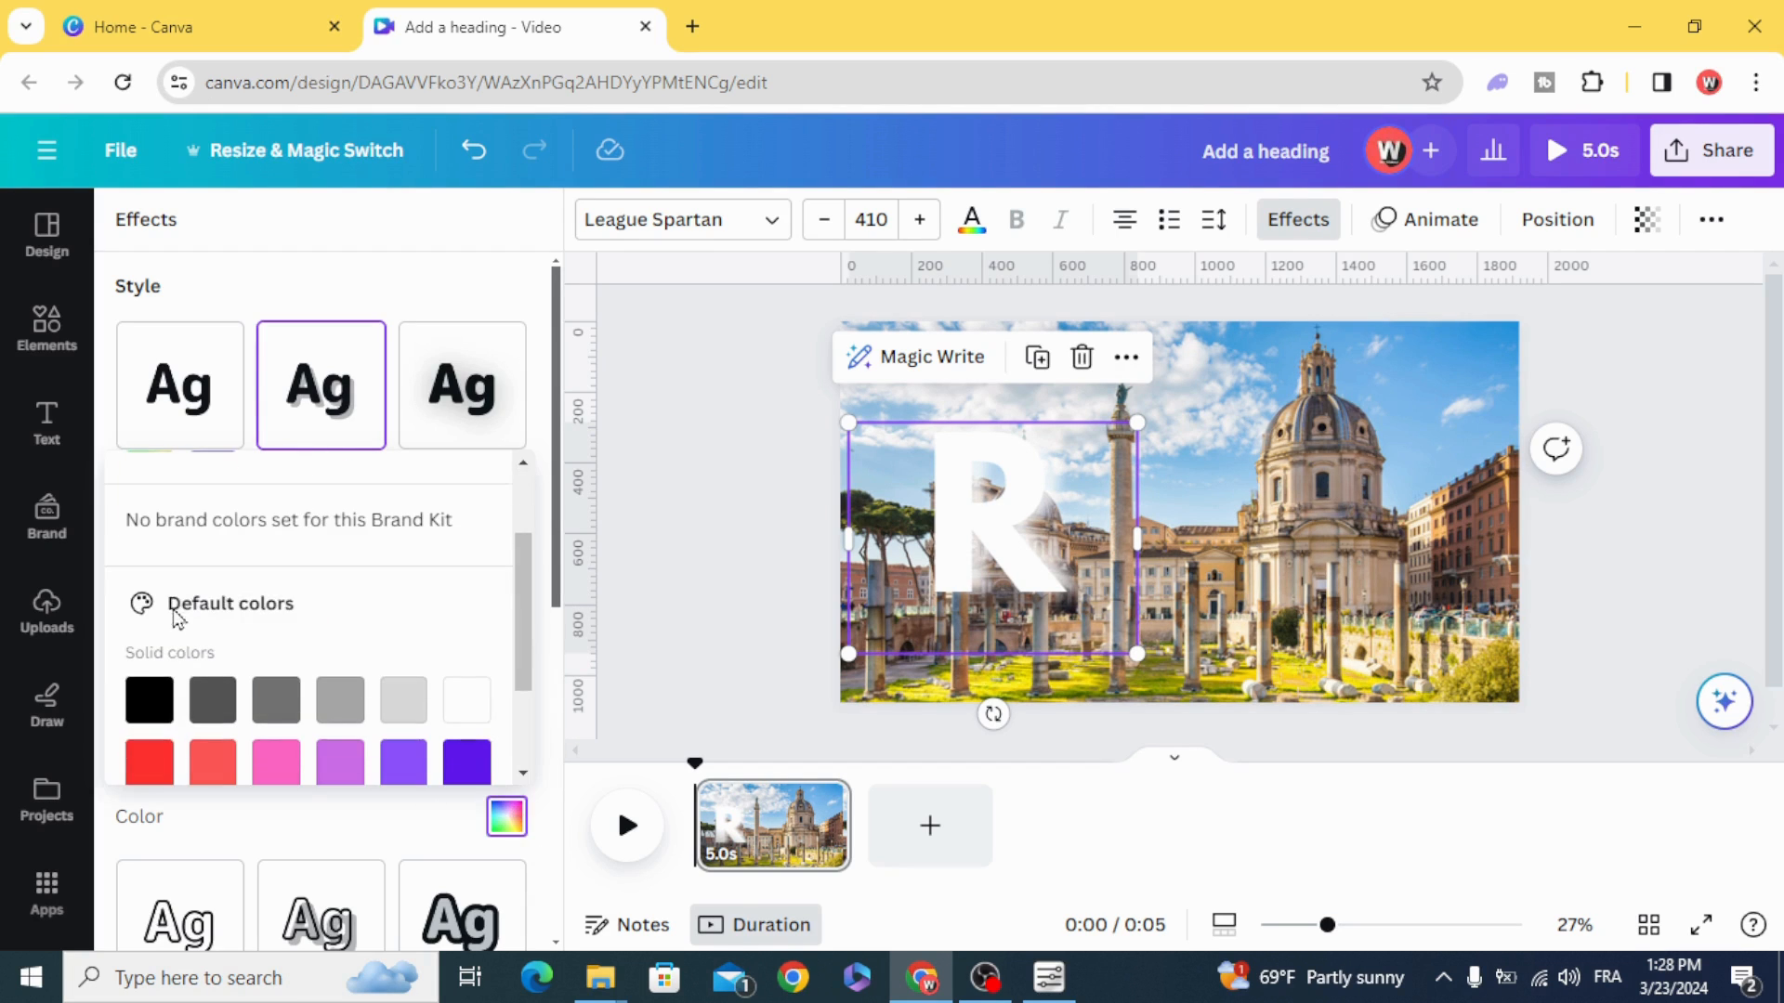
left_click(149, 698)
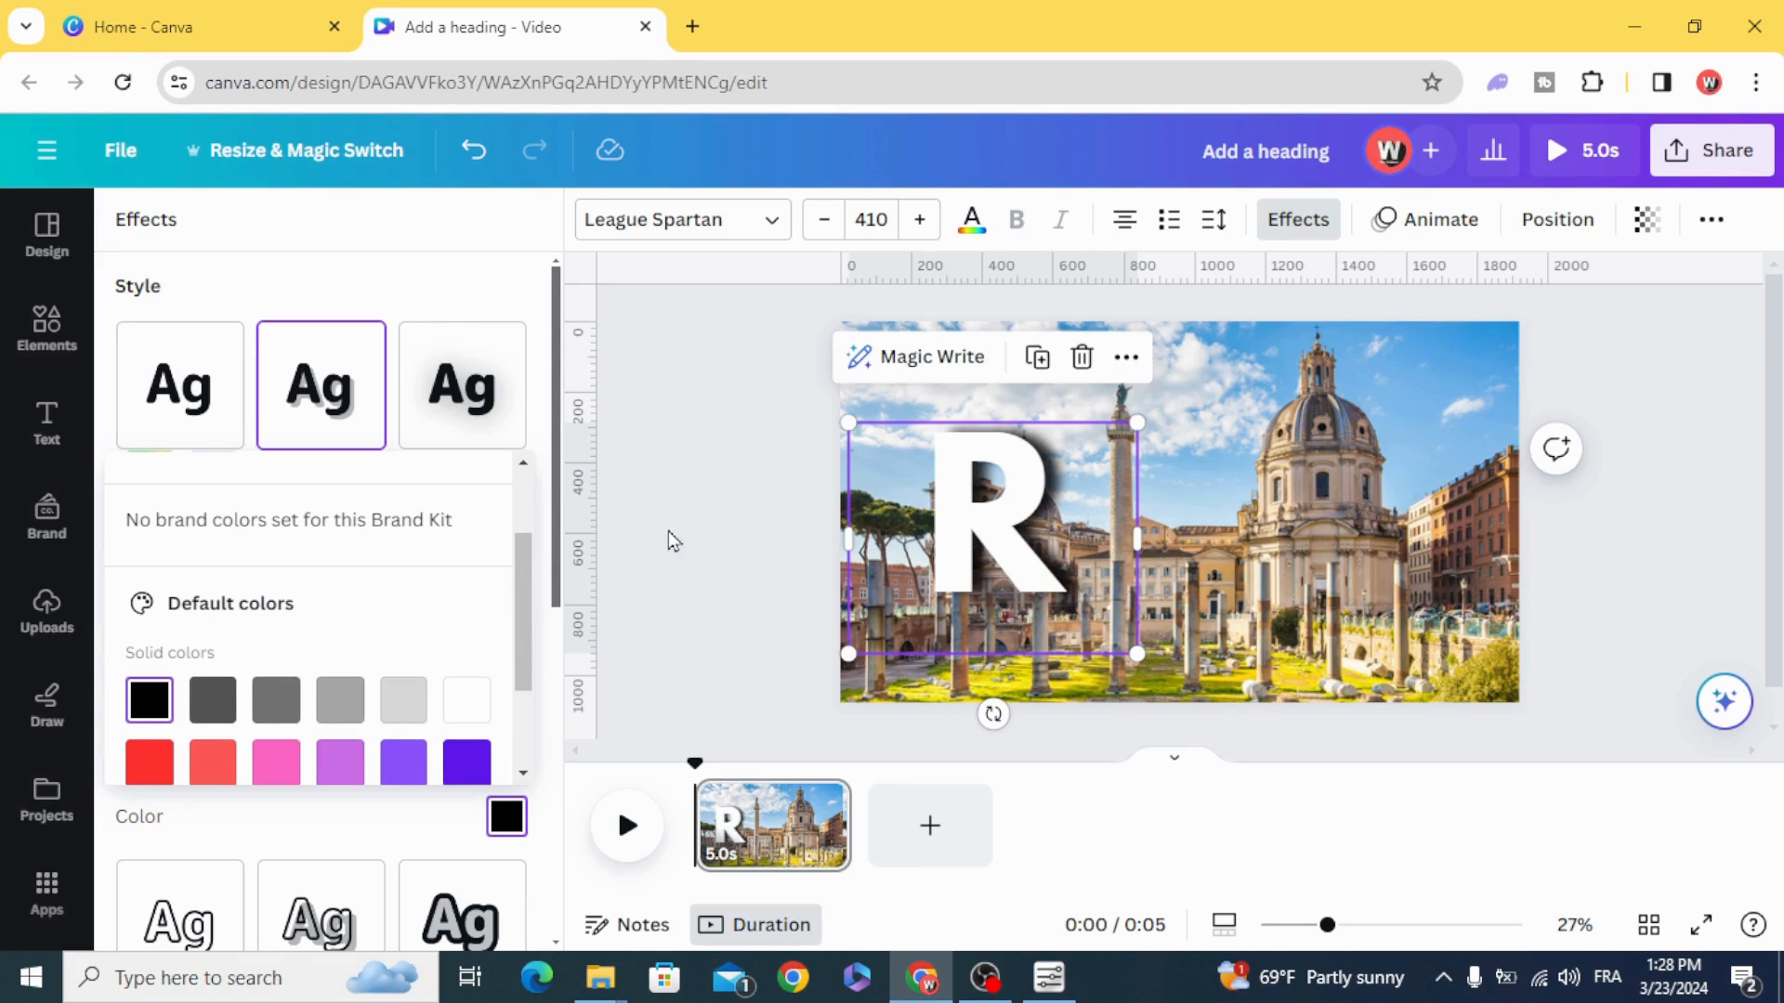
left_click(45, 422)
type("O")
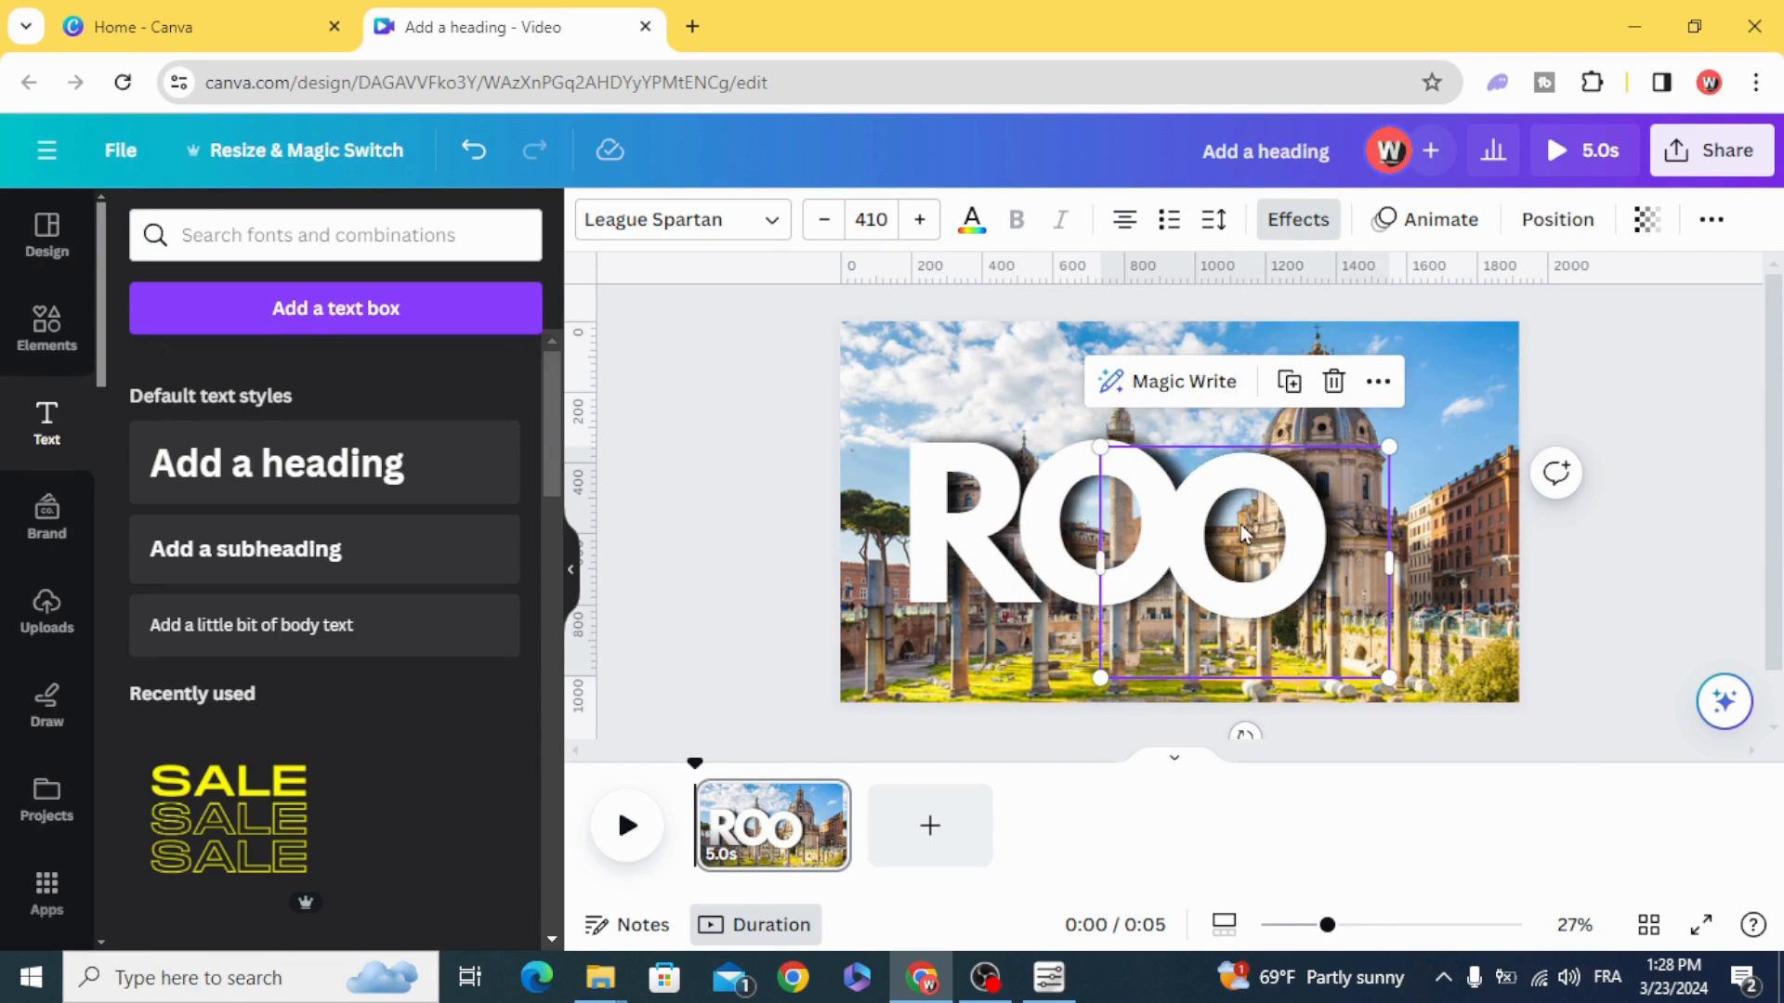
Step: Retype a copied letter as M and line it up beside the O in the ROME row
type("ME")
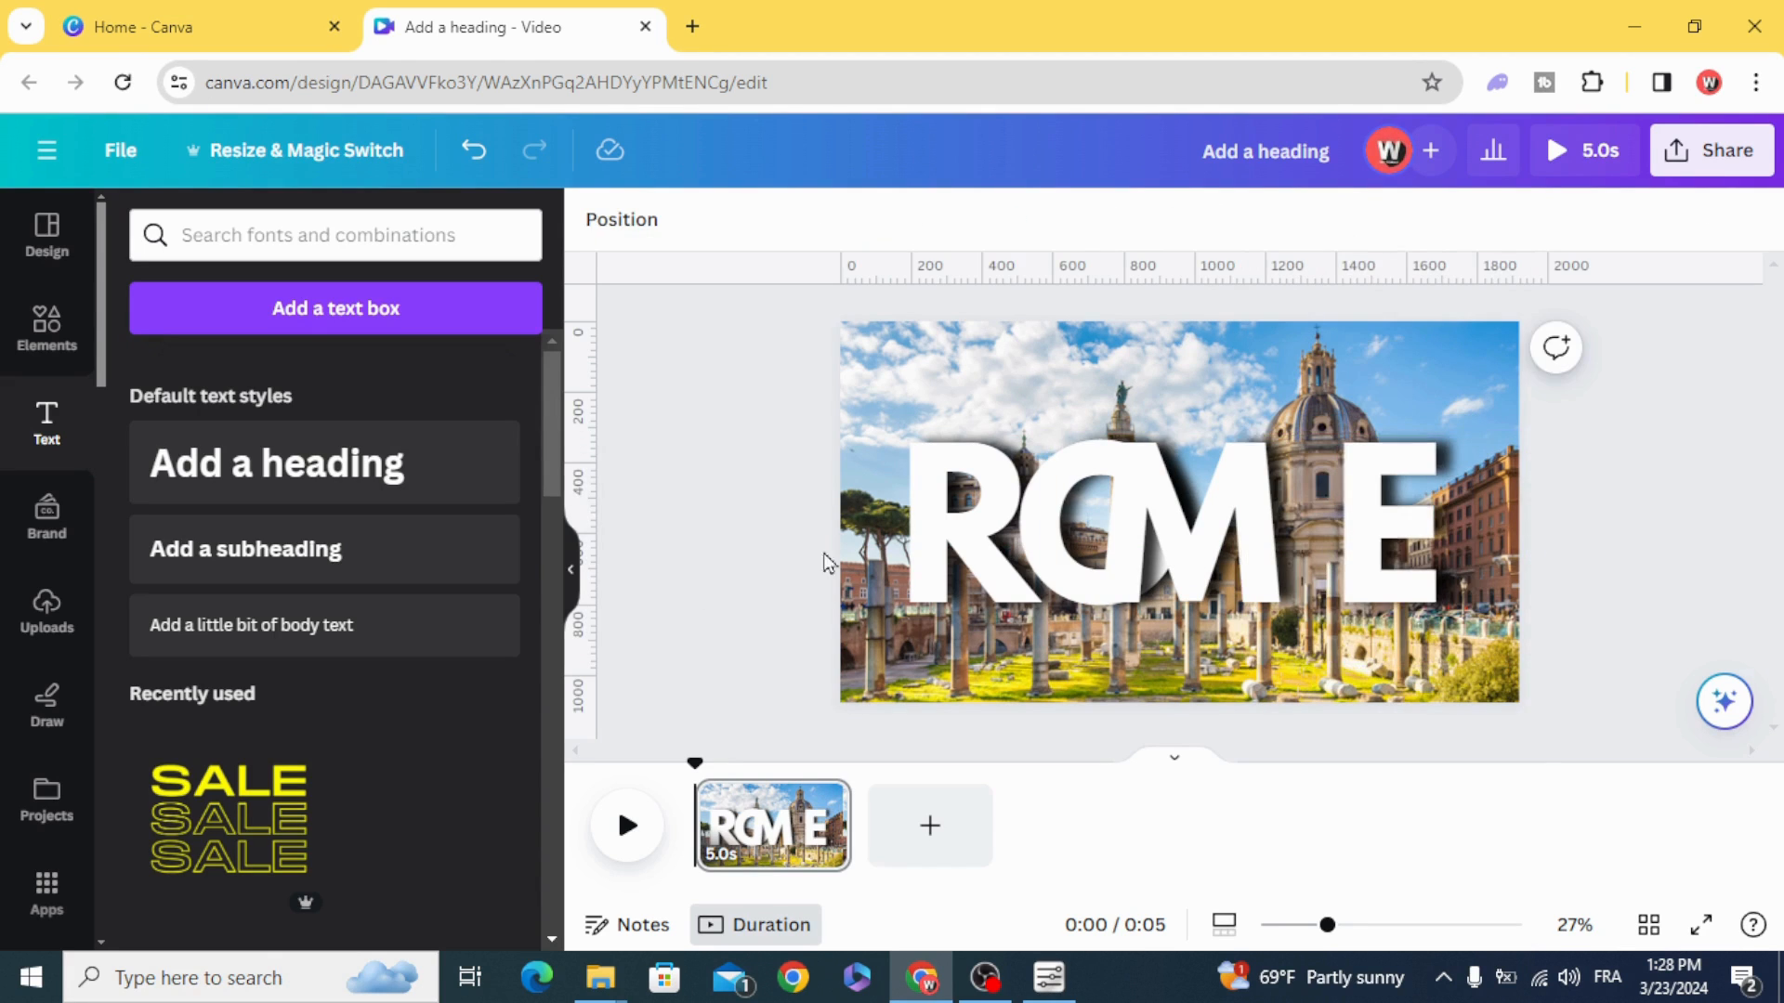
left_click(1148, 535)
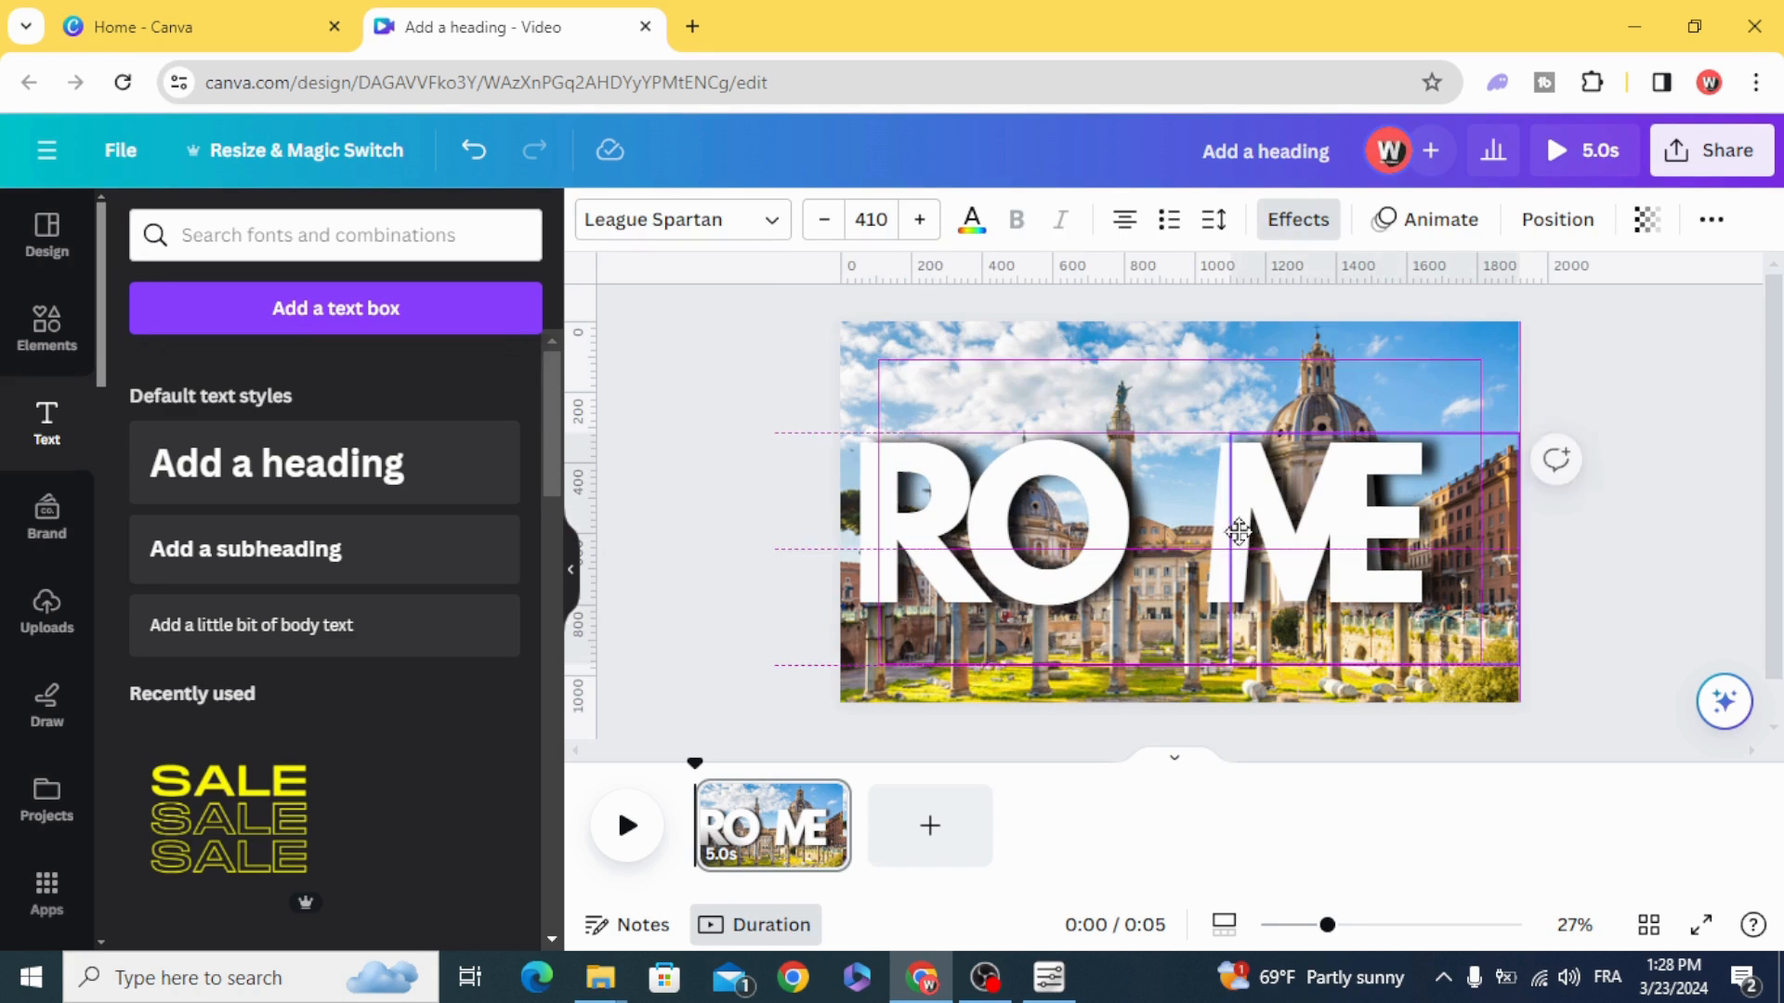
left_click_drag(1240, 532, 1179, 505)
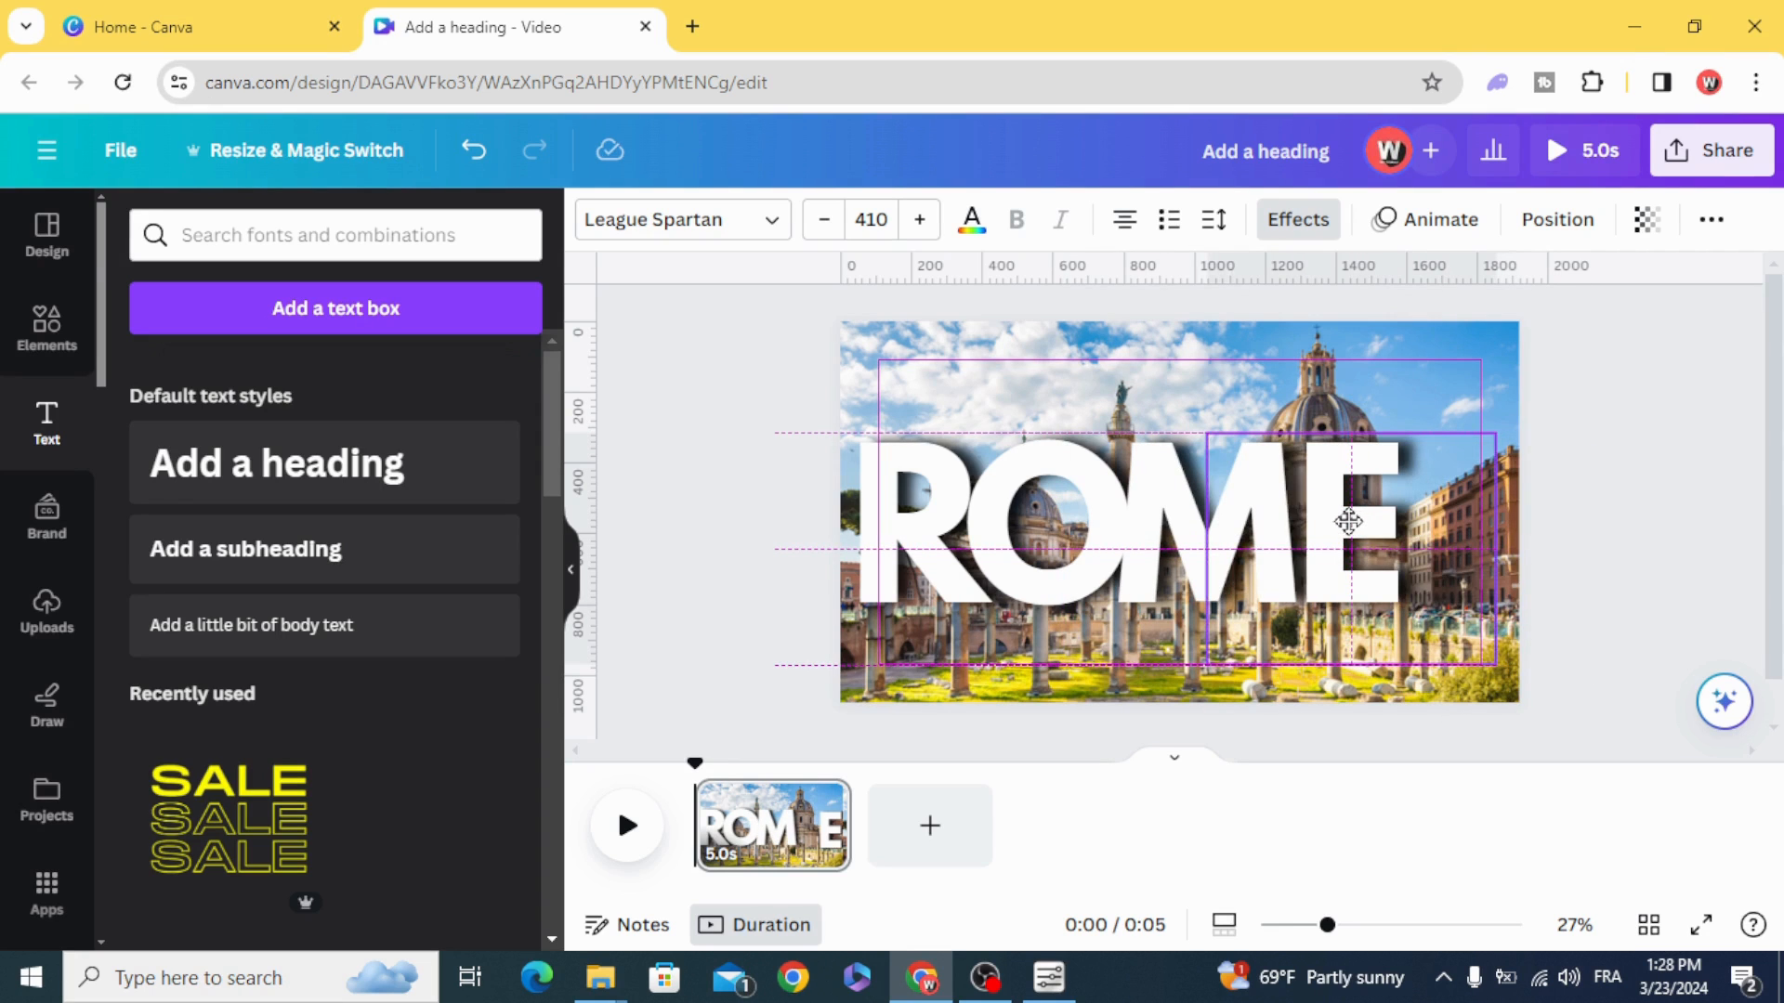
left_click(1349, 521)
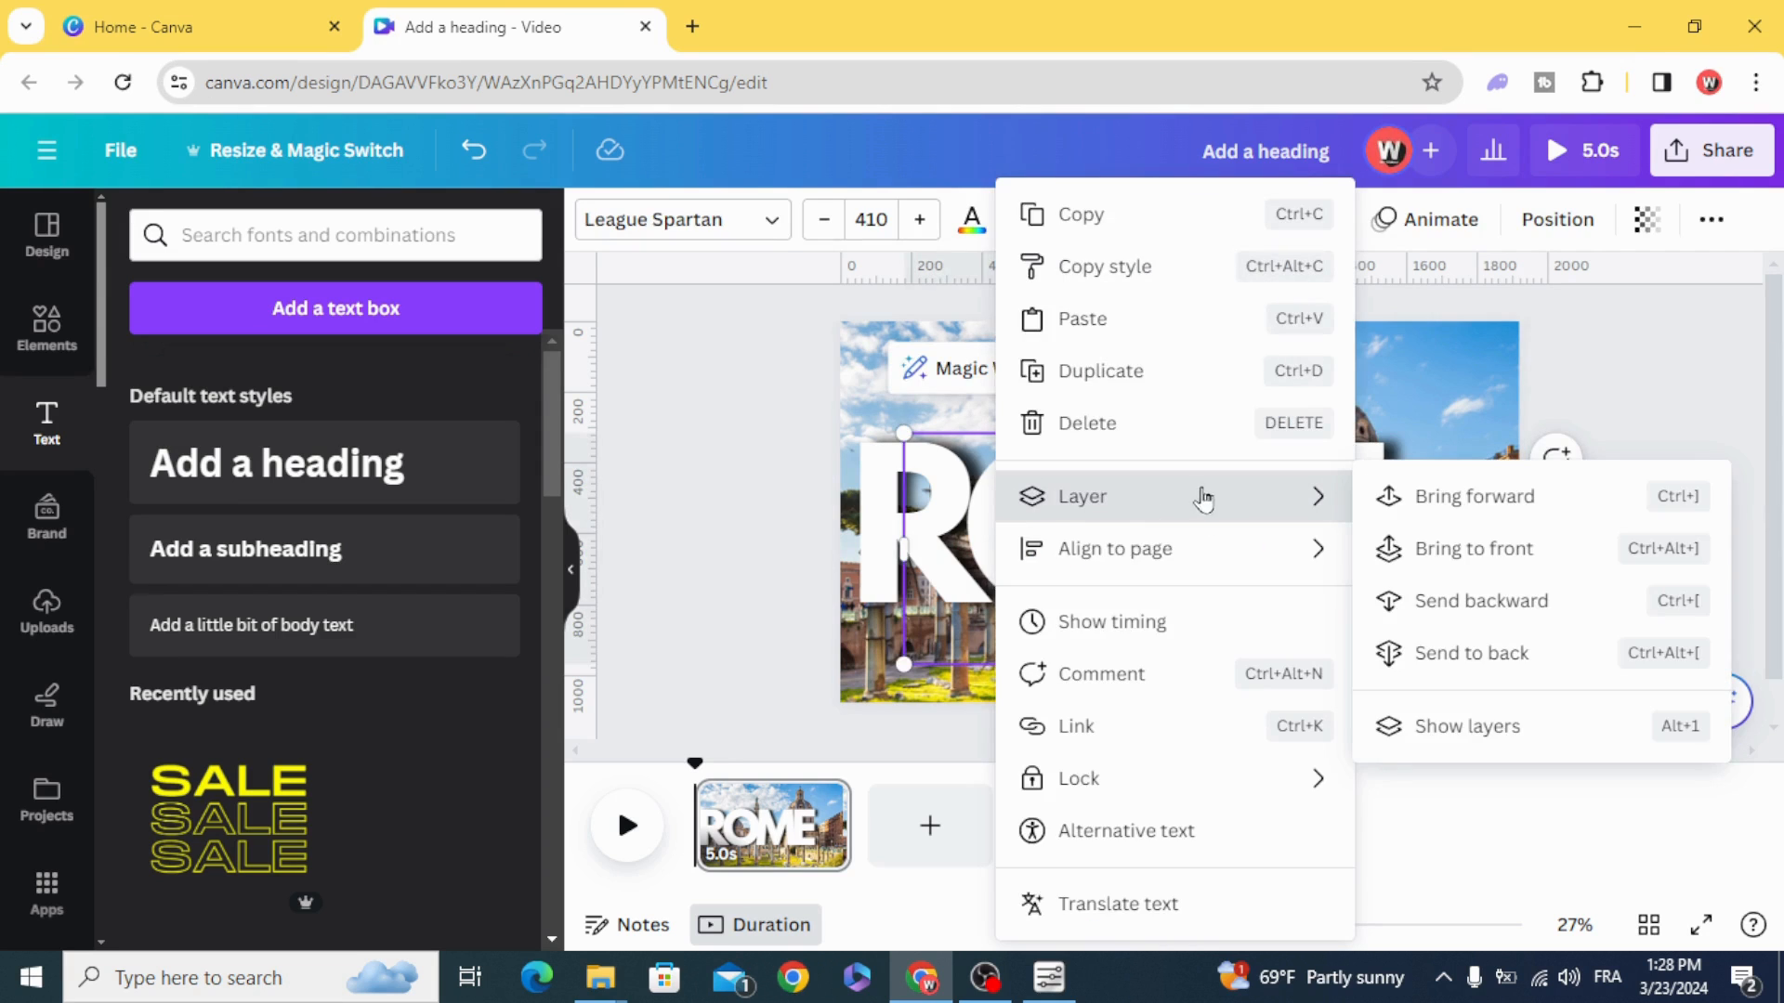
Step: Reorder the letter layers in the layer list and marquee-select all four ROME letters
left_click(1466, 727)
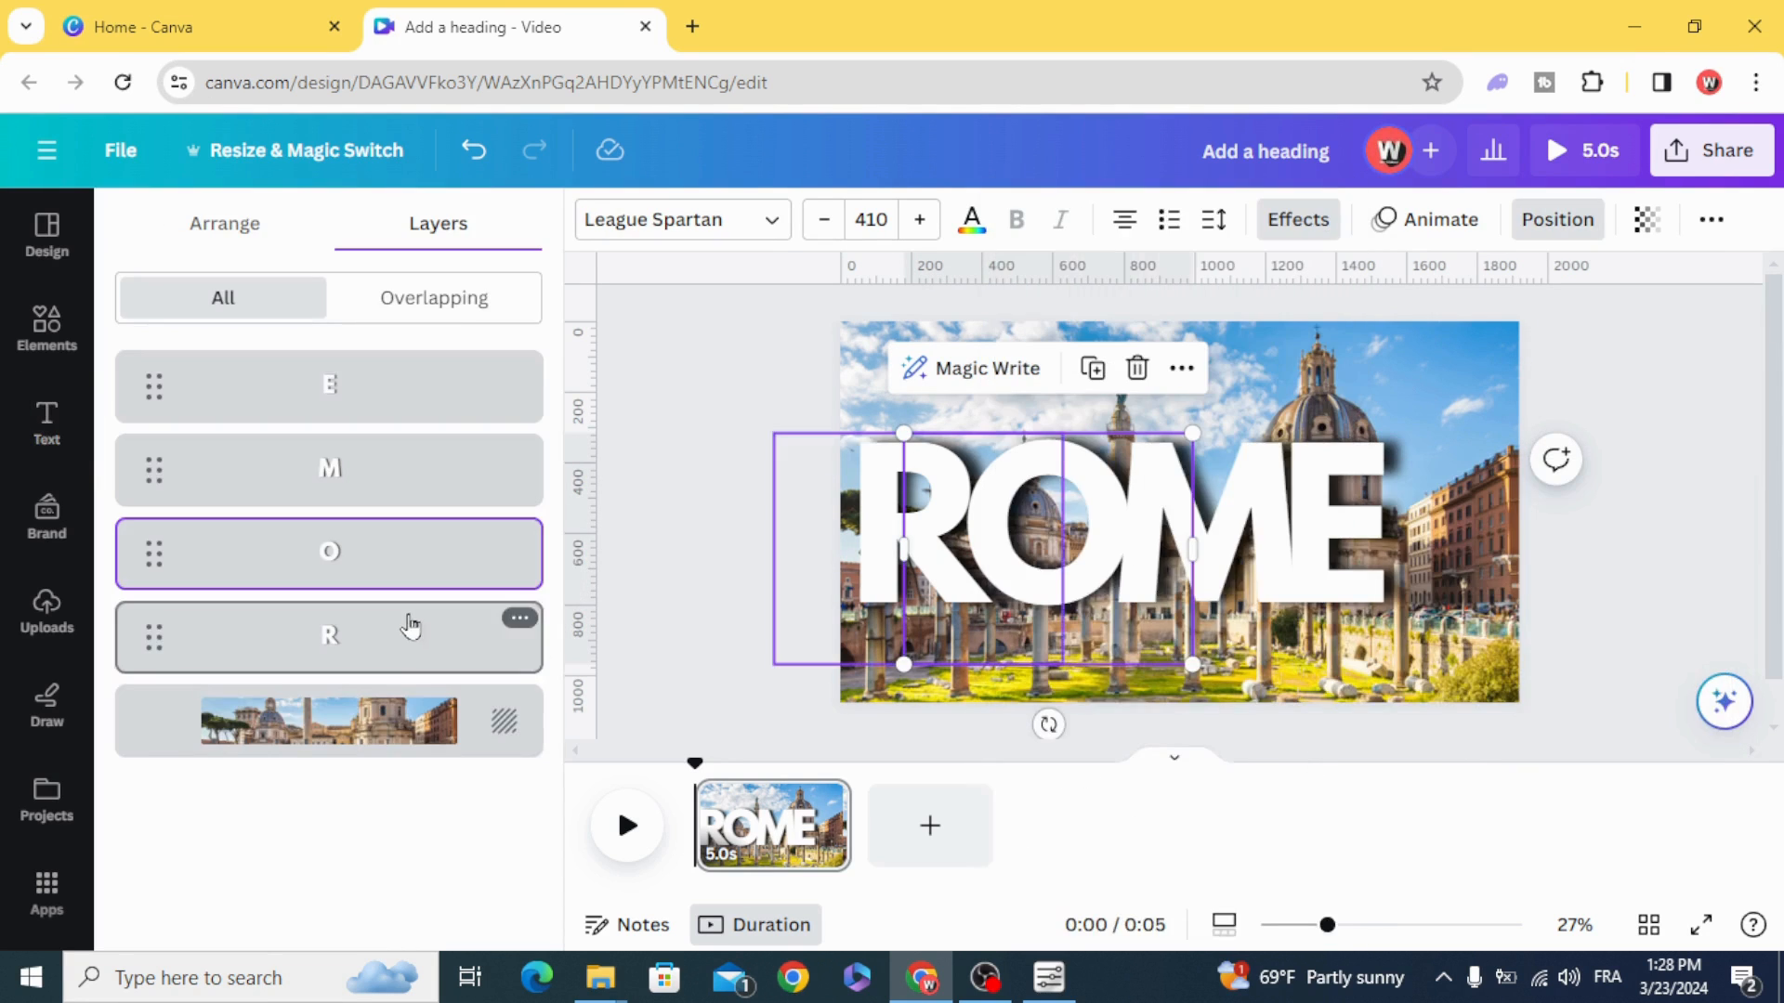
left_click_drag(329, 635, 328, 419)
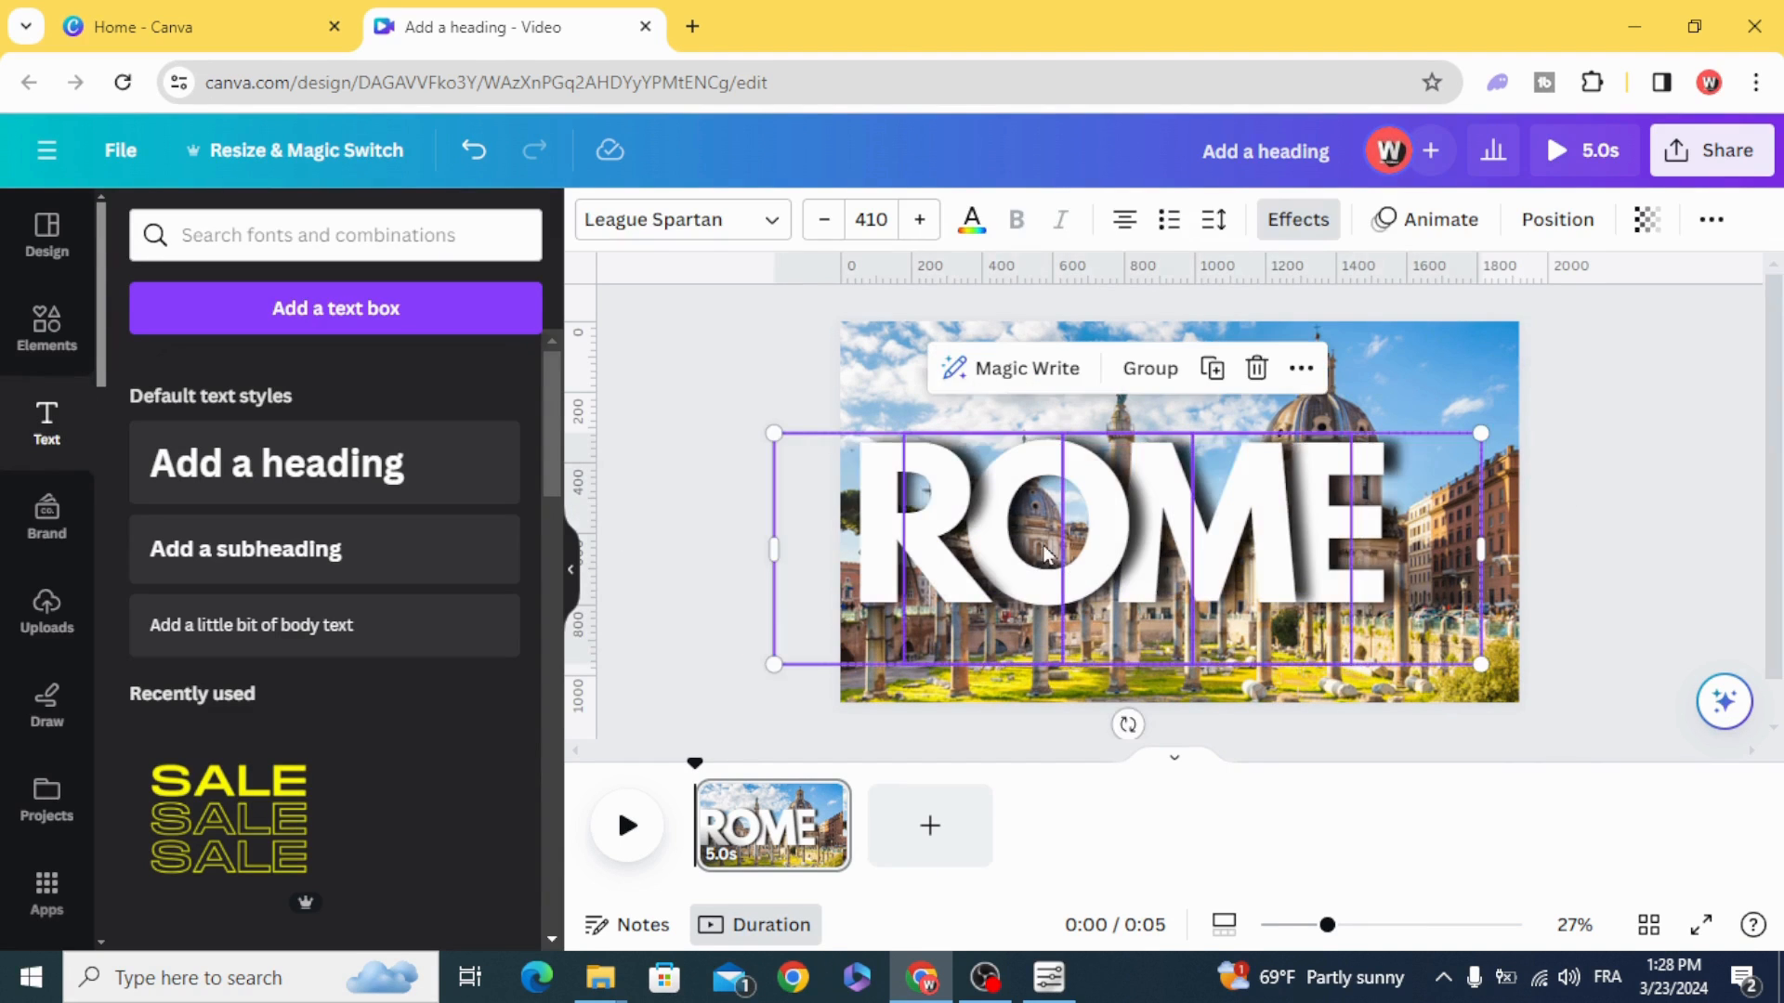
left_click_drag(1046, 552, 1093, 552)
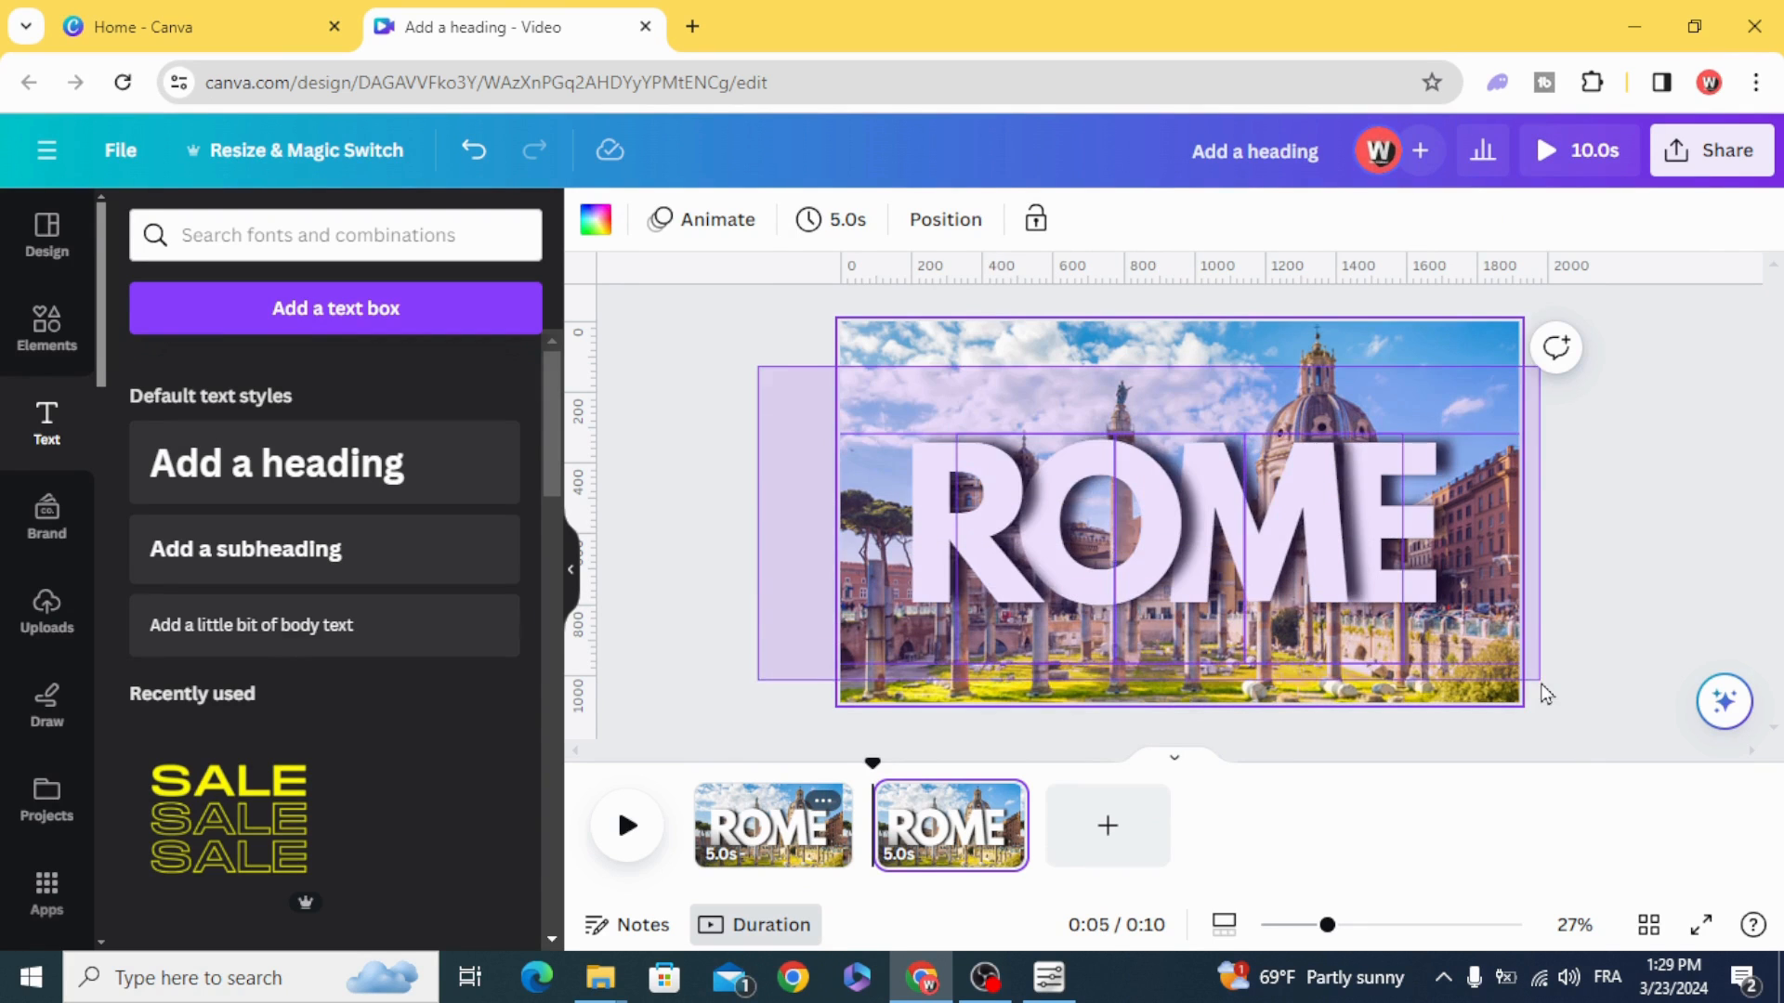
Step: Strip the letters from the copied page so a photo-only page precedes the ROME page
left_click(1160, 524)
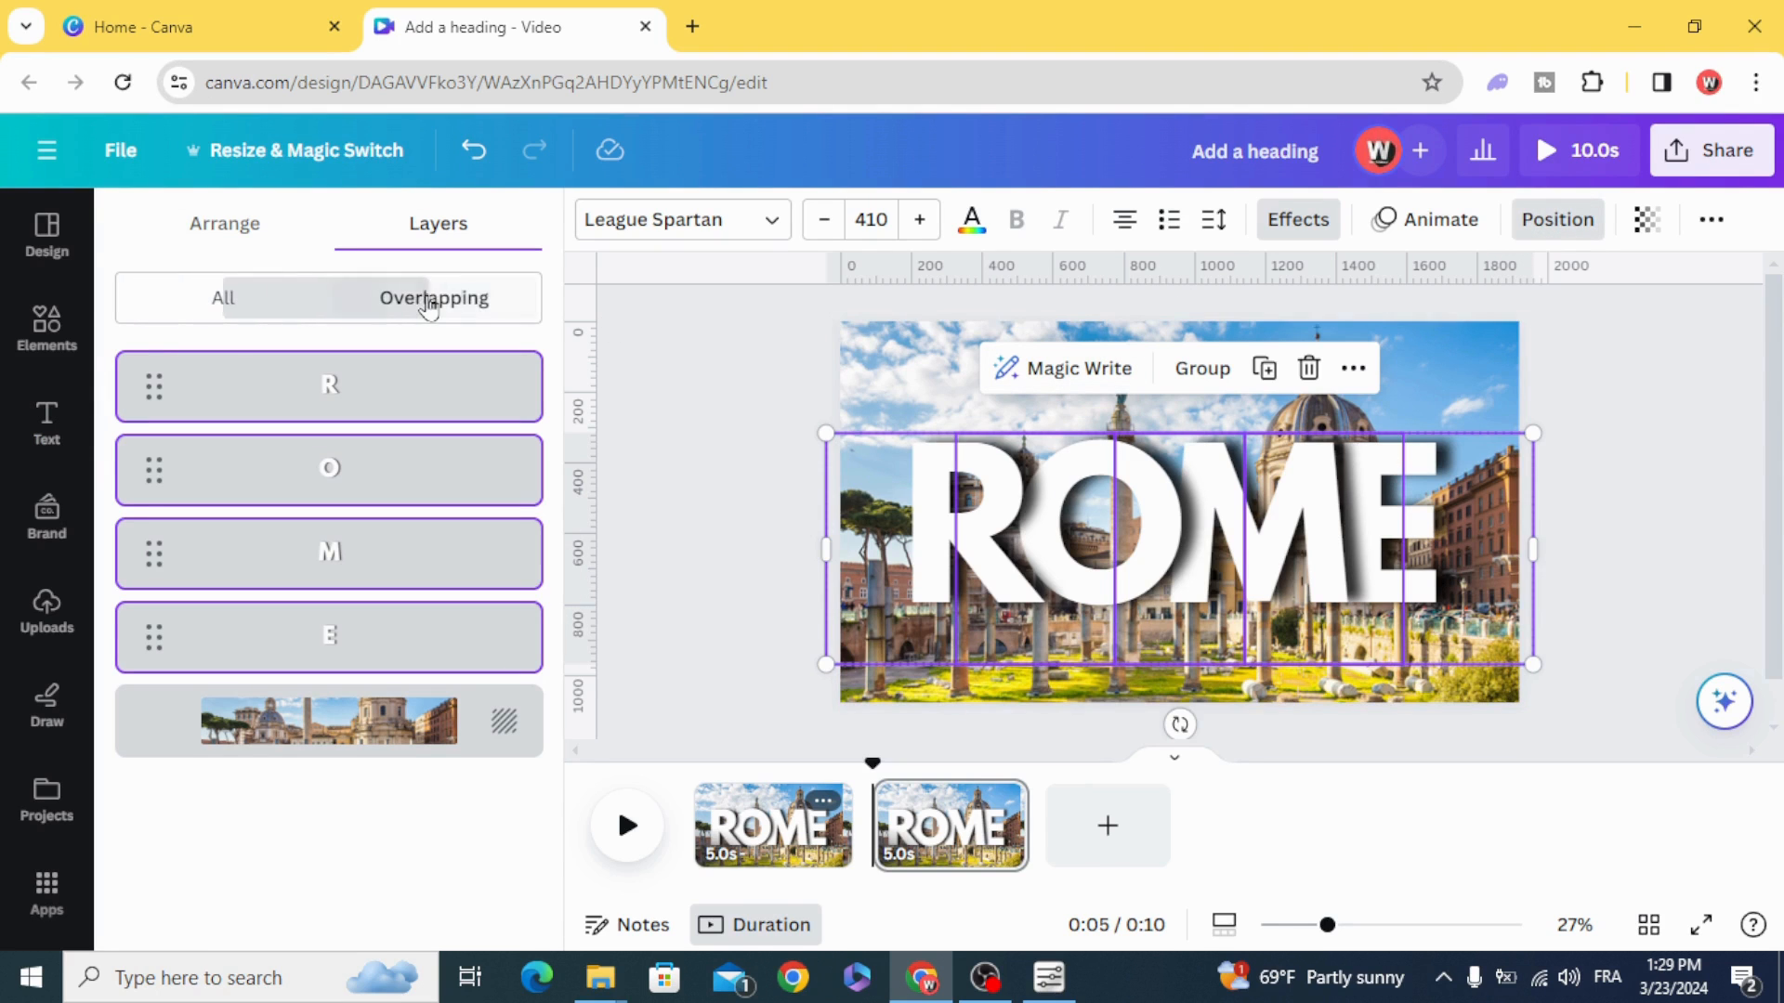
left_click(225, 223)
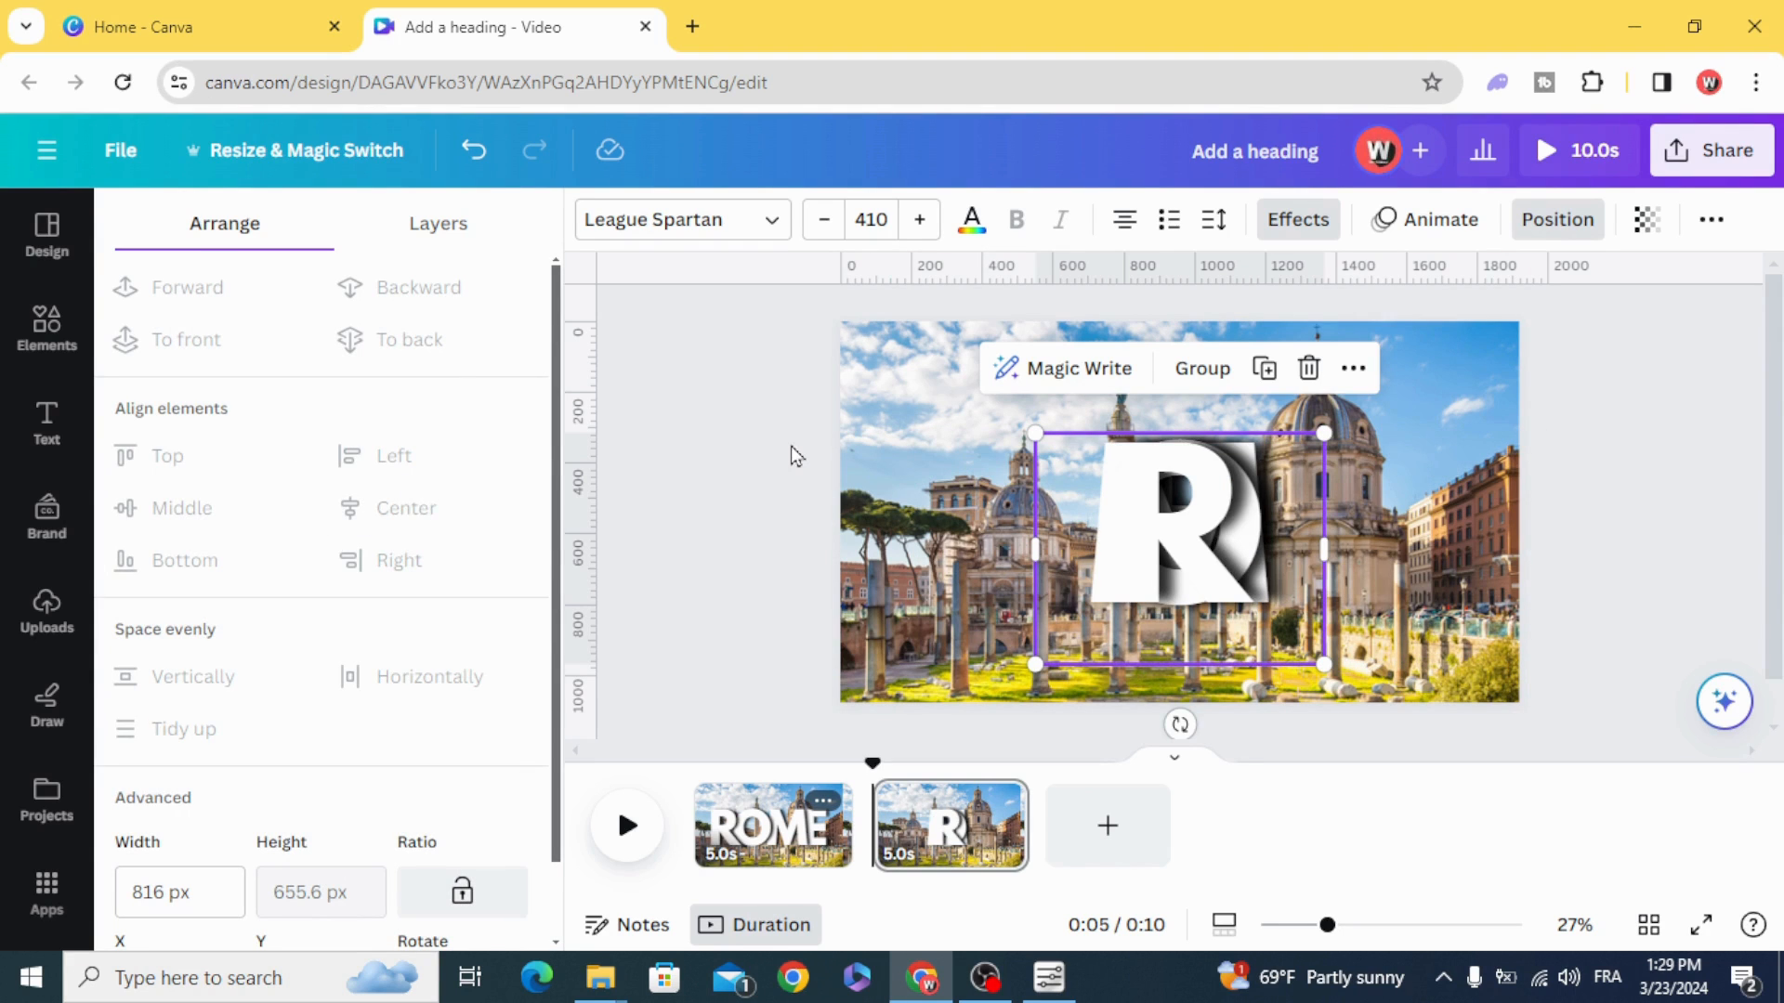
left_click(44, 421)
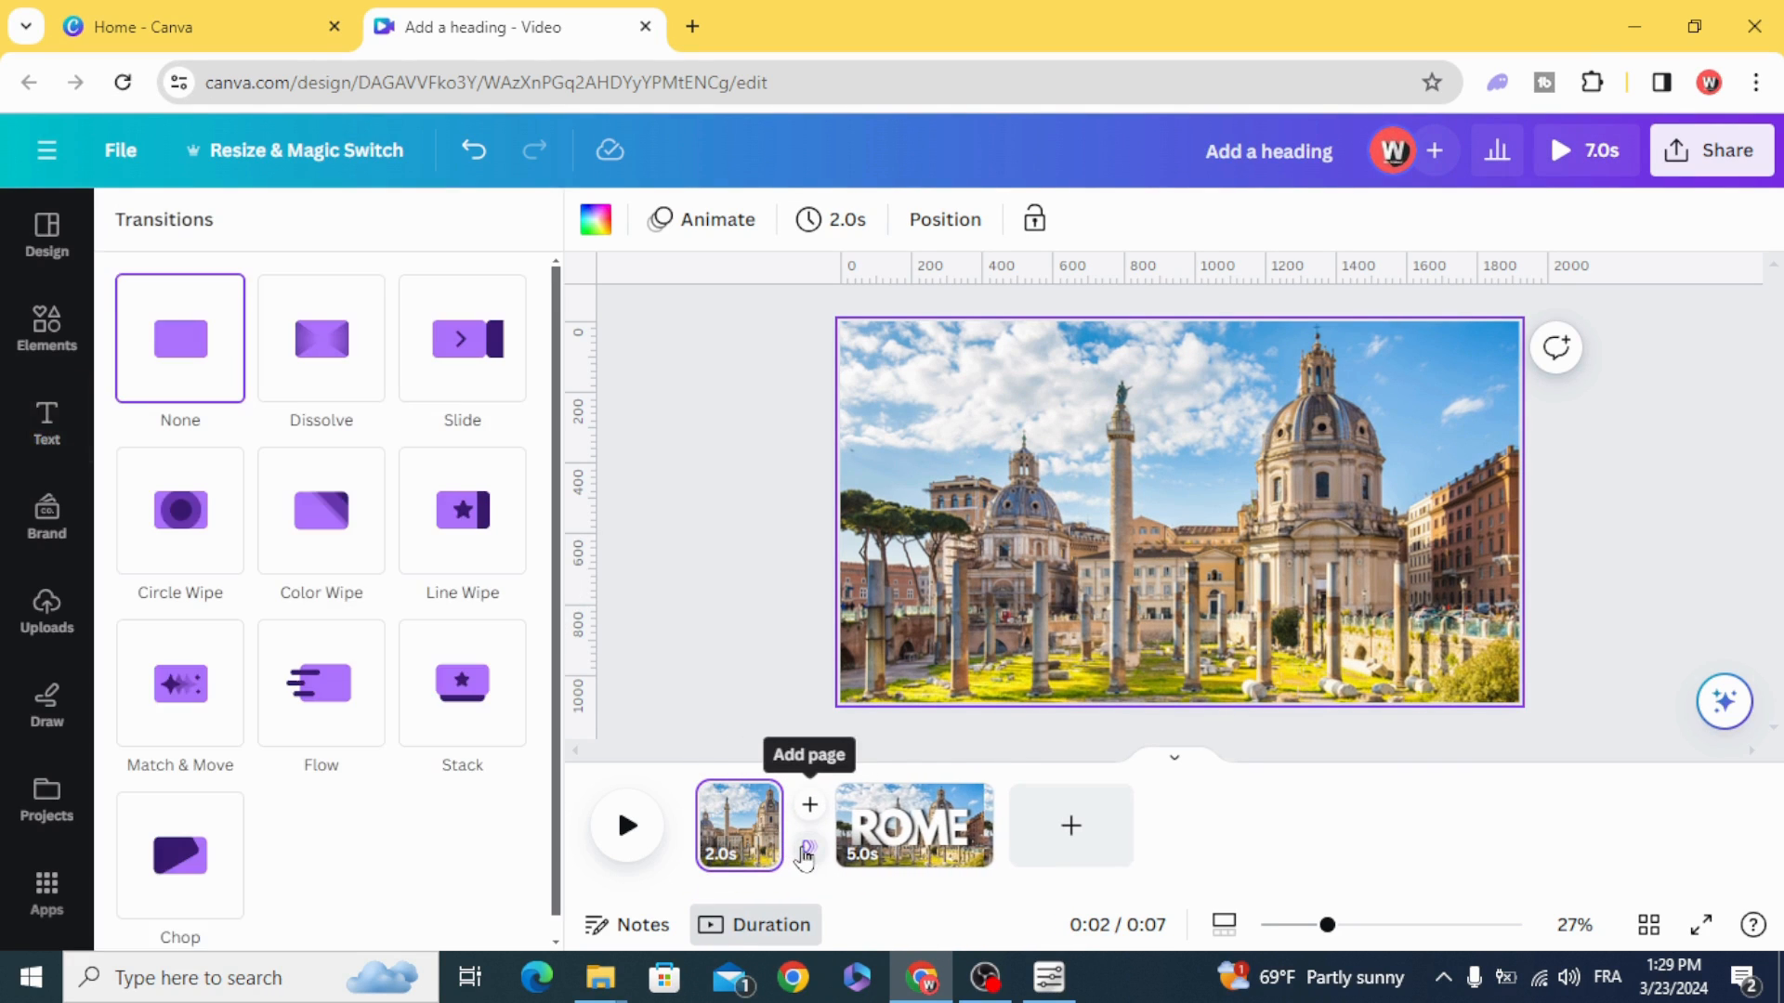
Step: Apply a Match & Move transition with 1-second duration after the opening page
left_click(181, 682)
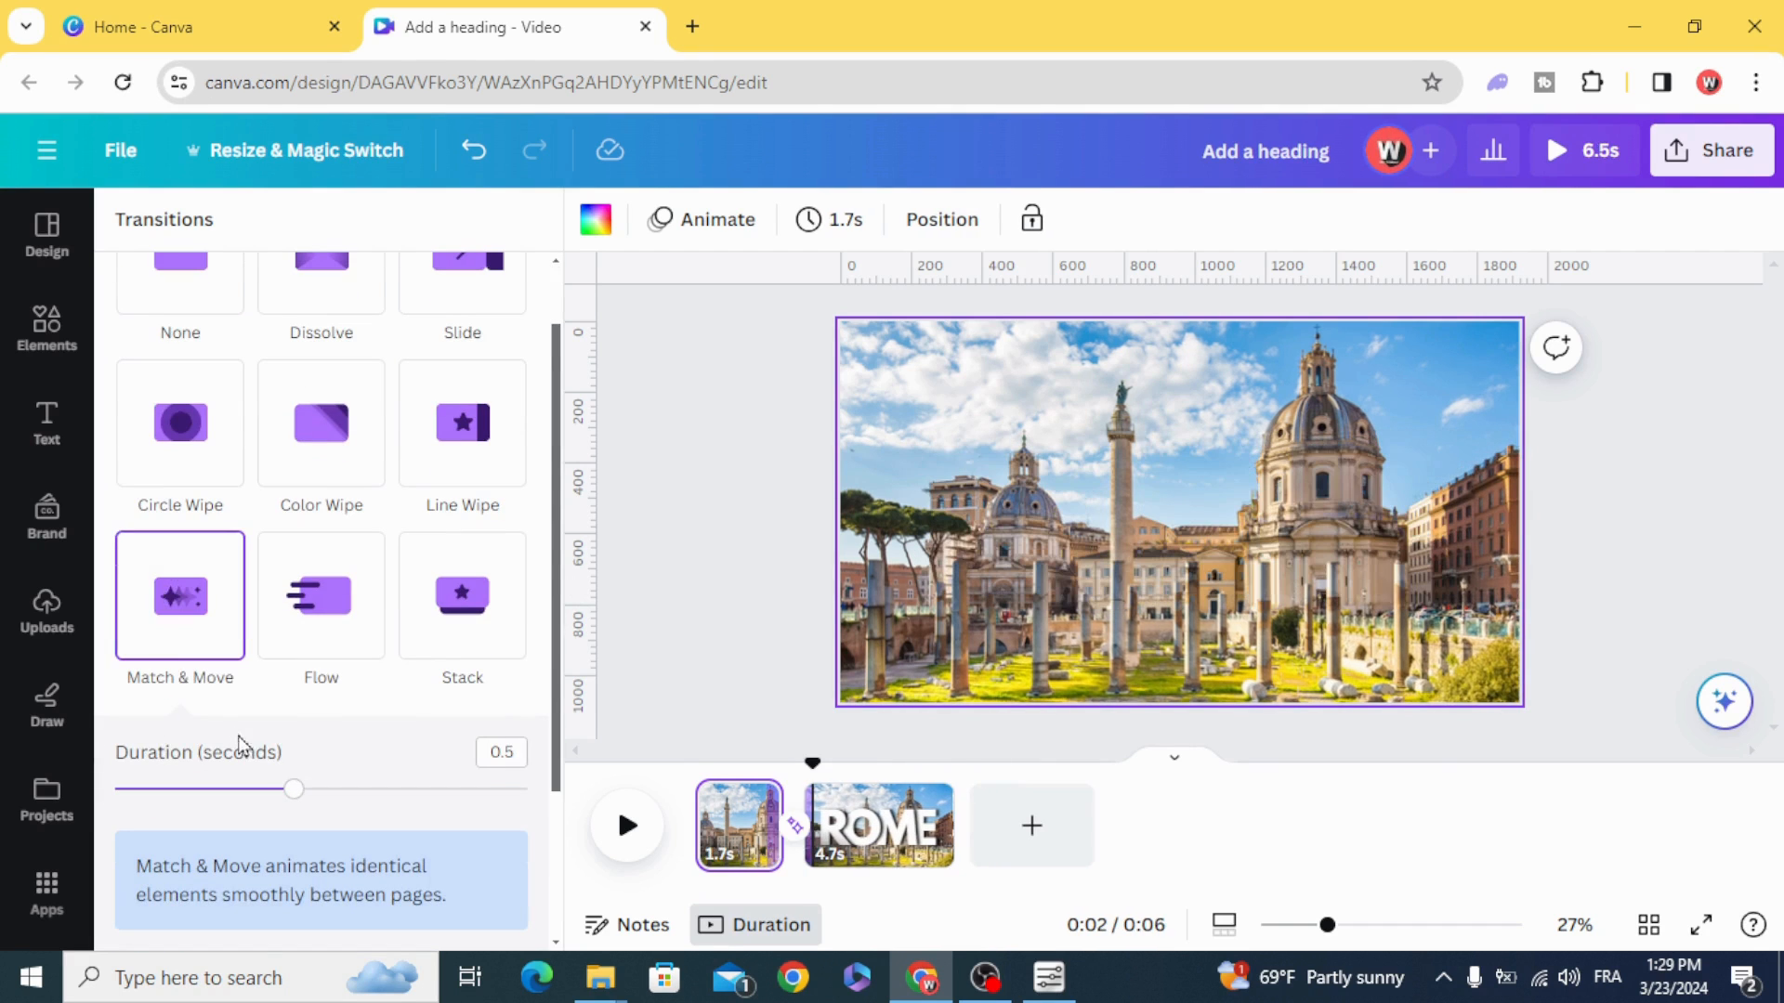
left_click_drag(294, 788, 519, 788)
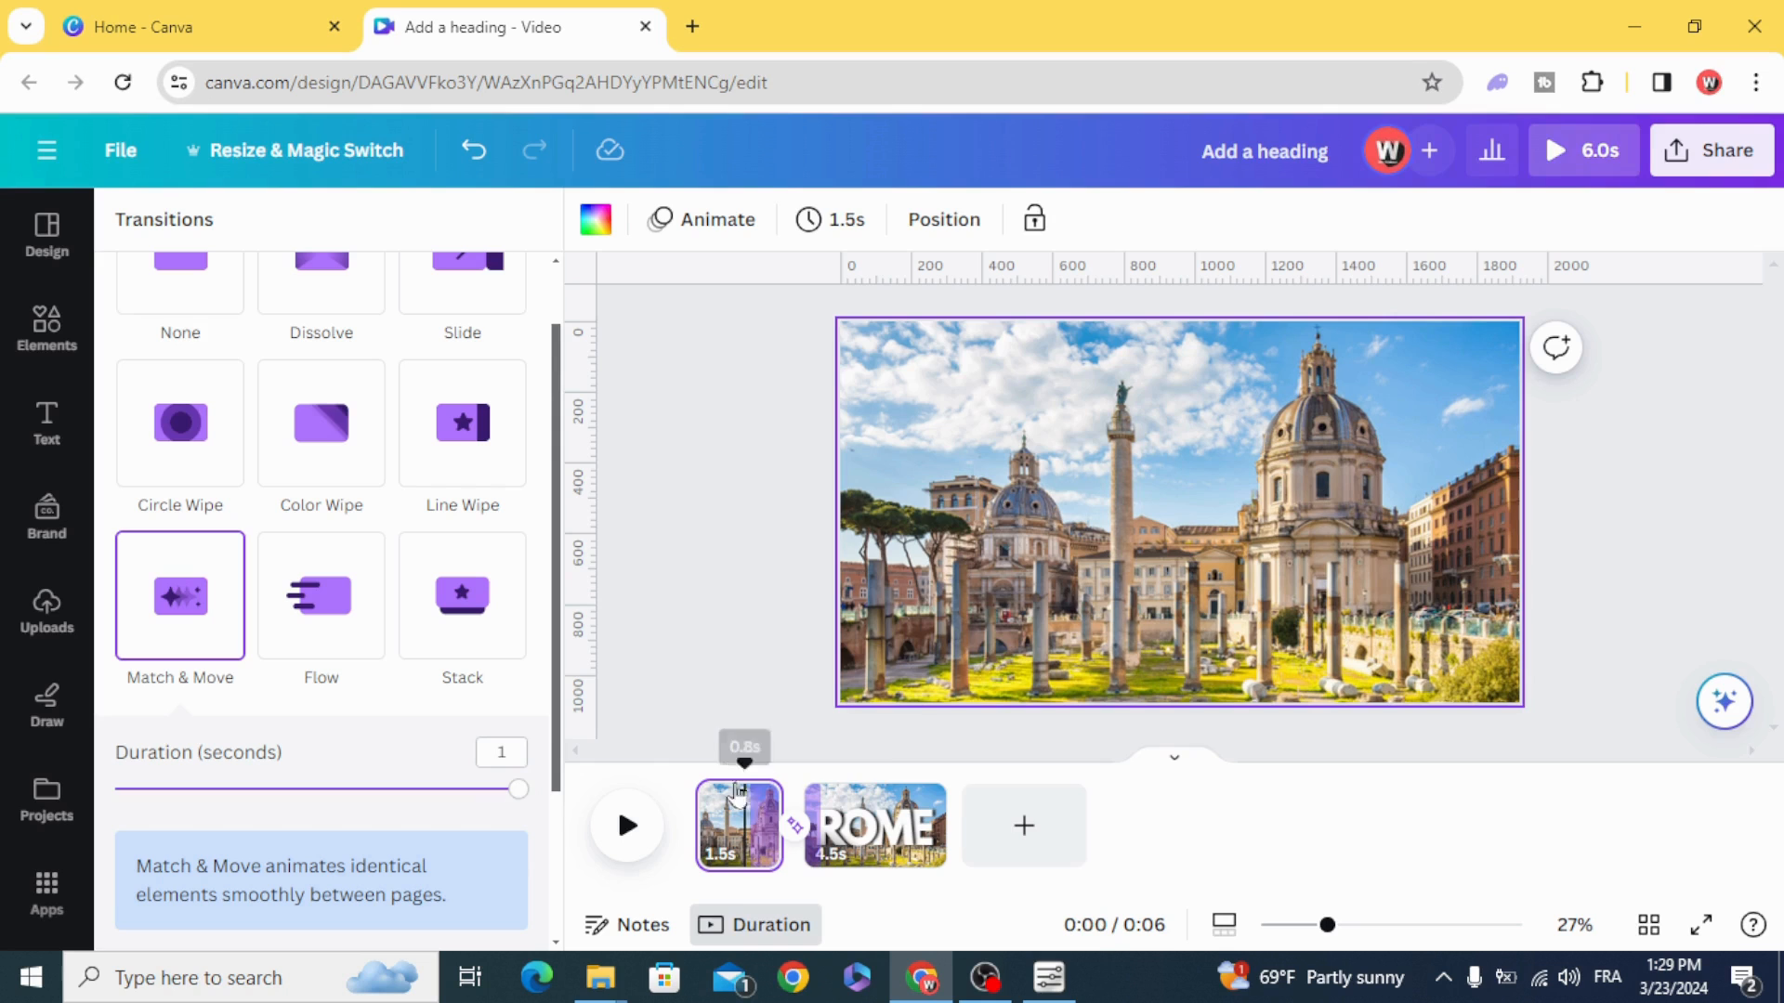
Step: Duplicate the photo-only page to the end and add a transition before it
right_click(738, 825)
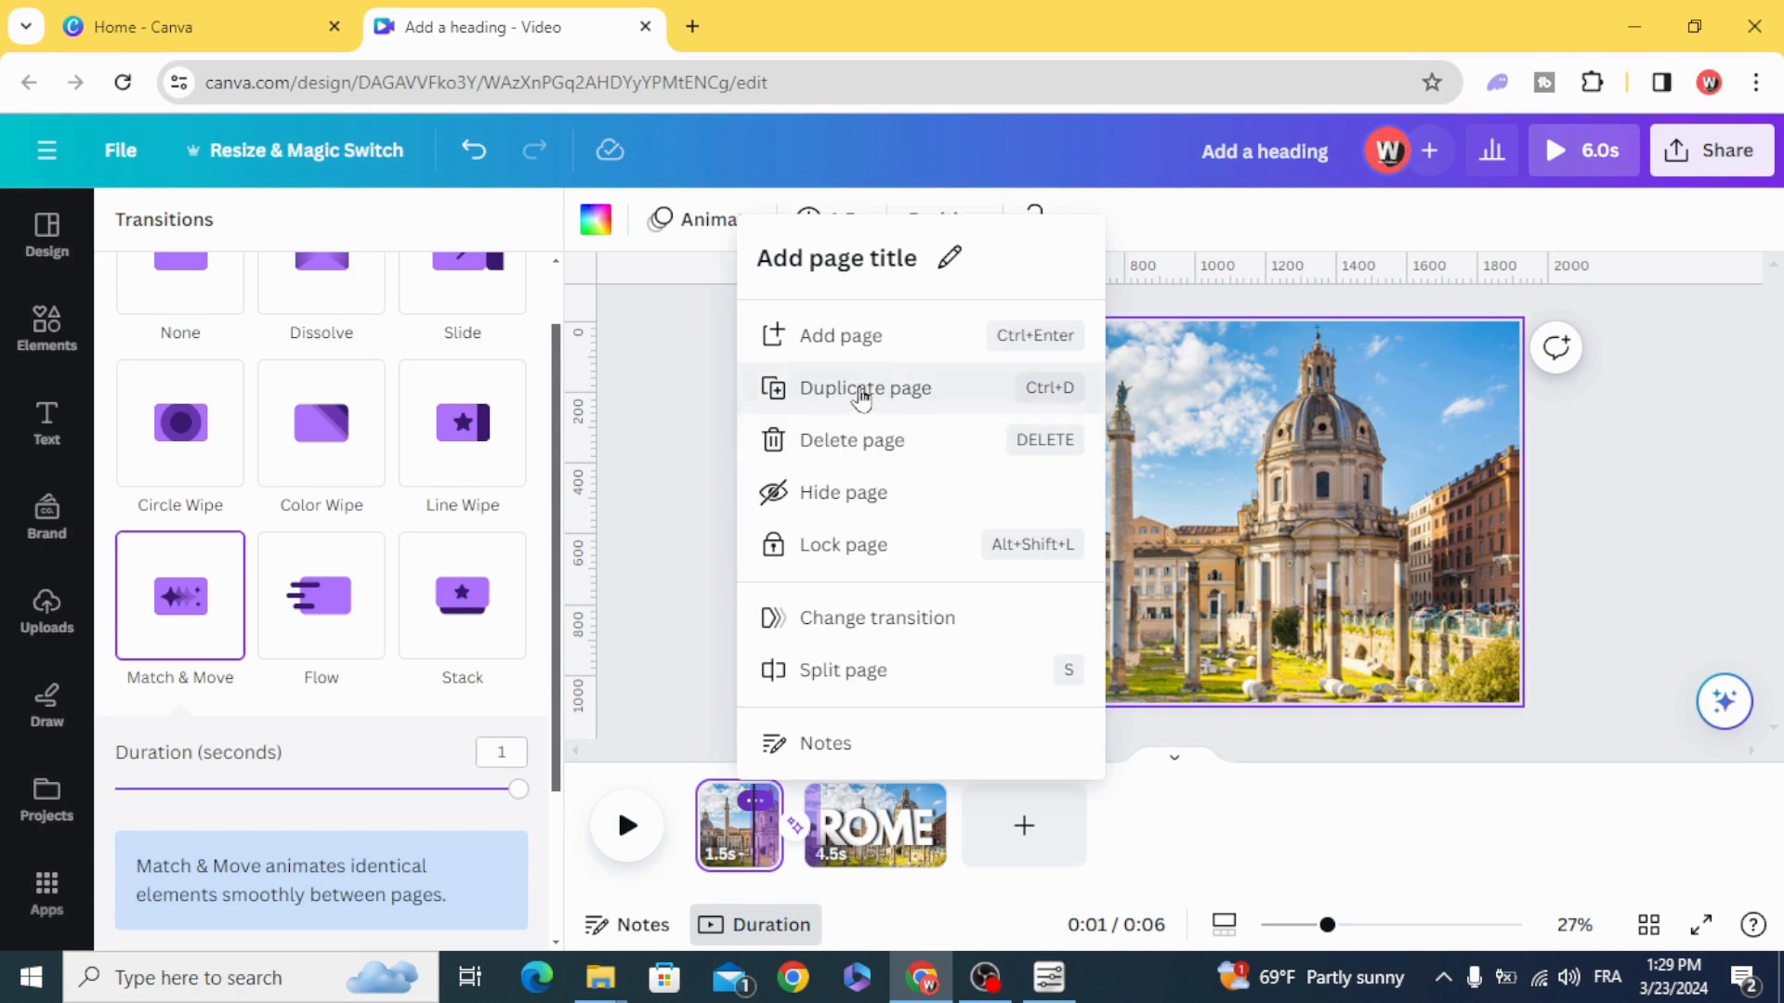
left_click(868, 388)
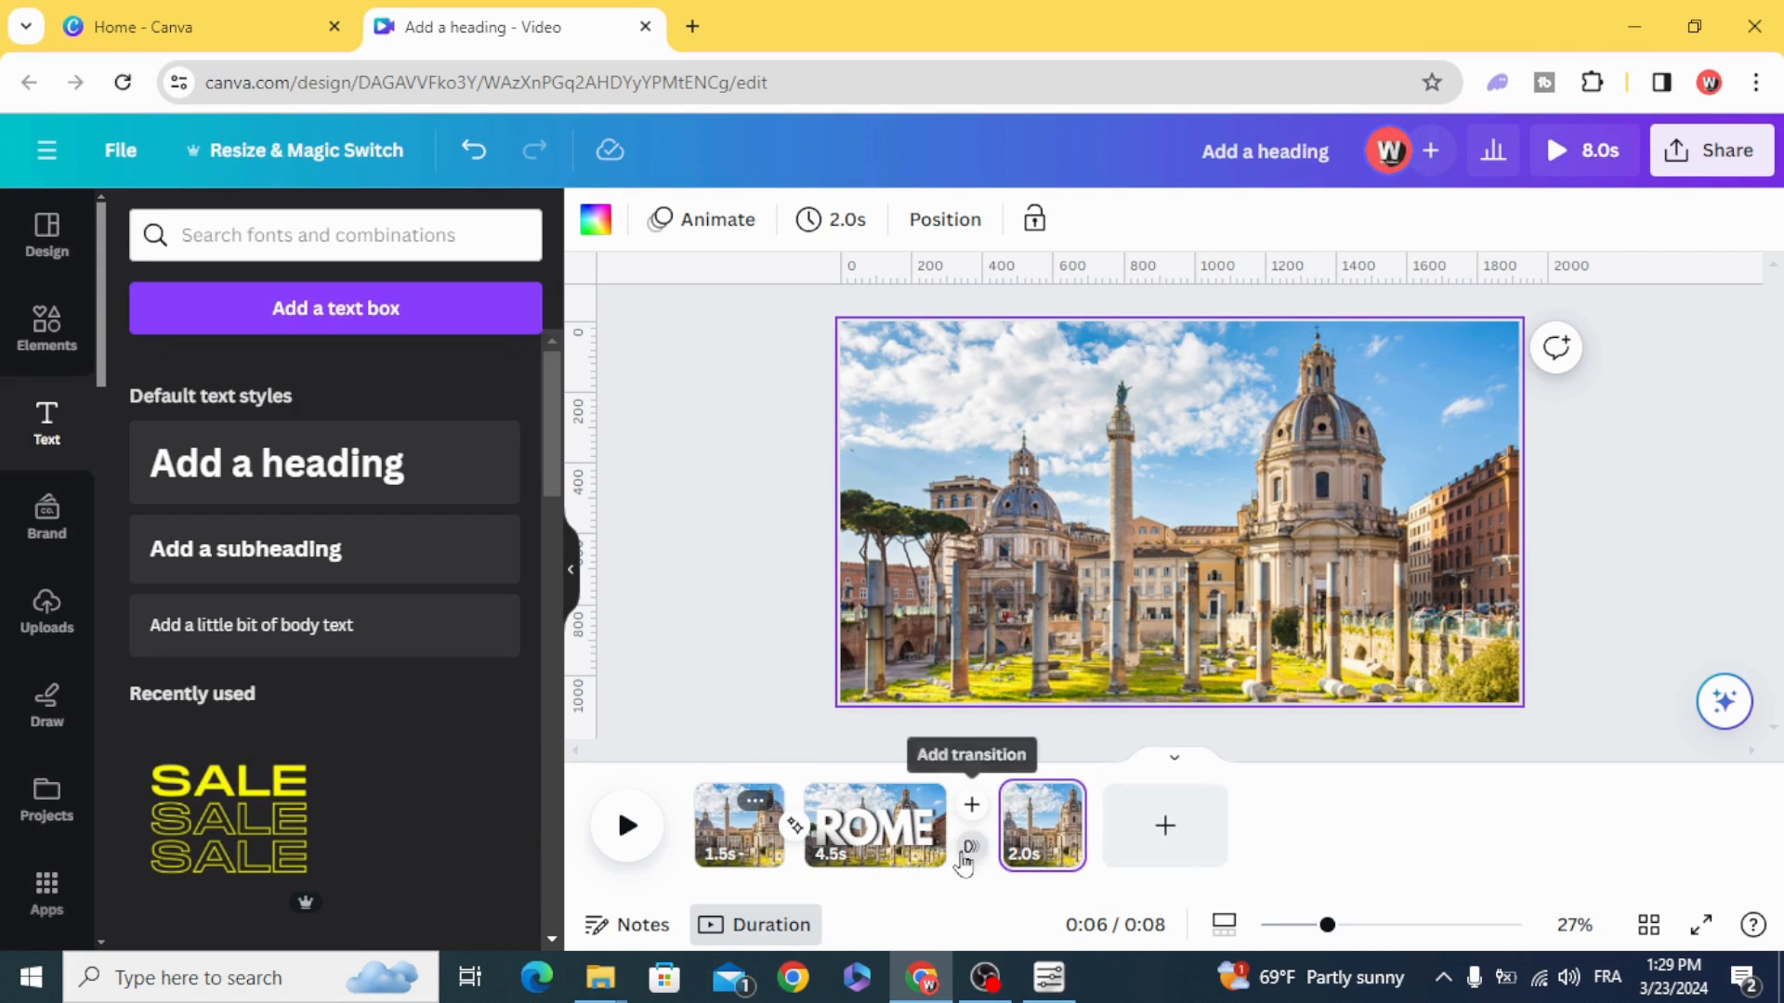
left_click(972, 805)
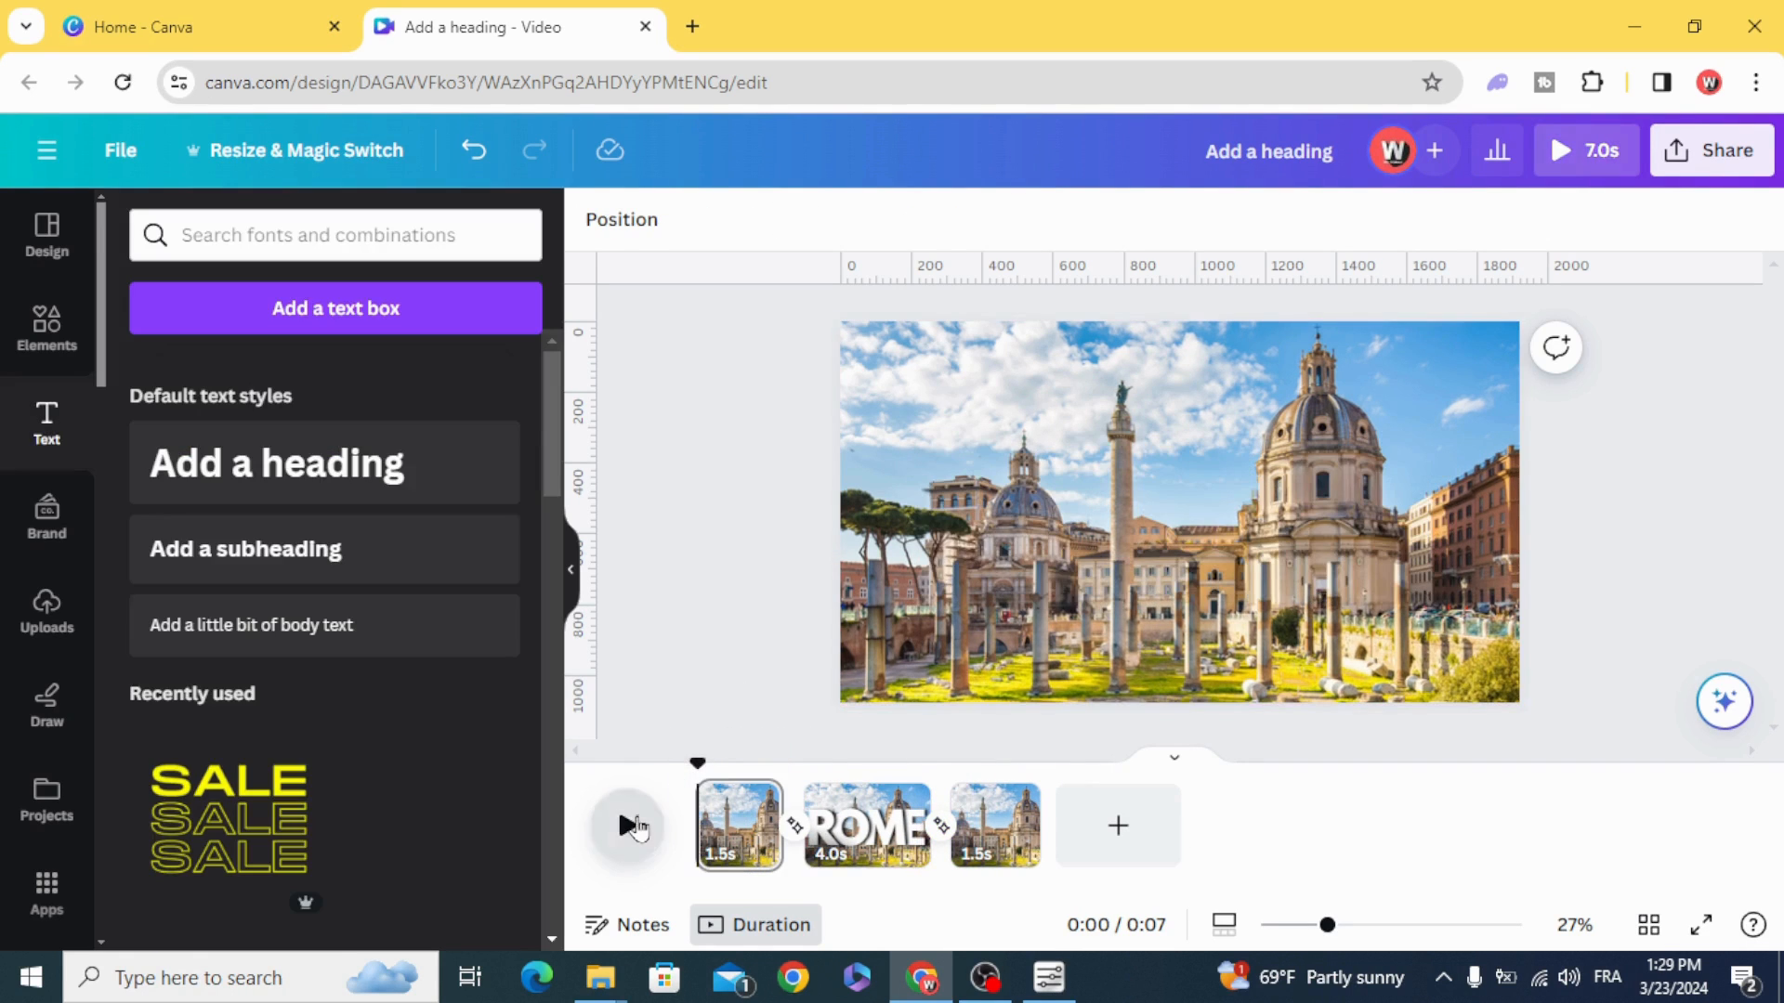
Step: Play, pause and replay the preview of the three-page ROME video
left_click(628, 825)
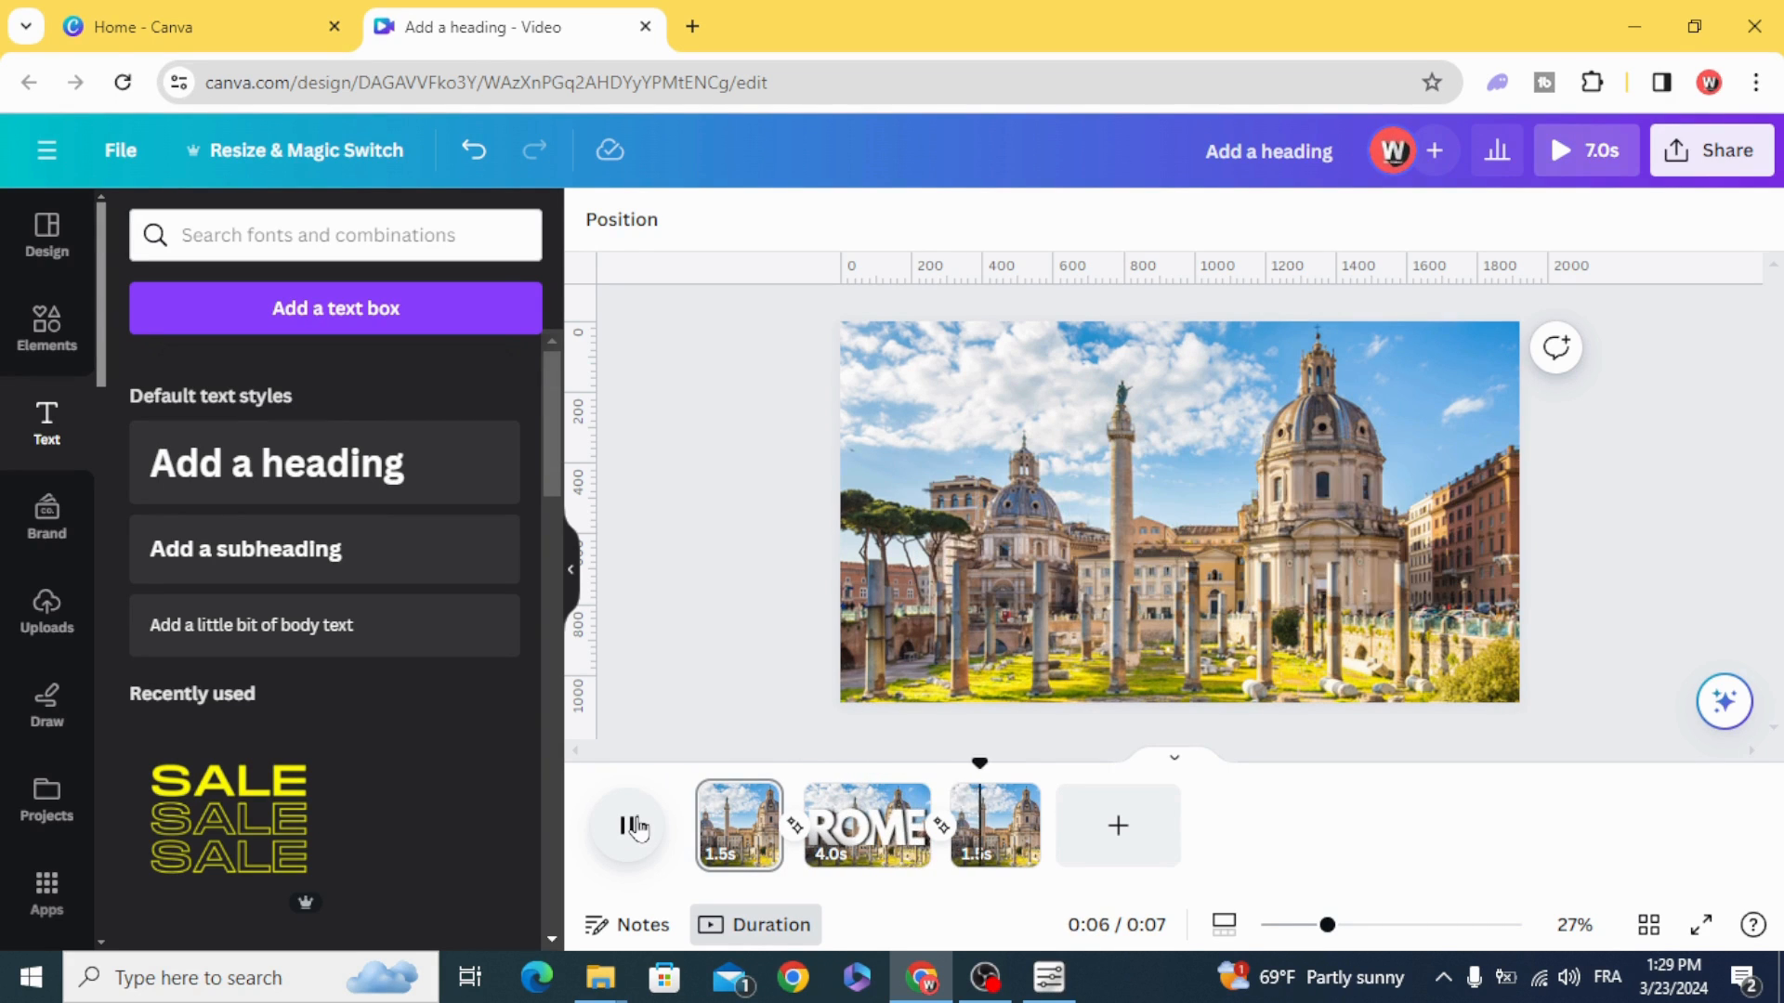
left_click(992, 825)
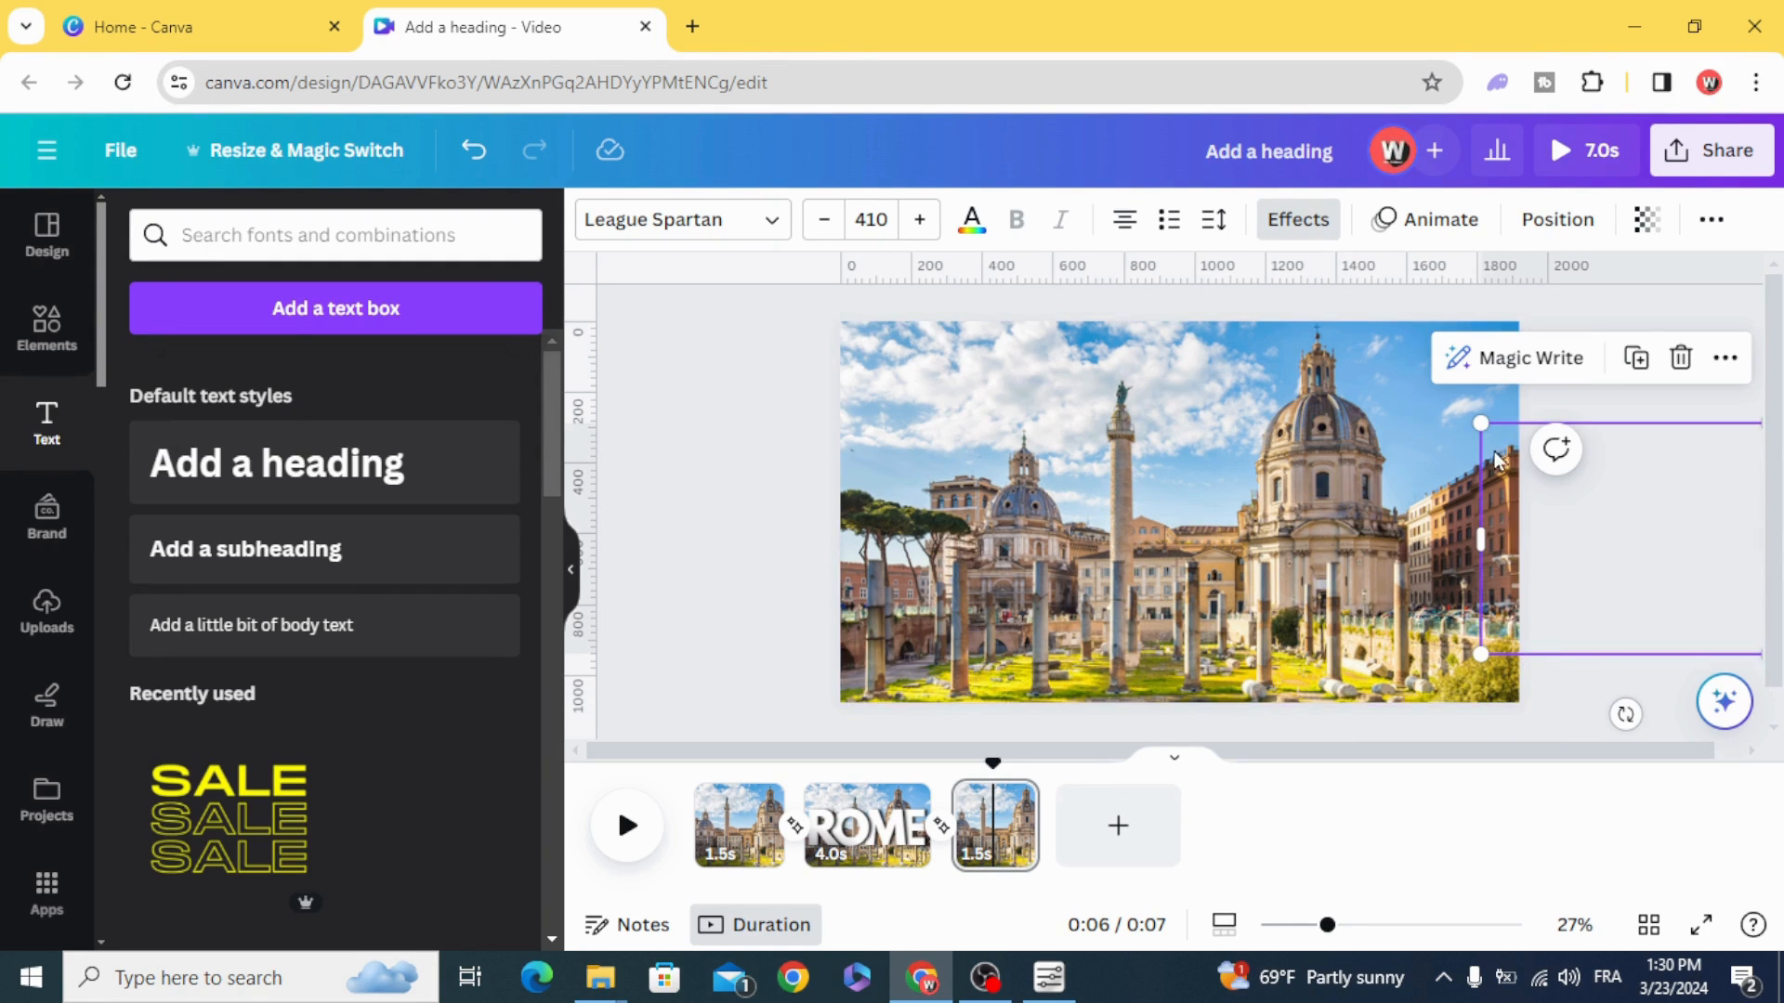
mouse_move(1479, 461)
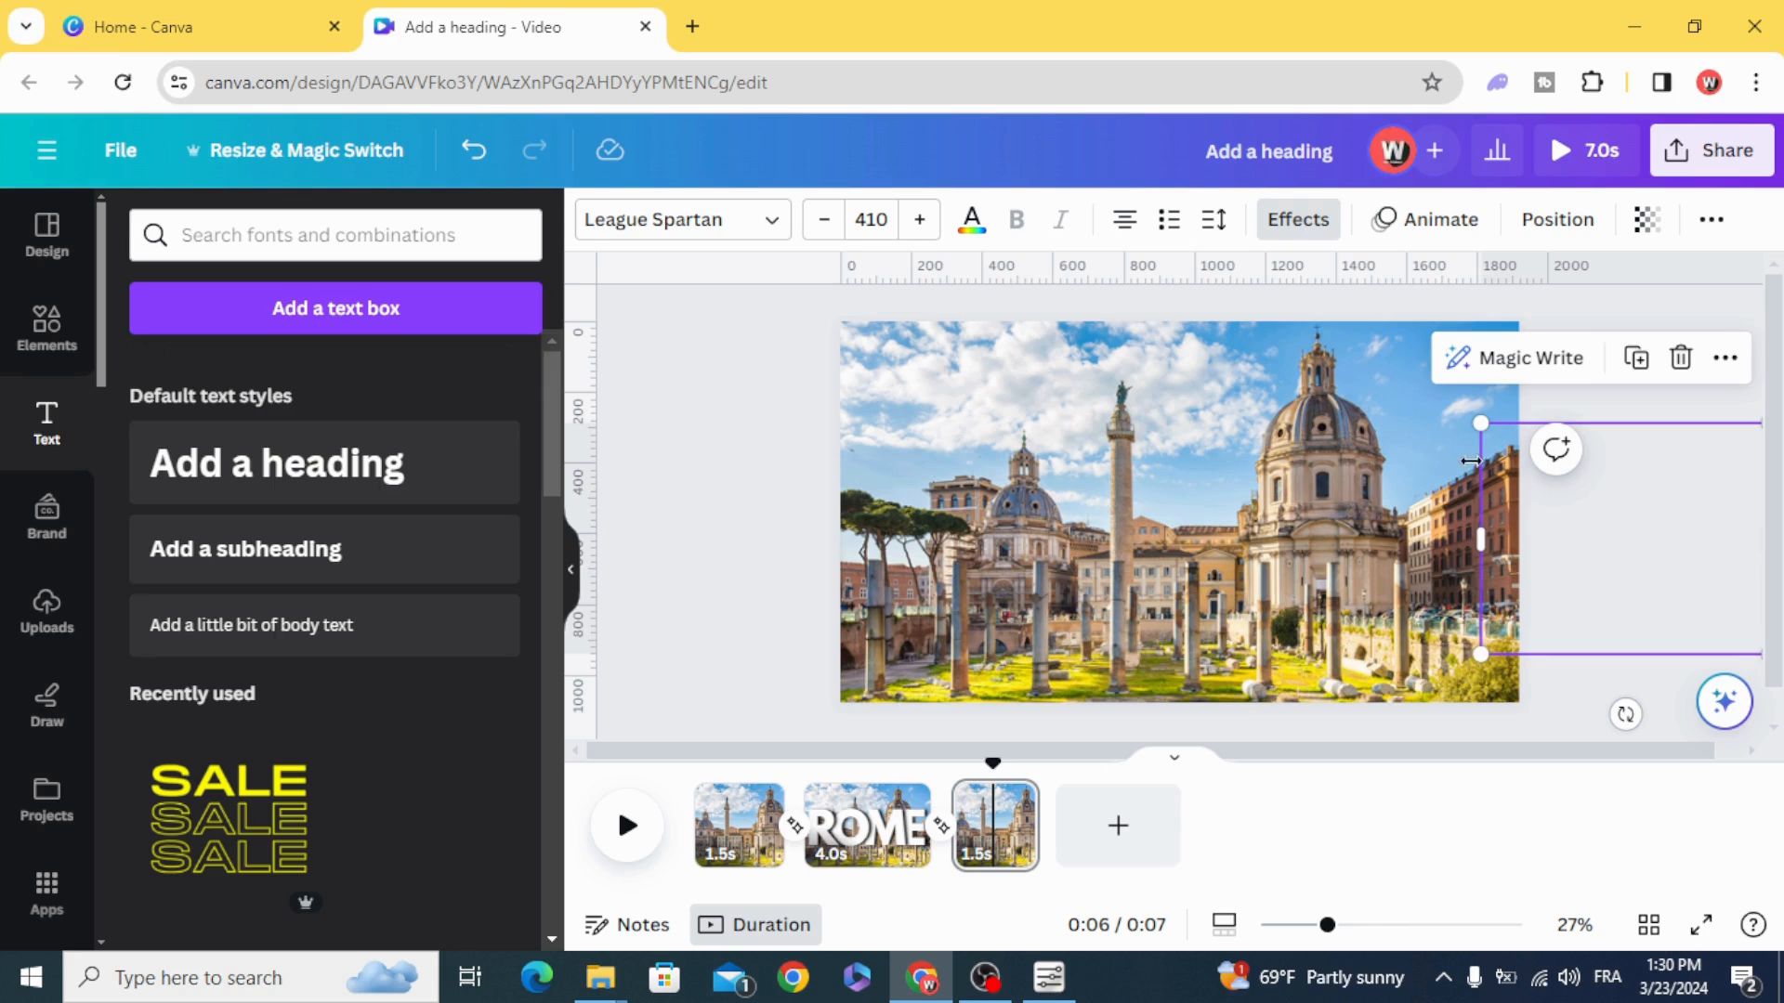
mouse_move(830, 578)
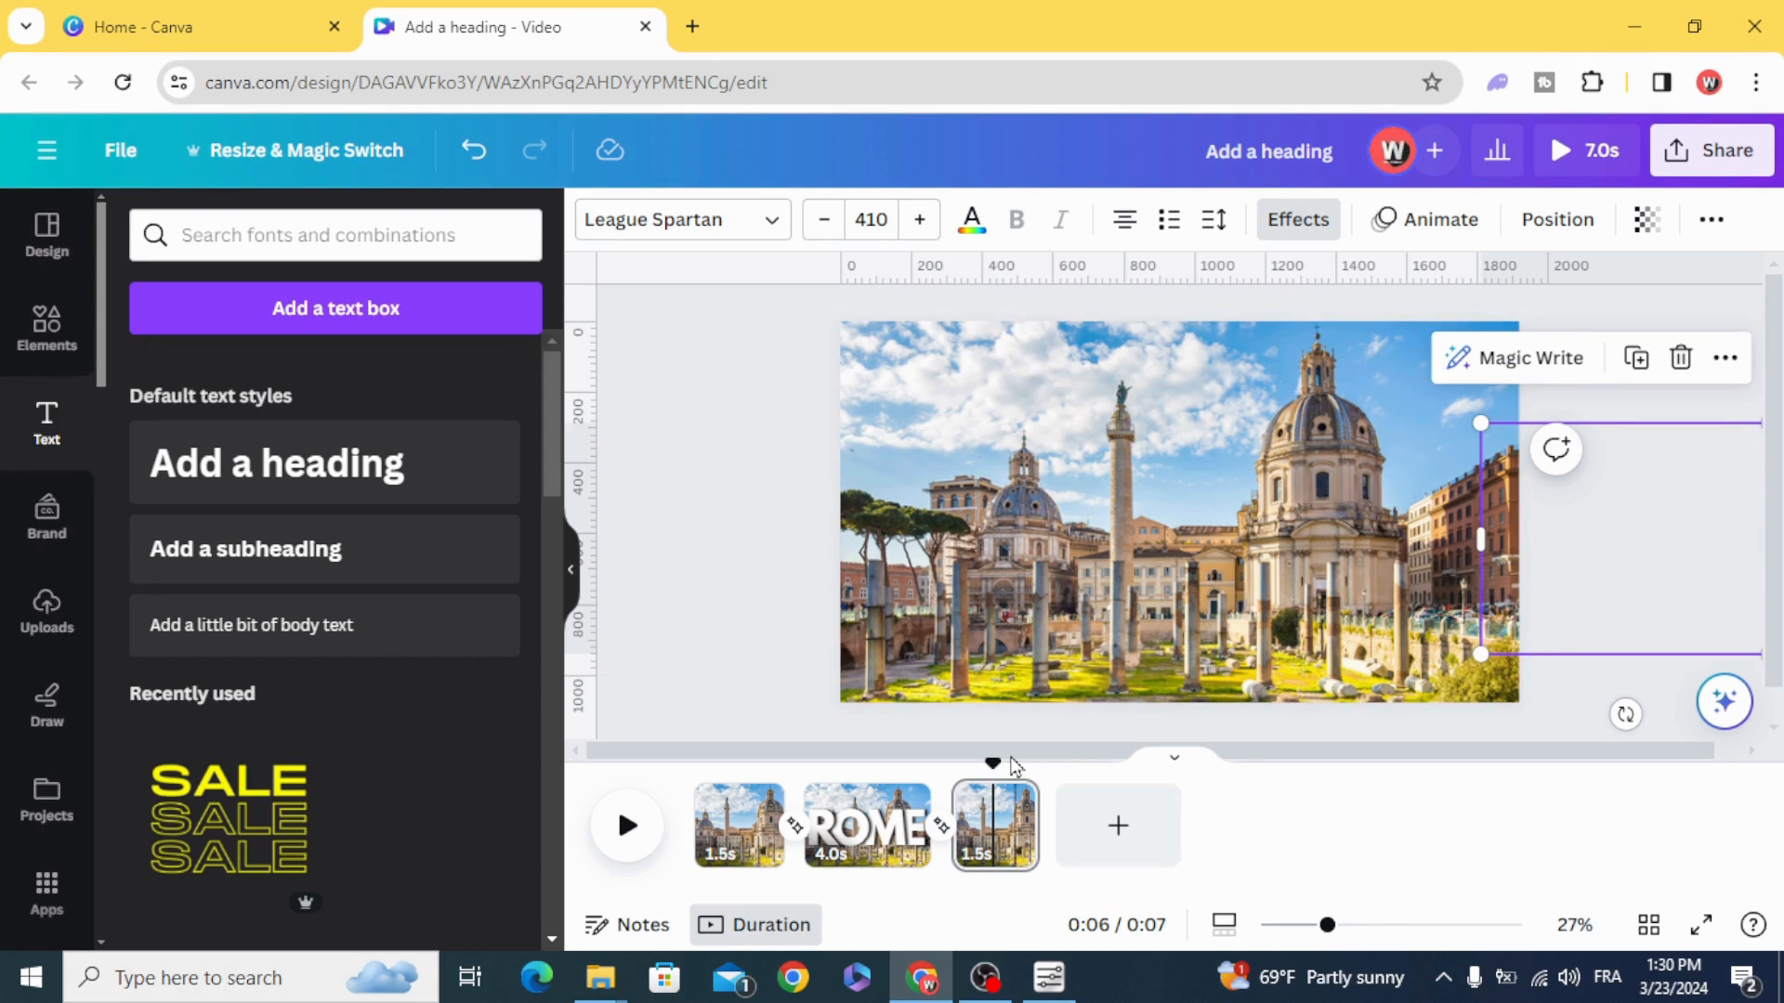
left_click(627, 825)
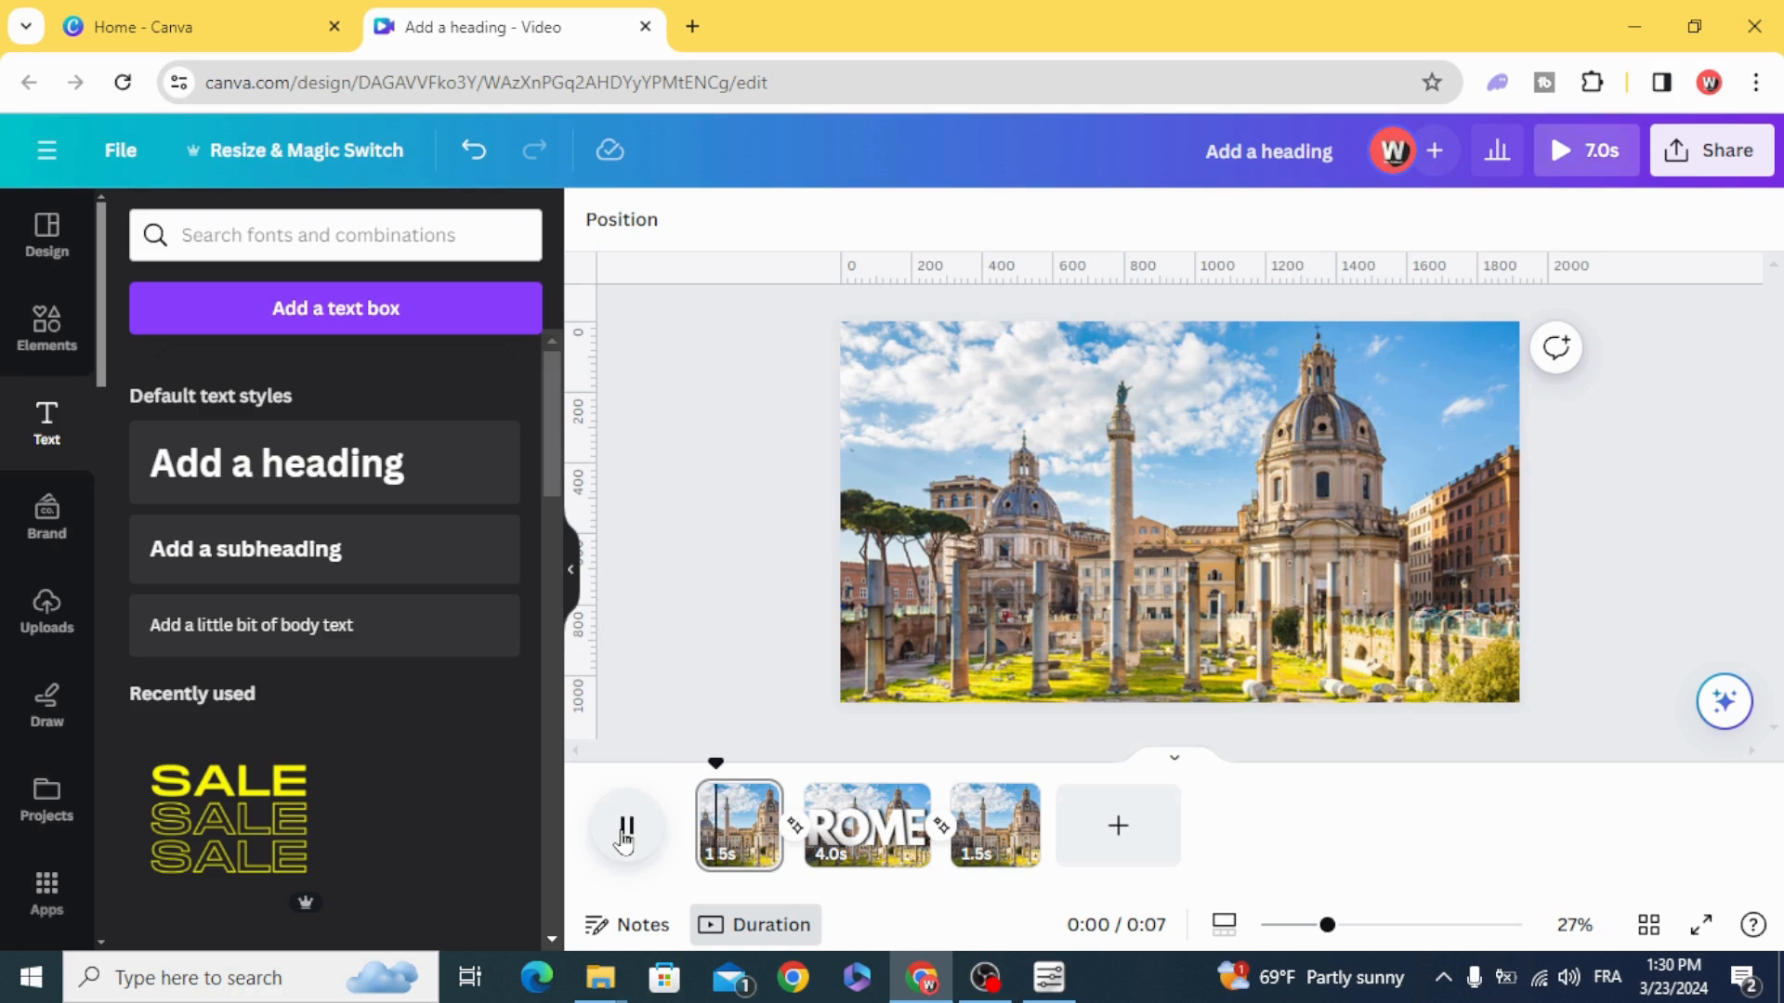
left_click(626, 827)
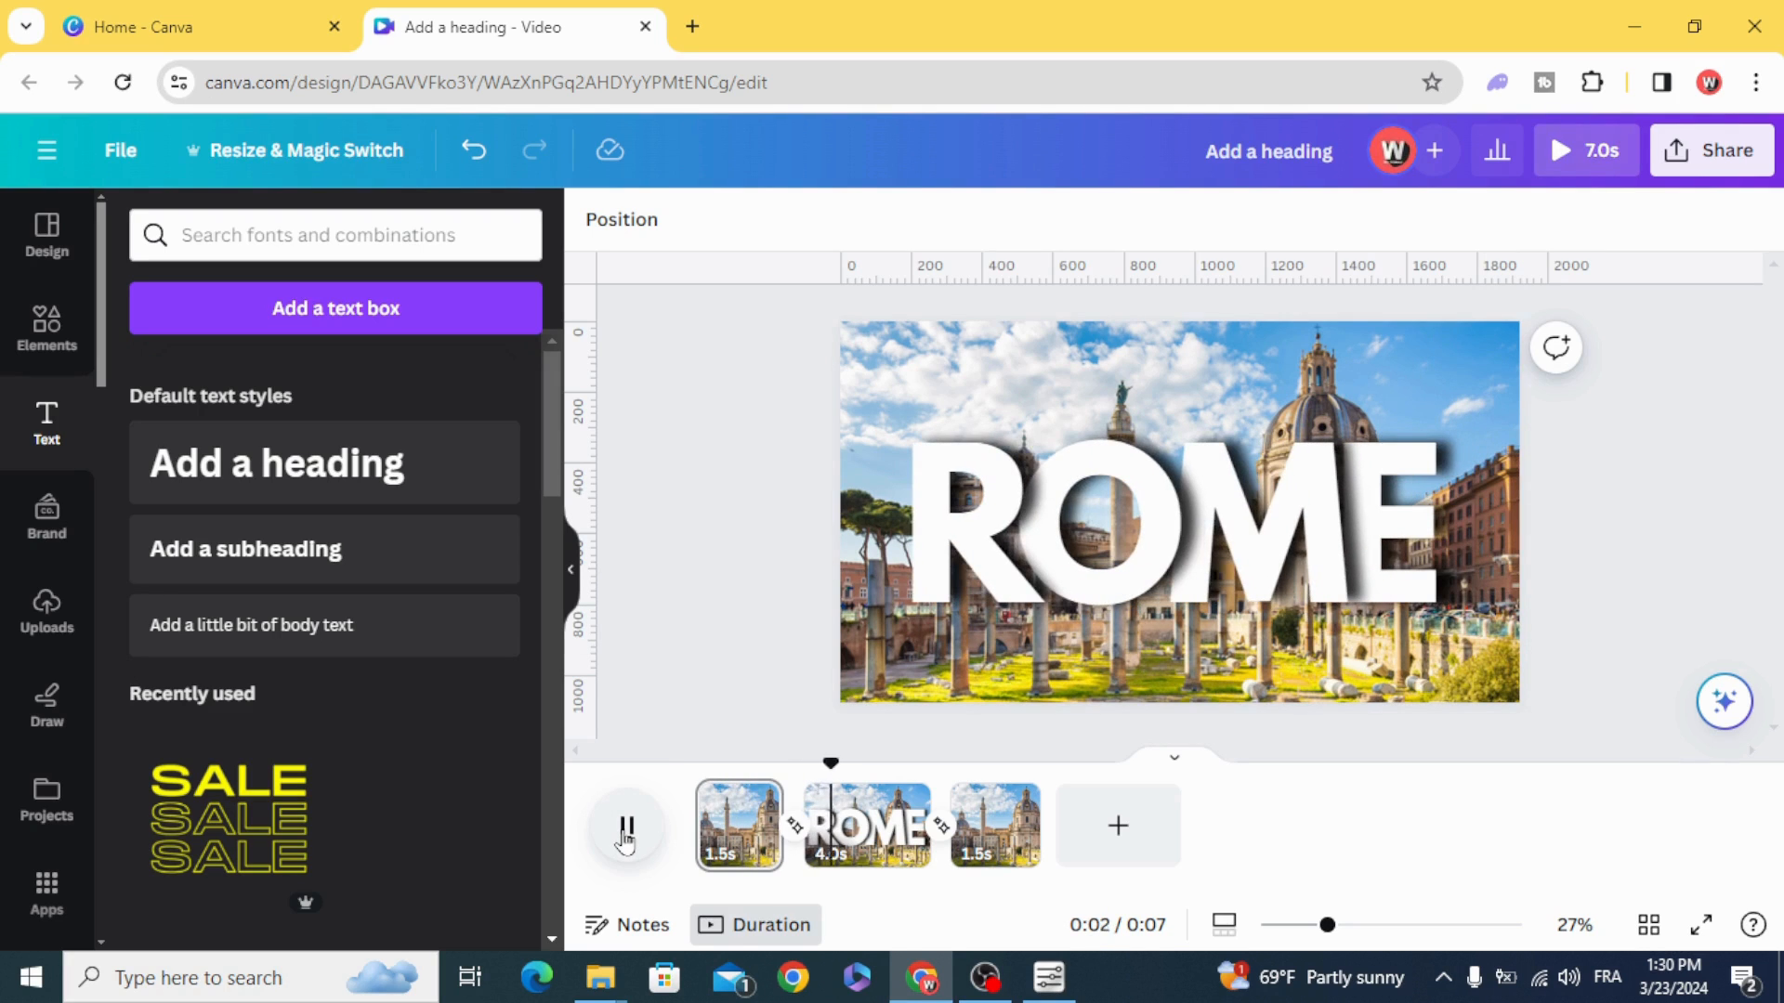